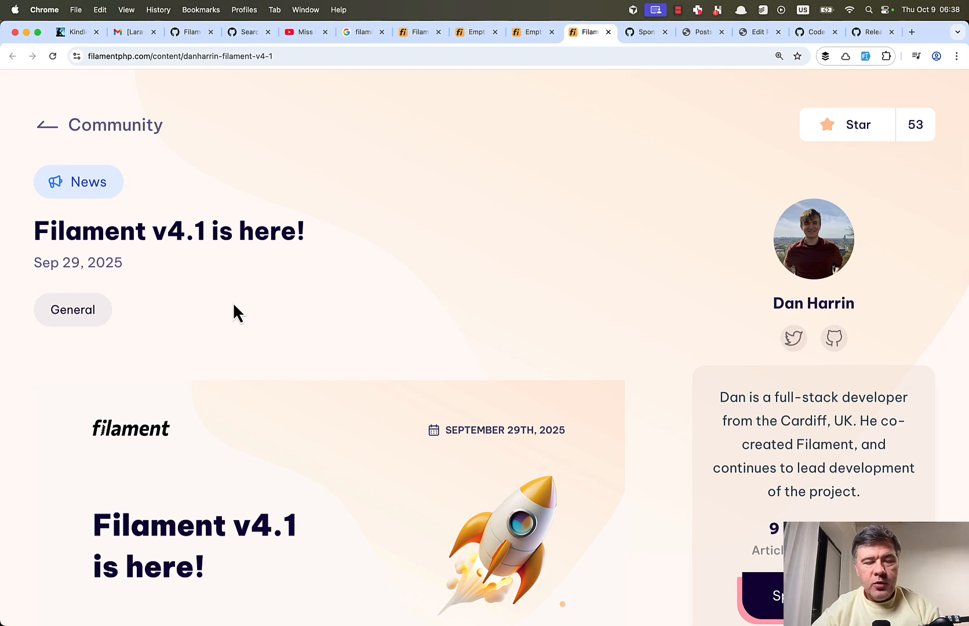
Scroll through the Filament 4.1 release notes before switching away
scroll("down", 3)
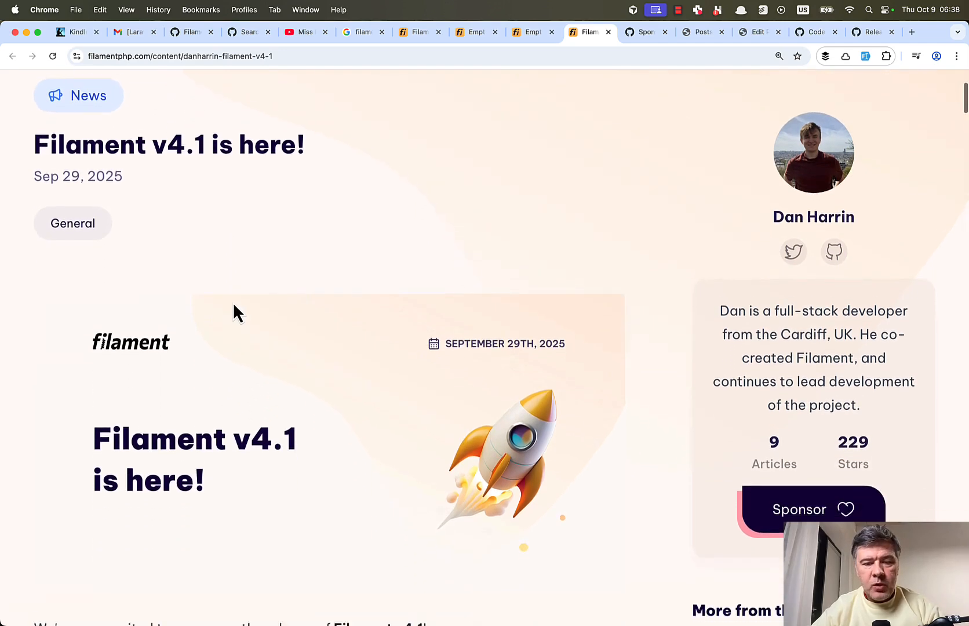
scroll("down", 3)
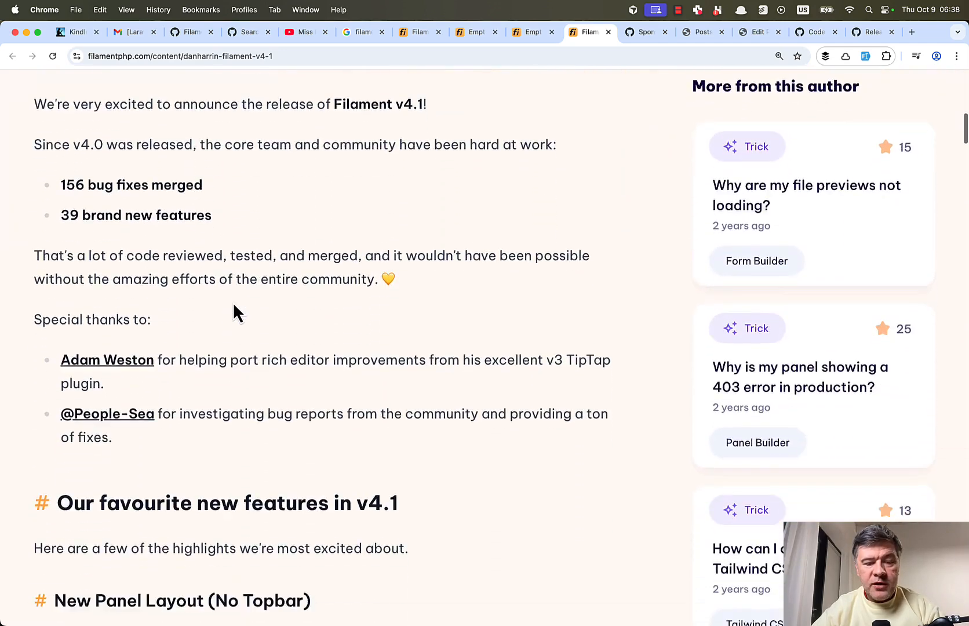
scroll("down", 3)
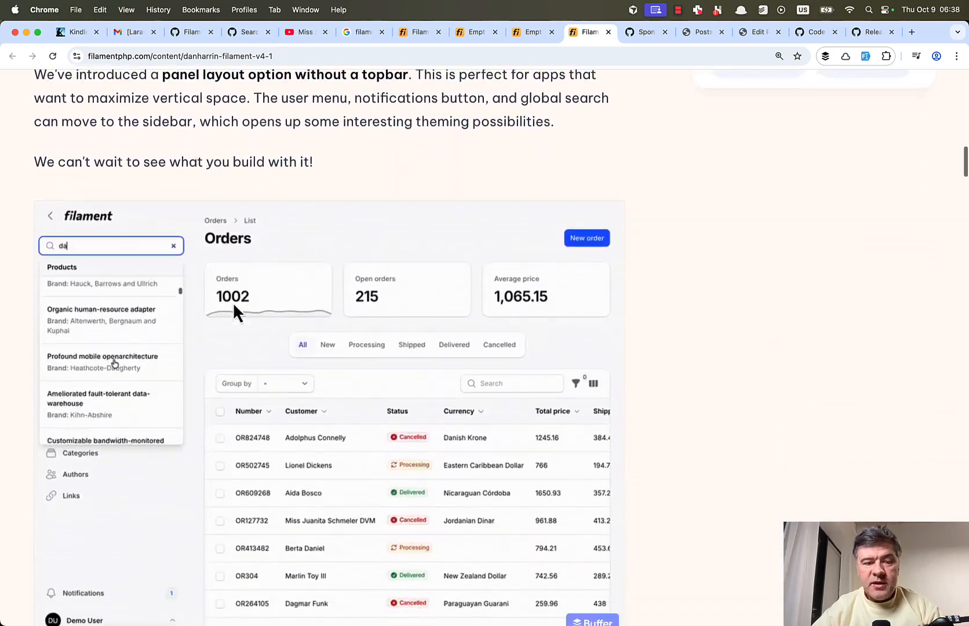
scroll("down", 3)
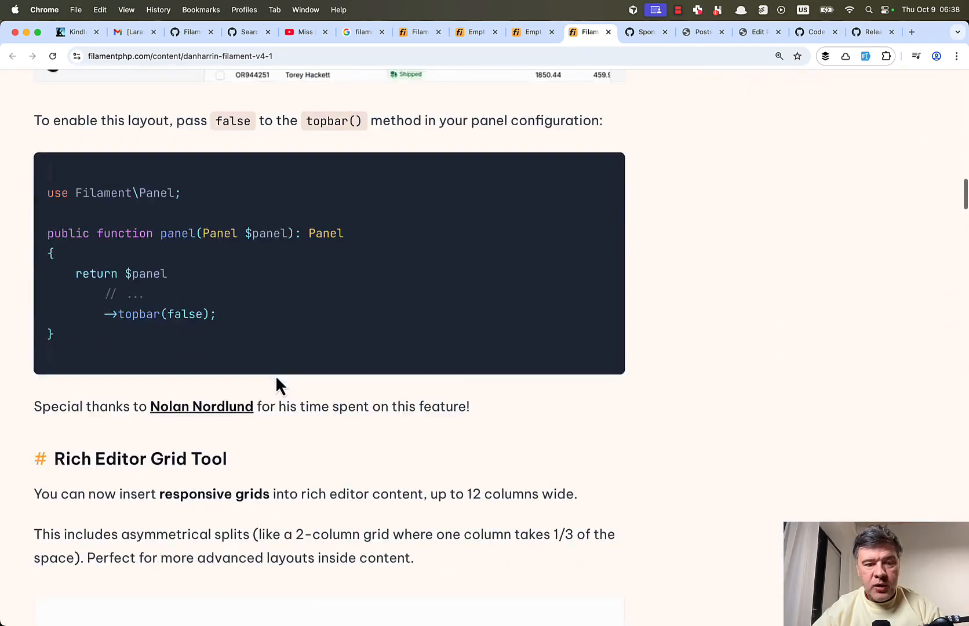
scroll("down", 3)
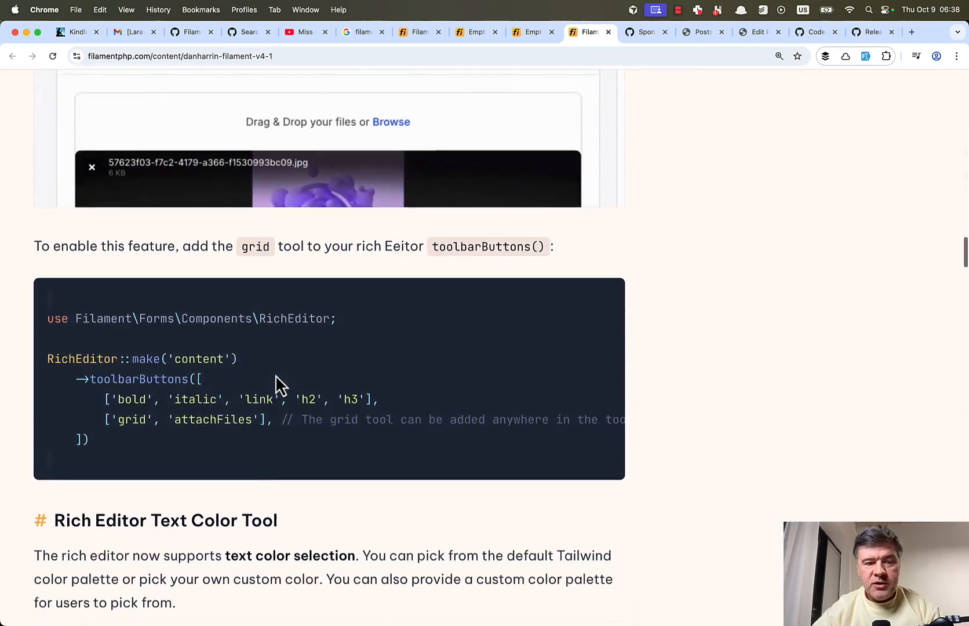
scroll("up", 3)
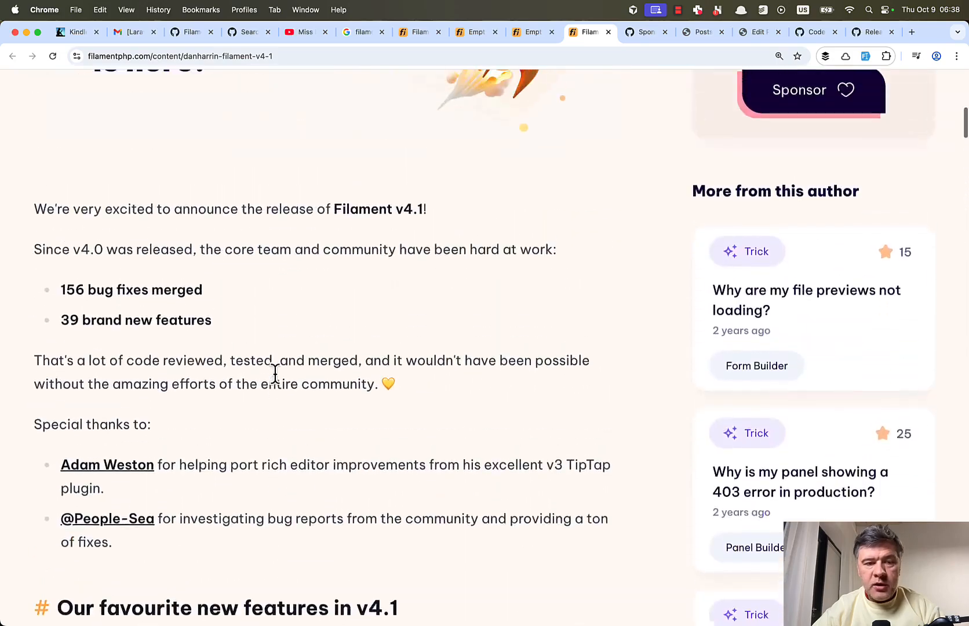
scroll("up", 3)
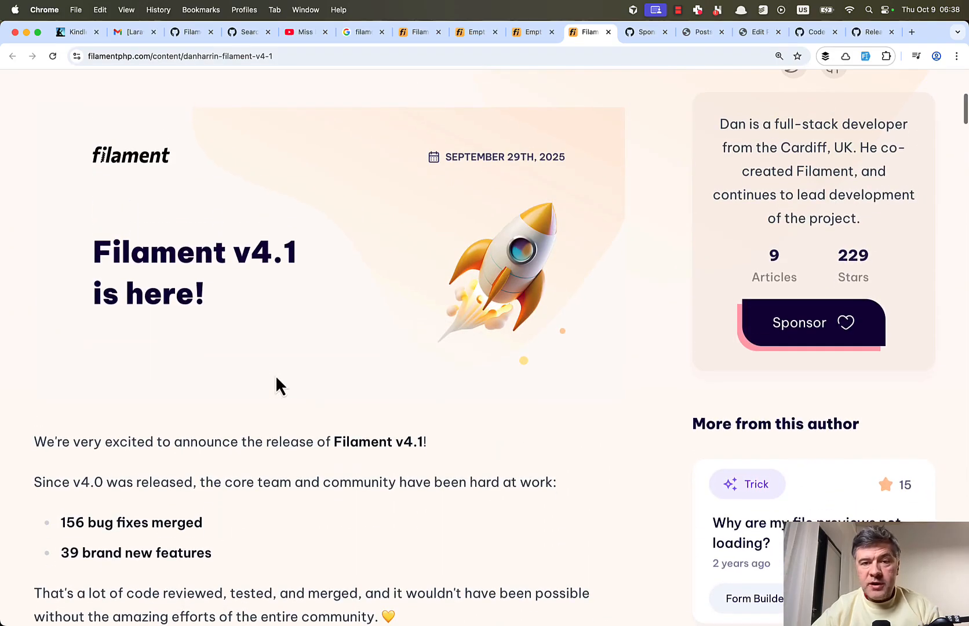
scroll("down", 3)
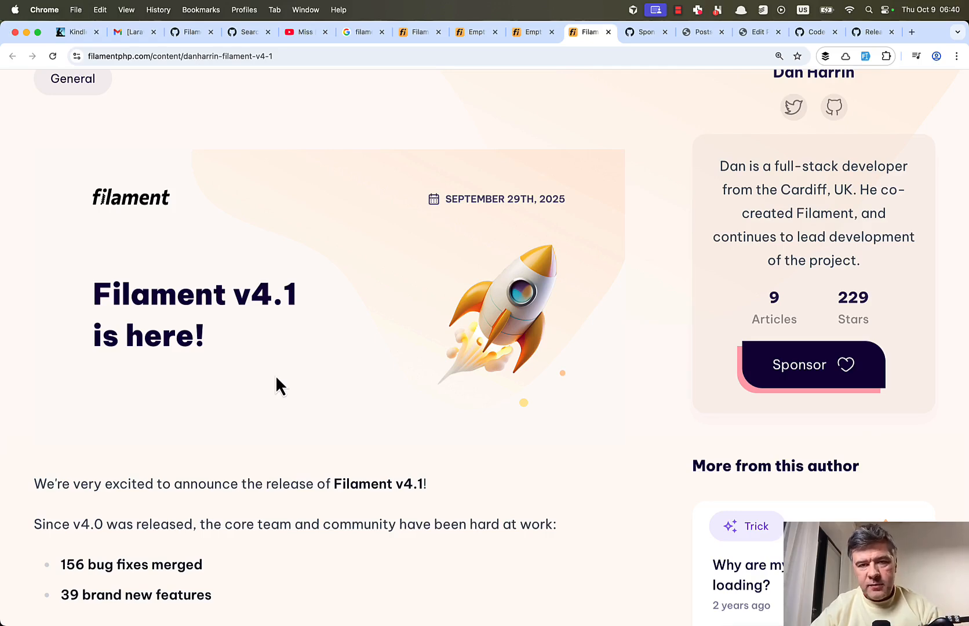
Upgrade the local v41.test admin panel and reload its dashboard to show Filament v4.1.6
left_click(842, 31)
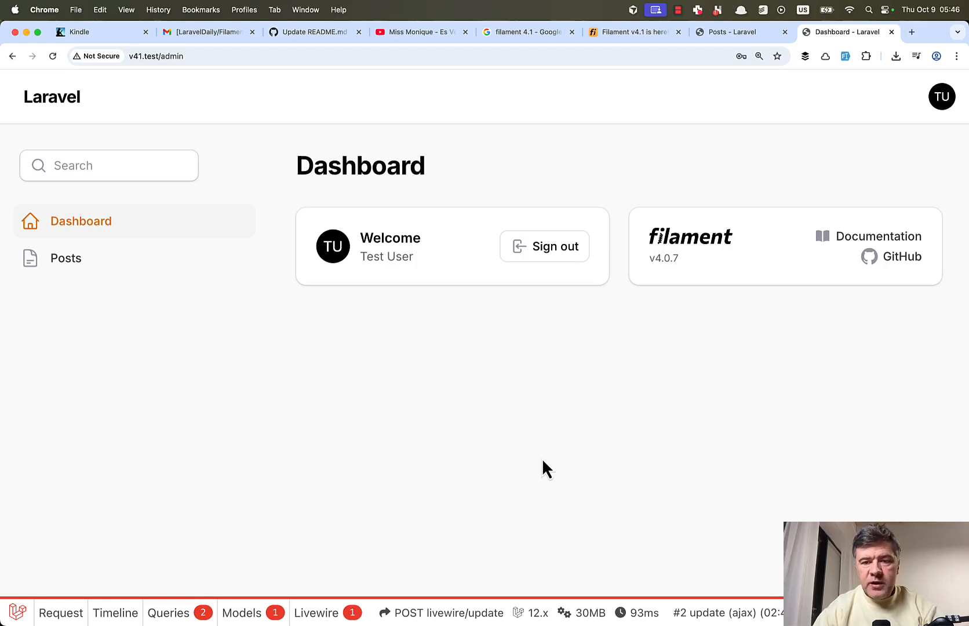
double_click(663, 257)
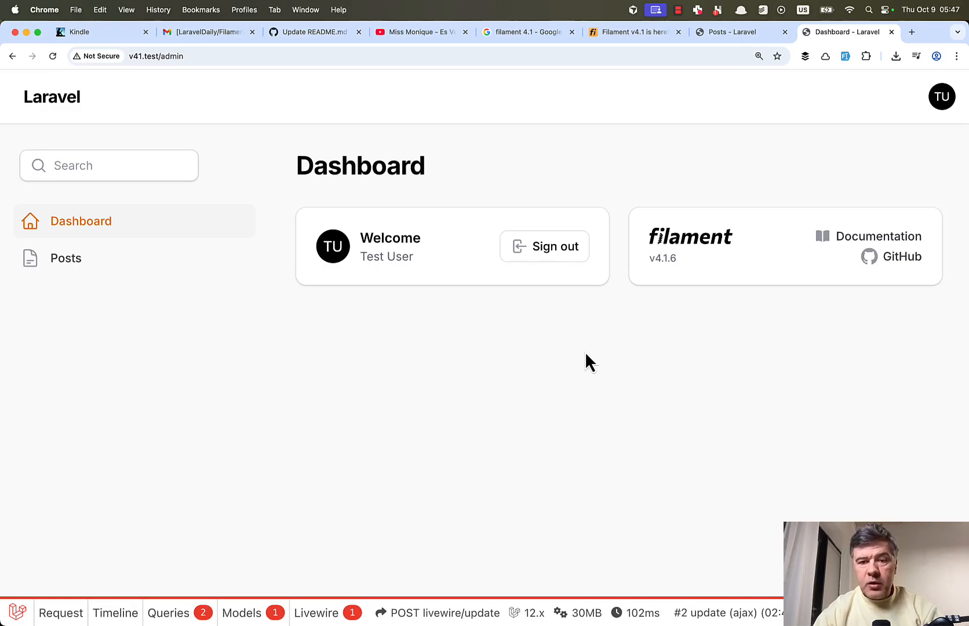
mouse_move(588, 361)
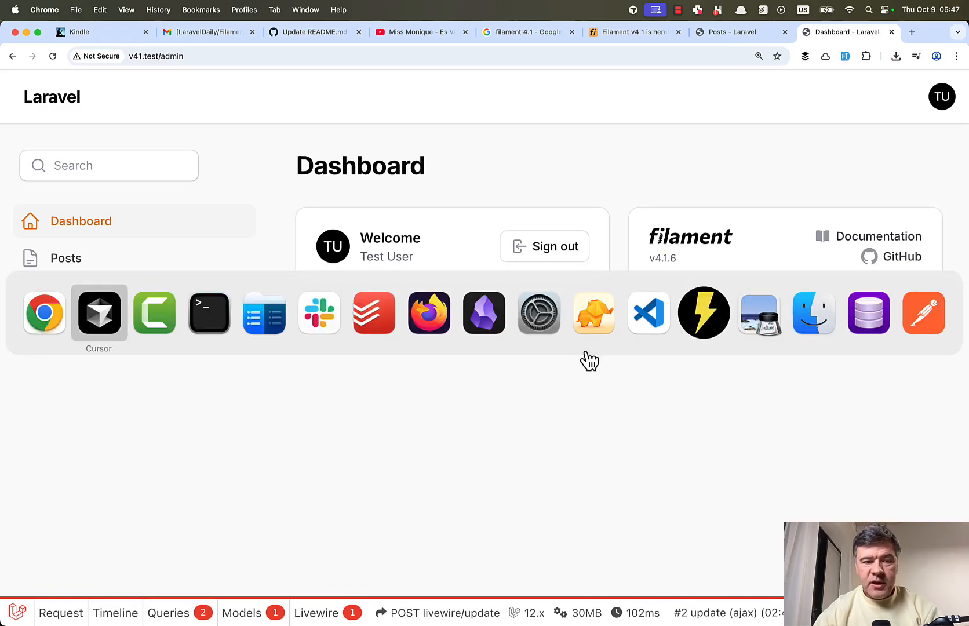
left_click(98, 312)
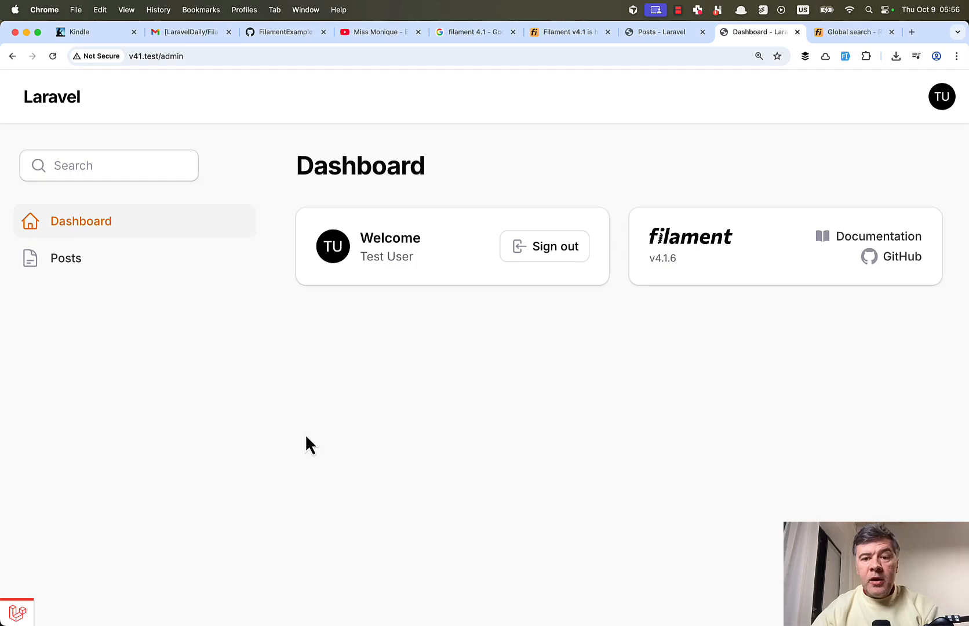
double_click(660, 257)
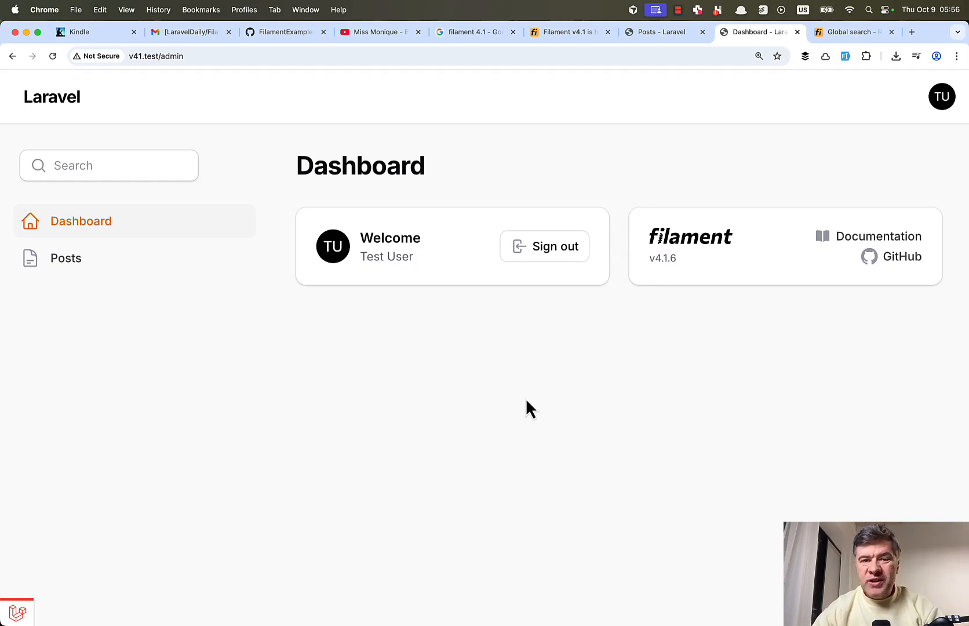
mouse_move(575, 247)
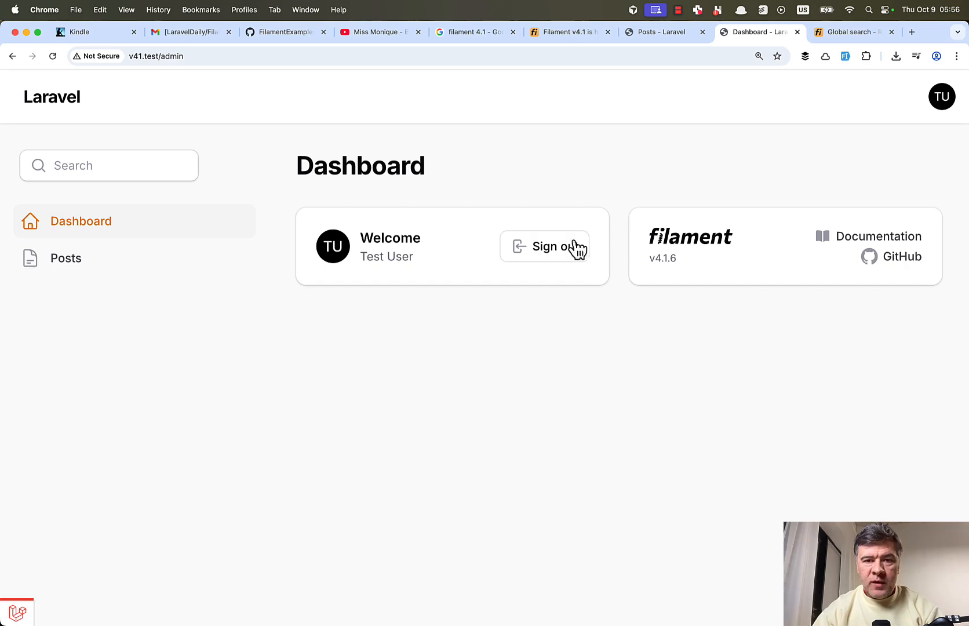
mouse_move(747, 153)
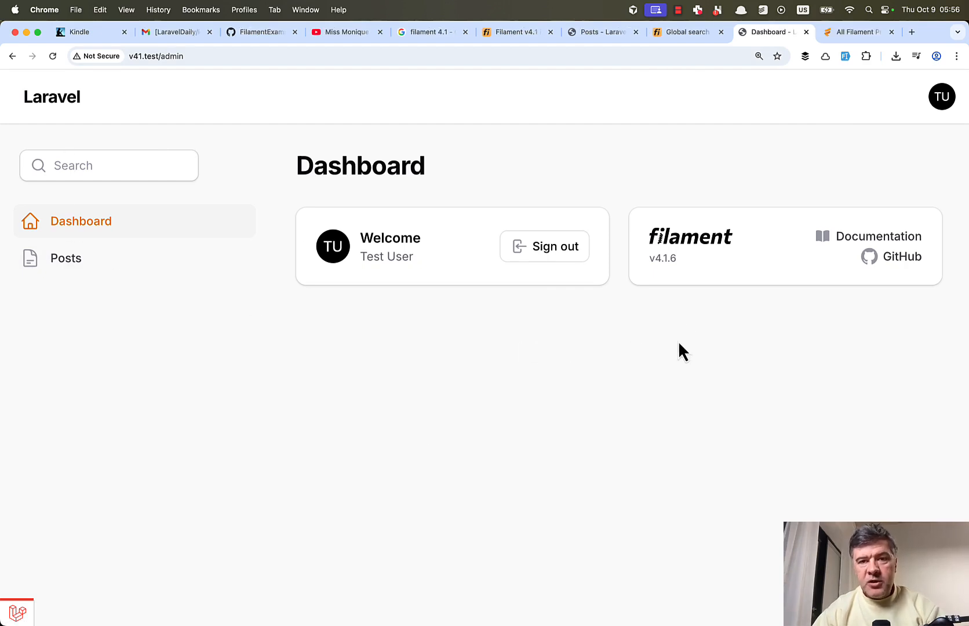
left_click(856, 32)
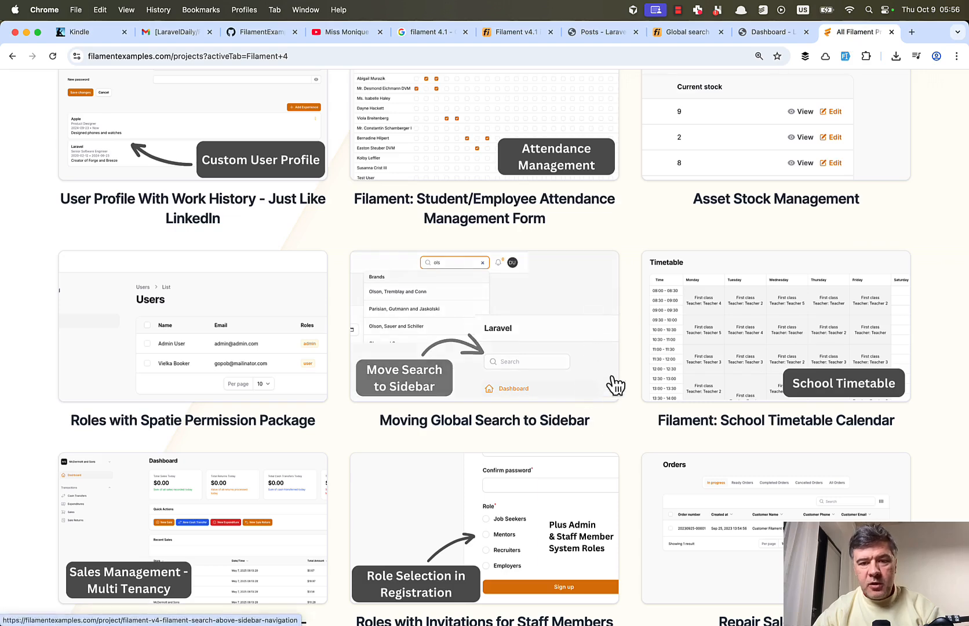
mouse_move(427, 392)
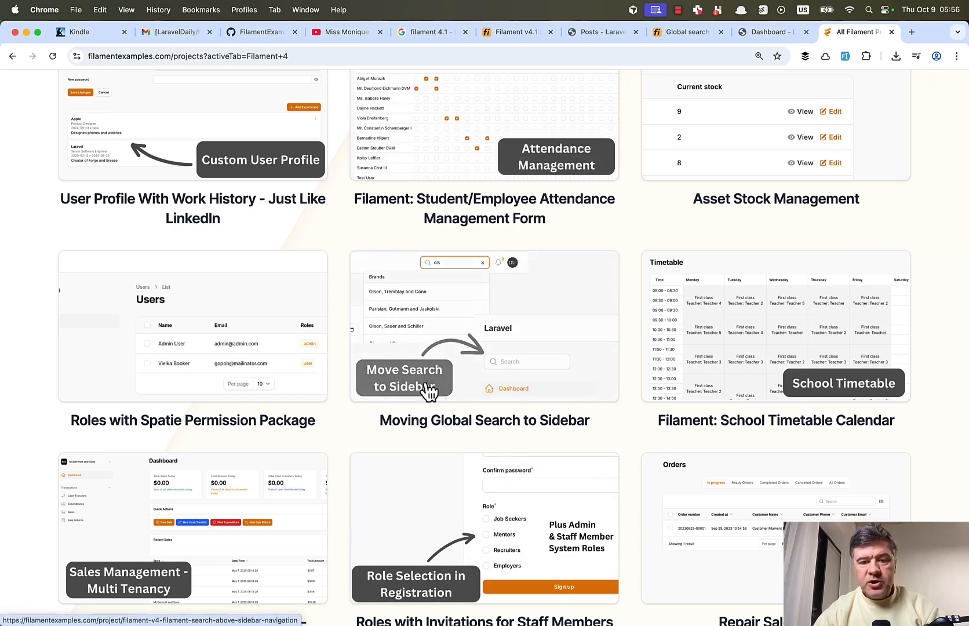
left_click(771, 31)
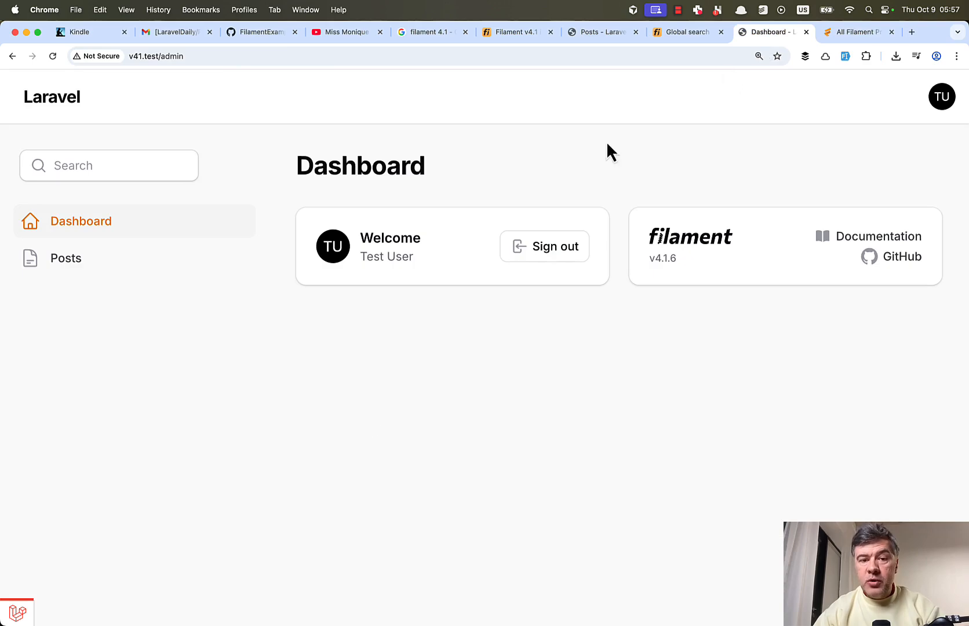
mouse_move(375, 416)
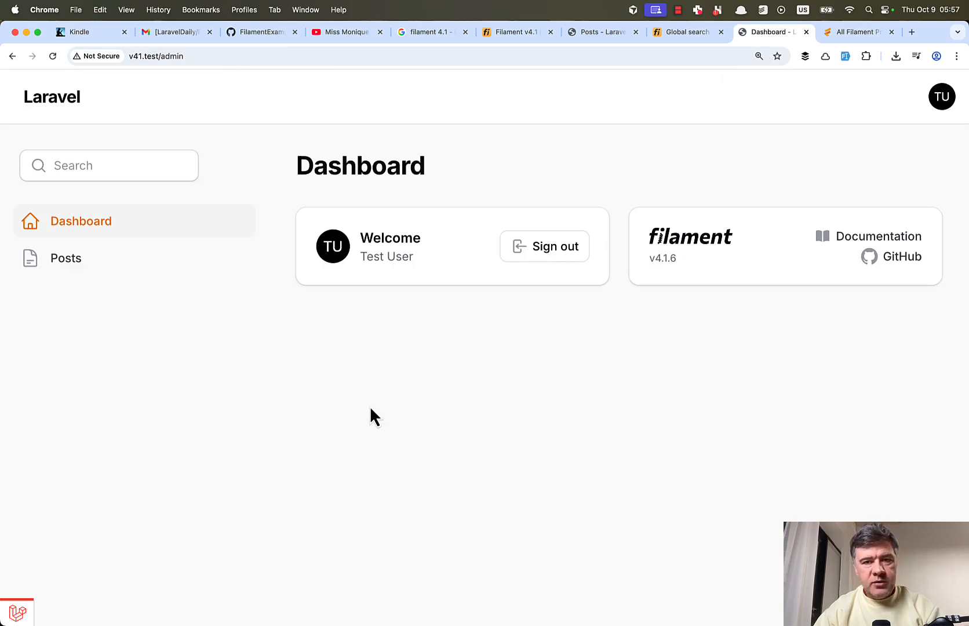
Read the search-to-sidebar README's How It Works sections with the SIDEBAR_NAV_START render hook code
left_click(260, 31)
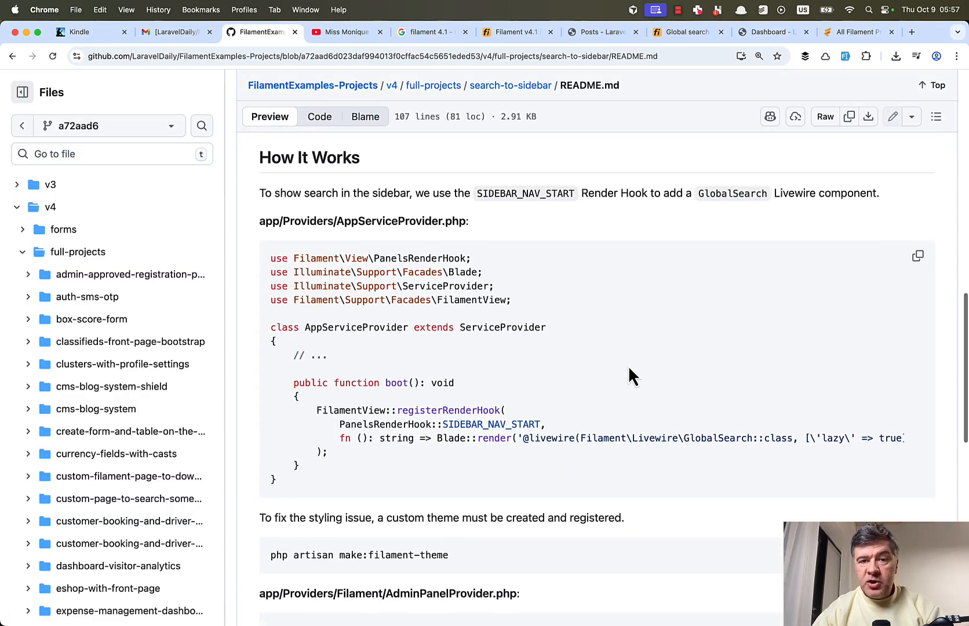
scroll("down", 3)
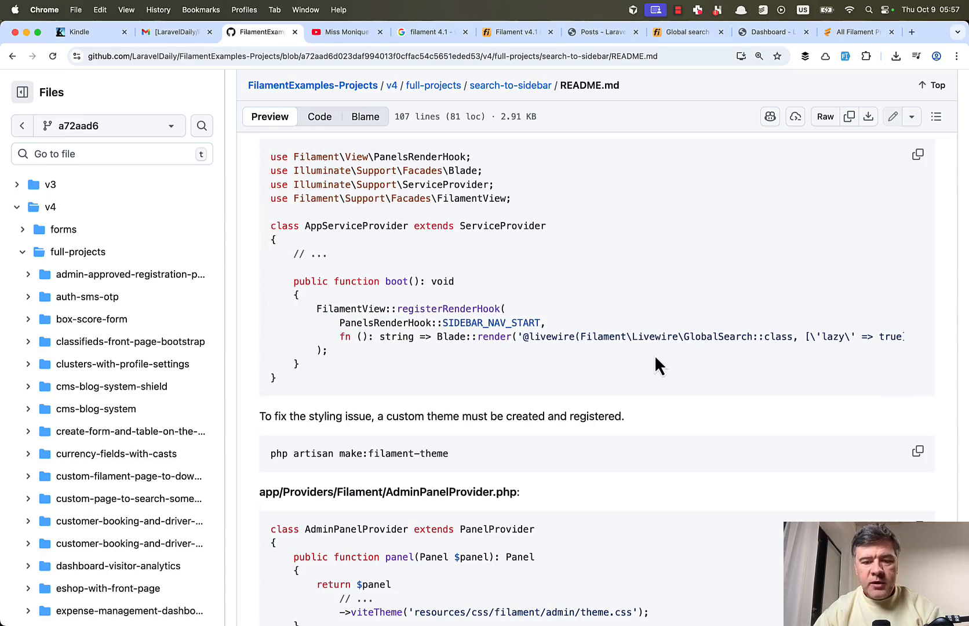
scroll("down", 3)
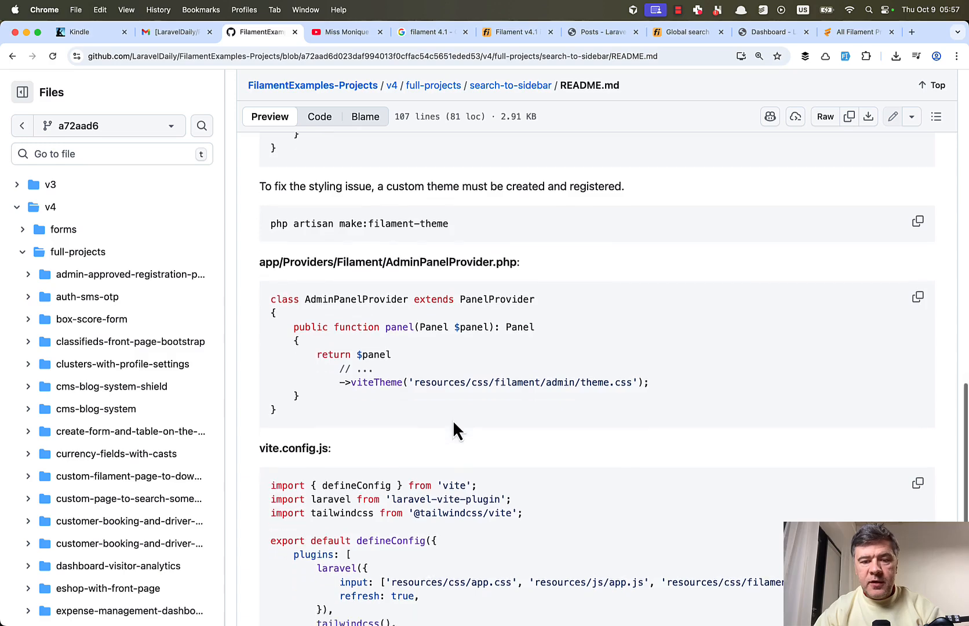
scroll("down", 3)
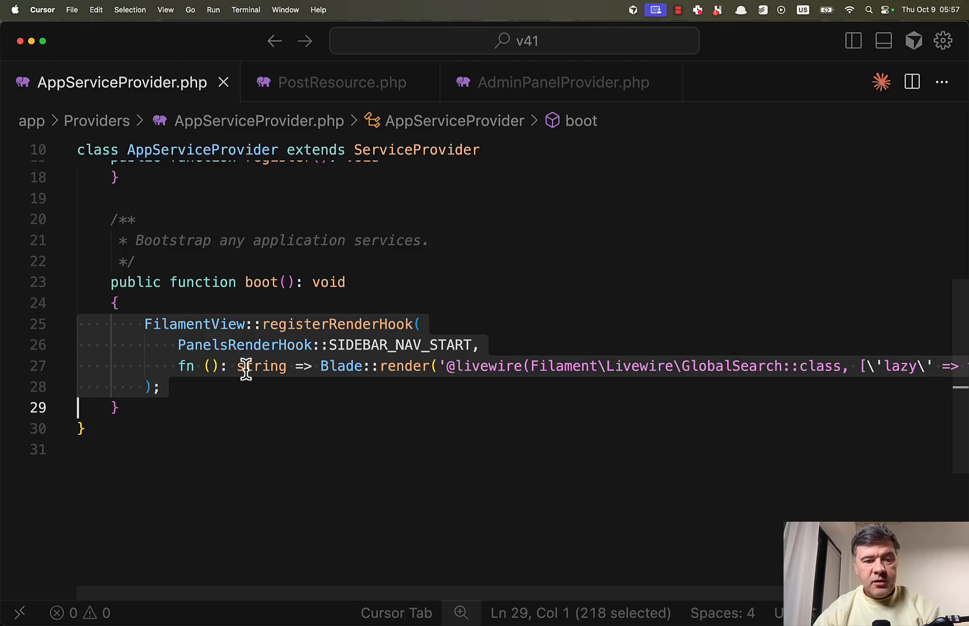
Comment out the registerRenderHook block in AppServiceProvider and reload the dashboard with search back in the top bar
key("cmd+/")
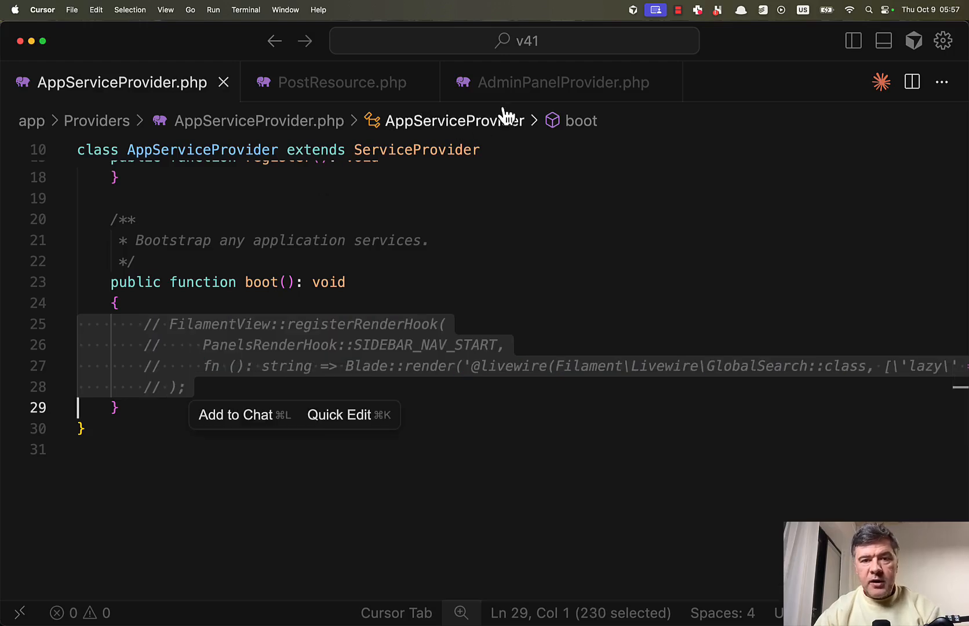
left_click(562, 82)
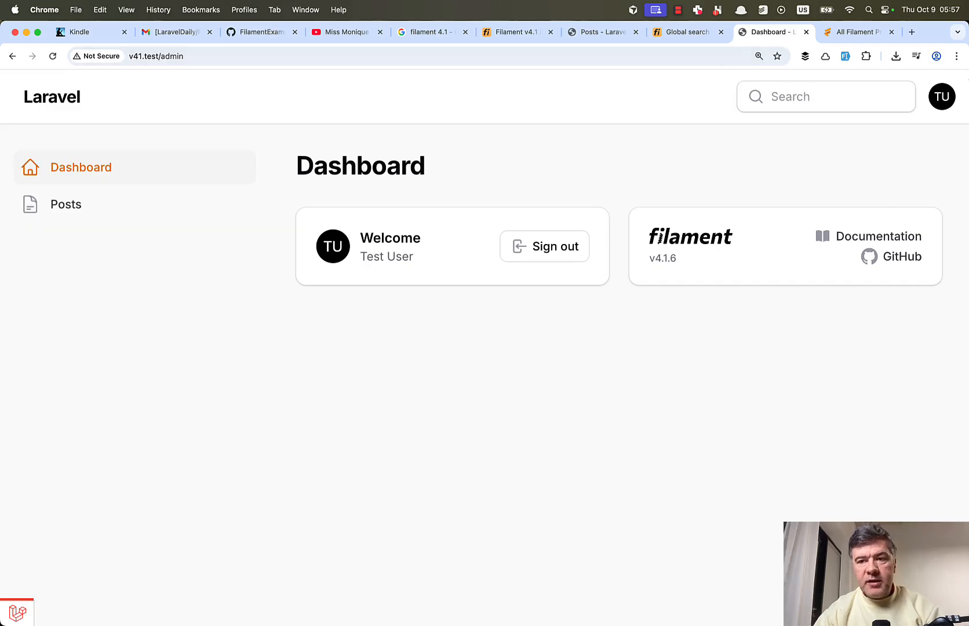
mouse_move(548, 422)
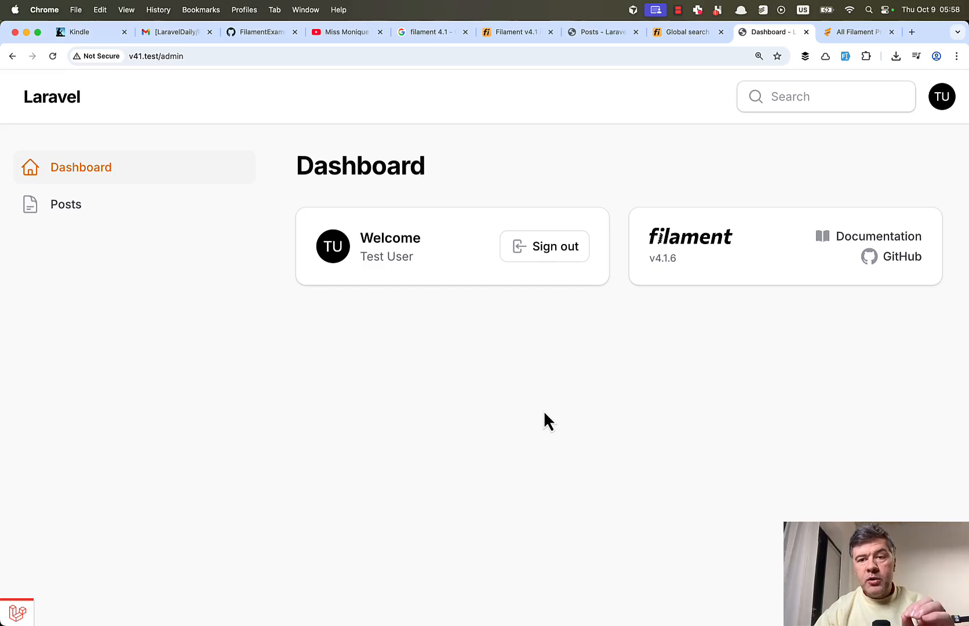
Read GitHub issue #98 noting sidebar search is built into 4.1, then return to the local dashboard
left_click(319, 31)
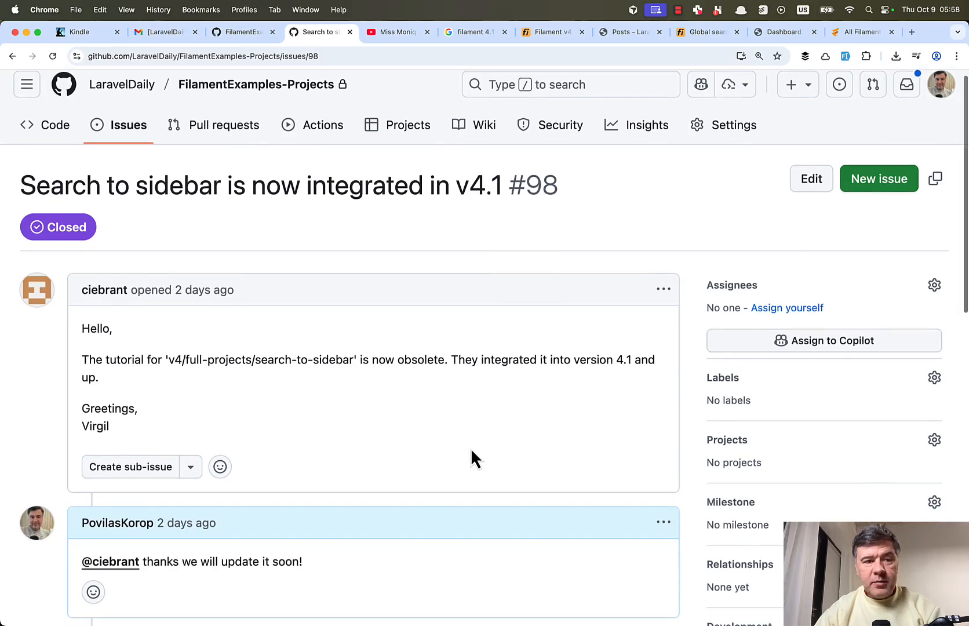
scroll("down", 3)
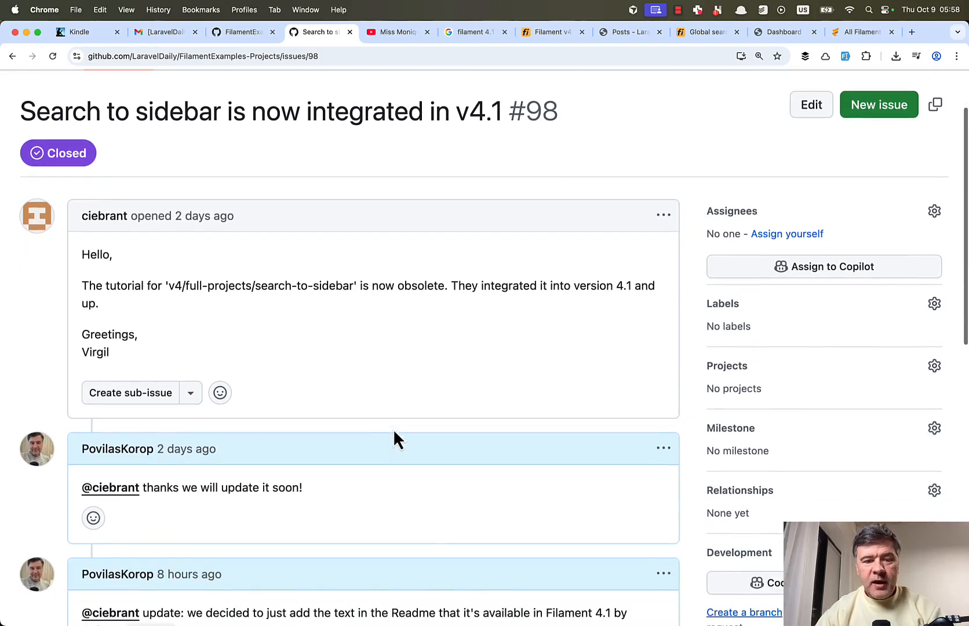
scroll("down", 3)
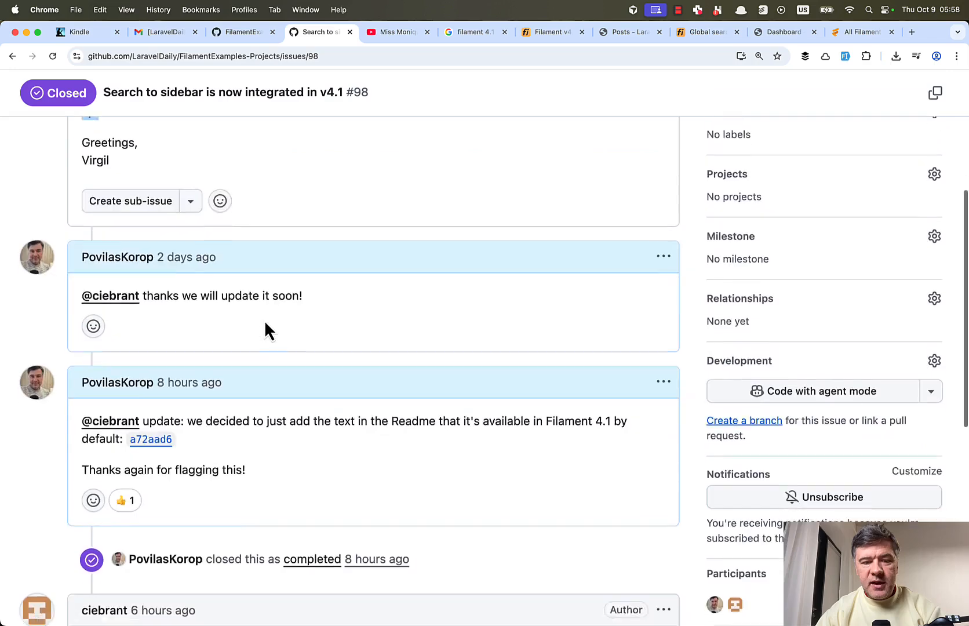
scroll("down", 3)
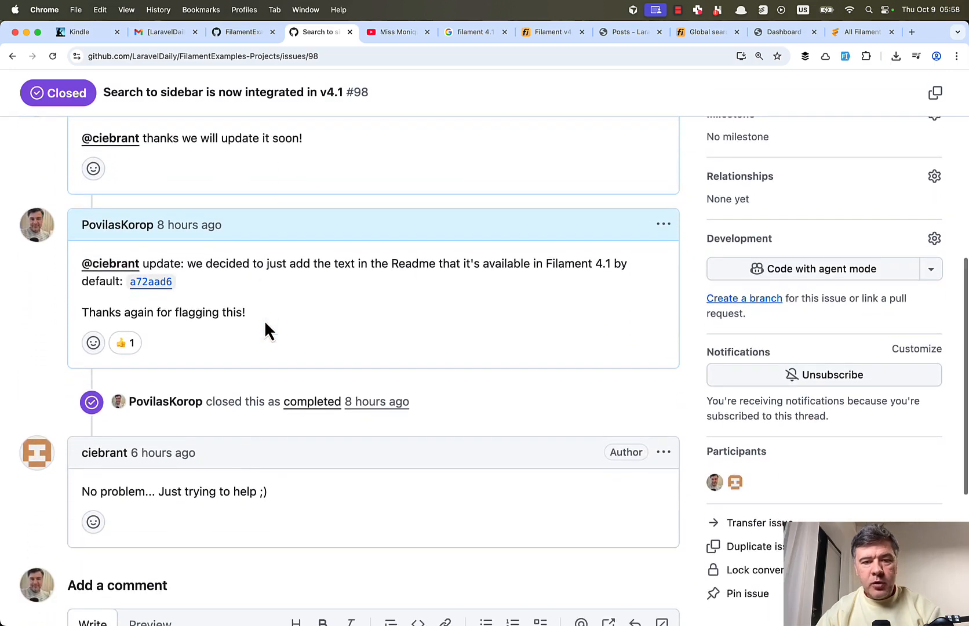
left_click(786, 31)
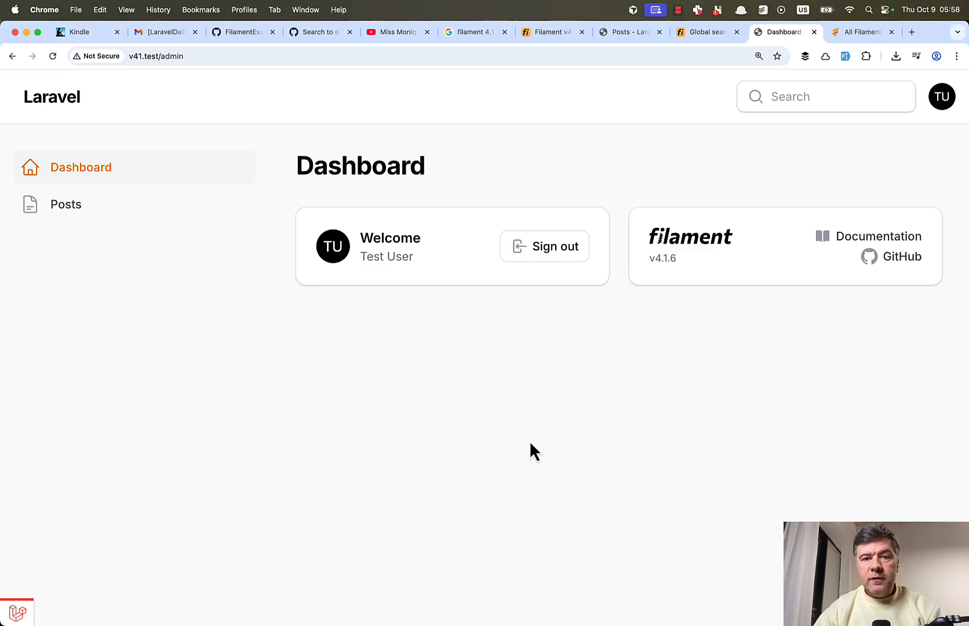
mouse_move(209, 273)
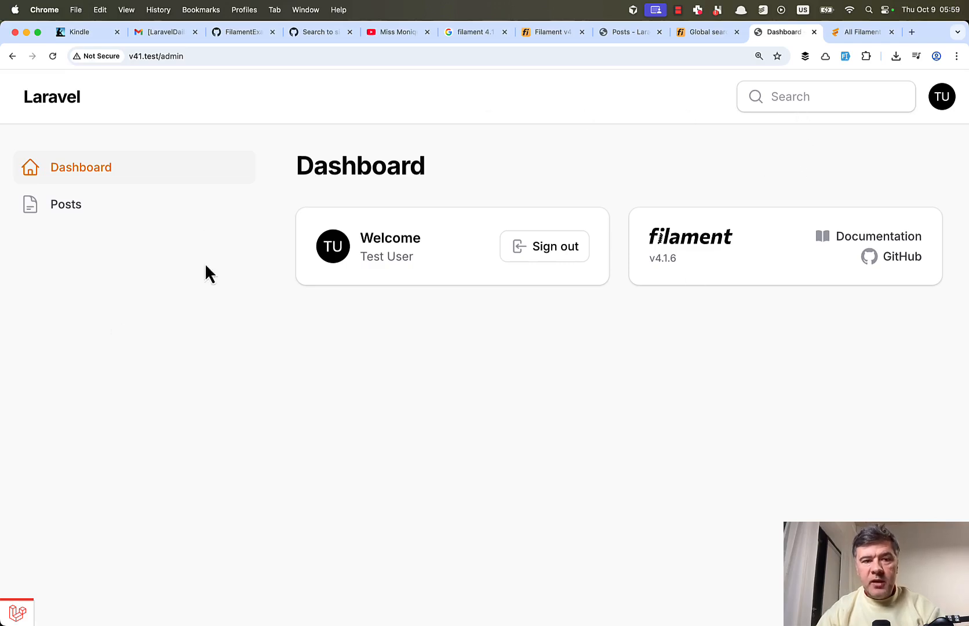
mouse_move(701, 100)
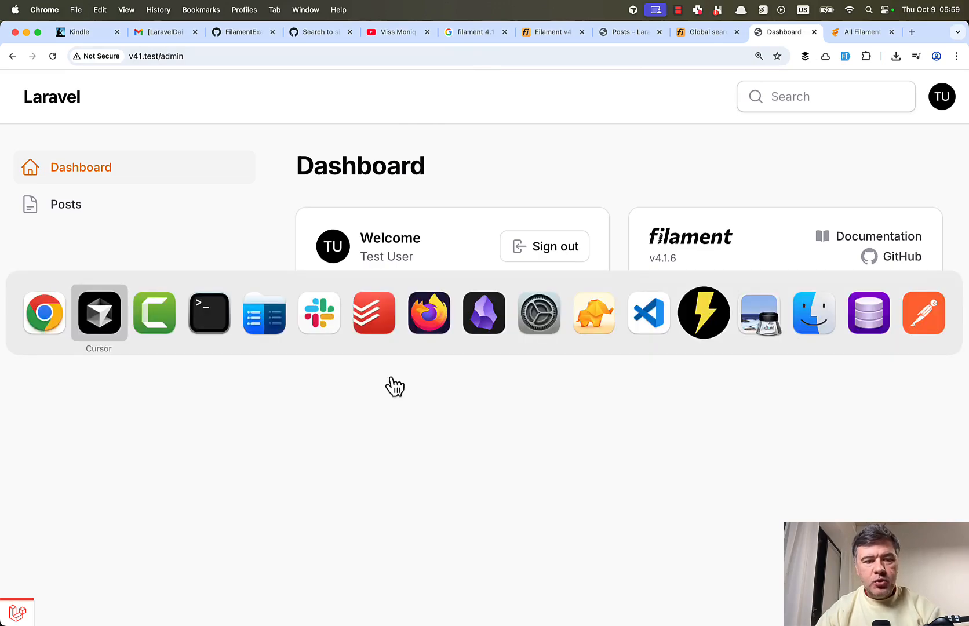
Add ->topbar(false) after the middleware array in AdminPanelProvider.php
left_click(98, 312)
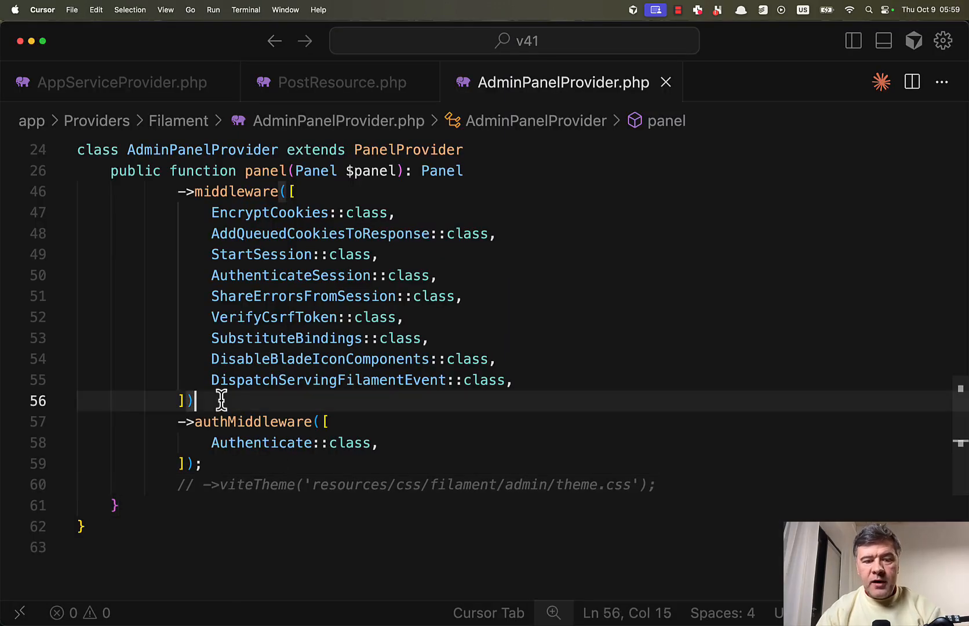
type("->topb")
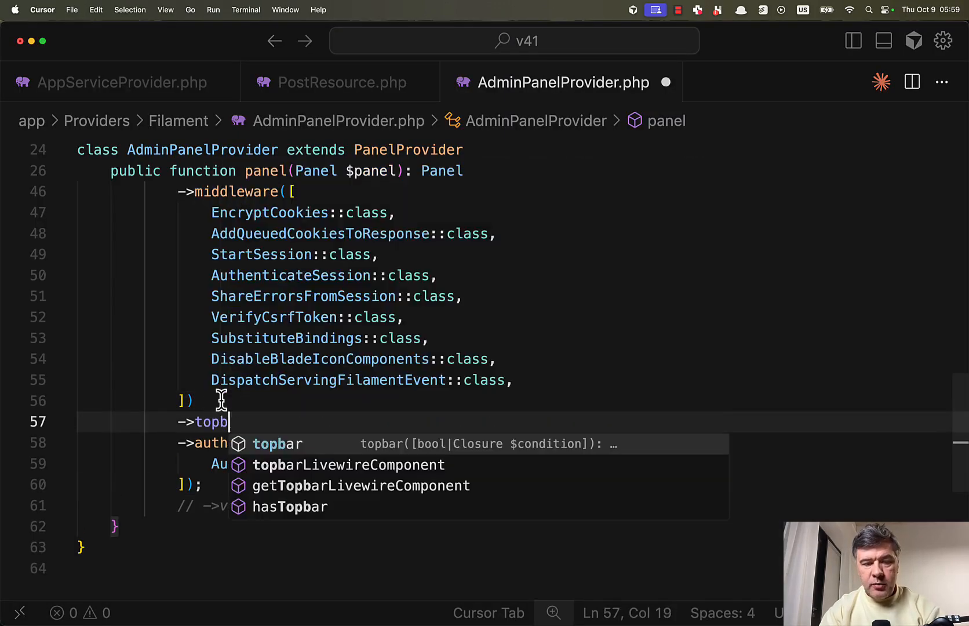
type("(false")
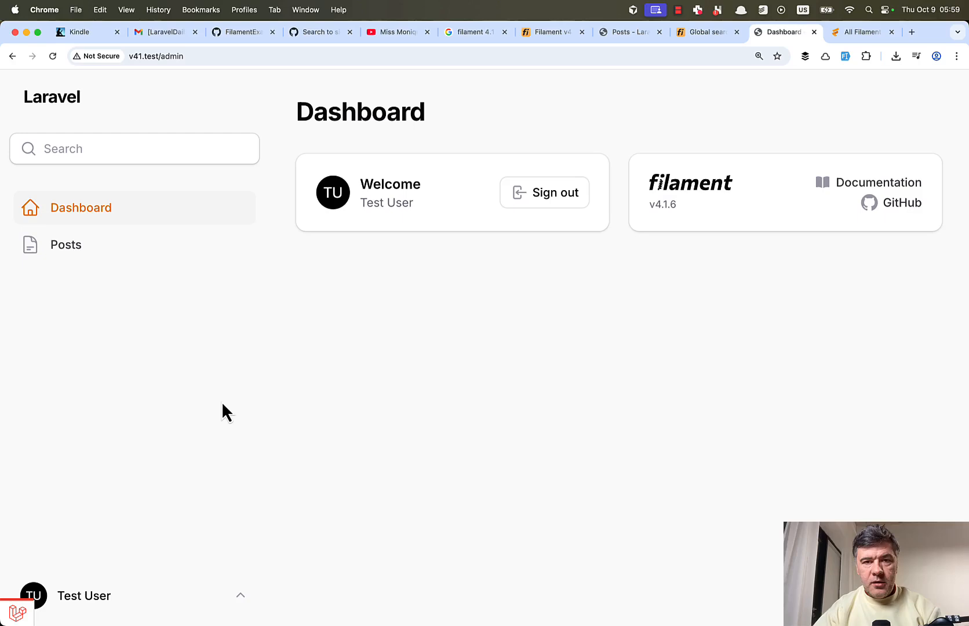
mouse_move(790, 91)
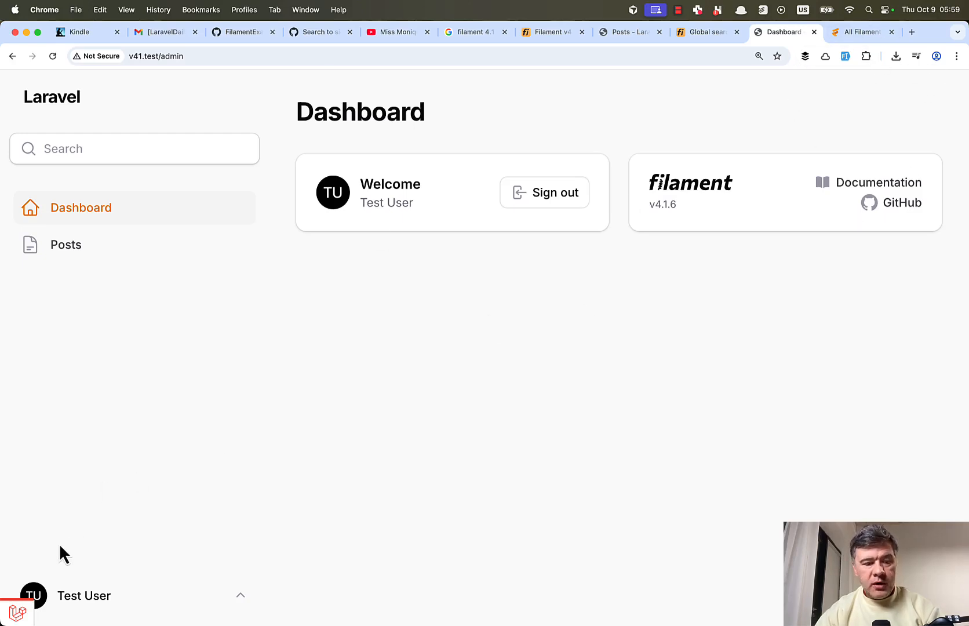
left_click(84, 595)
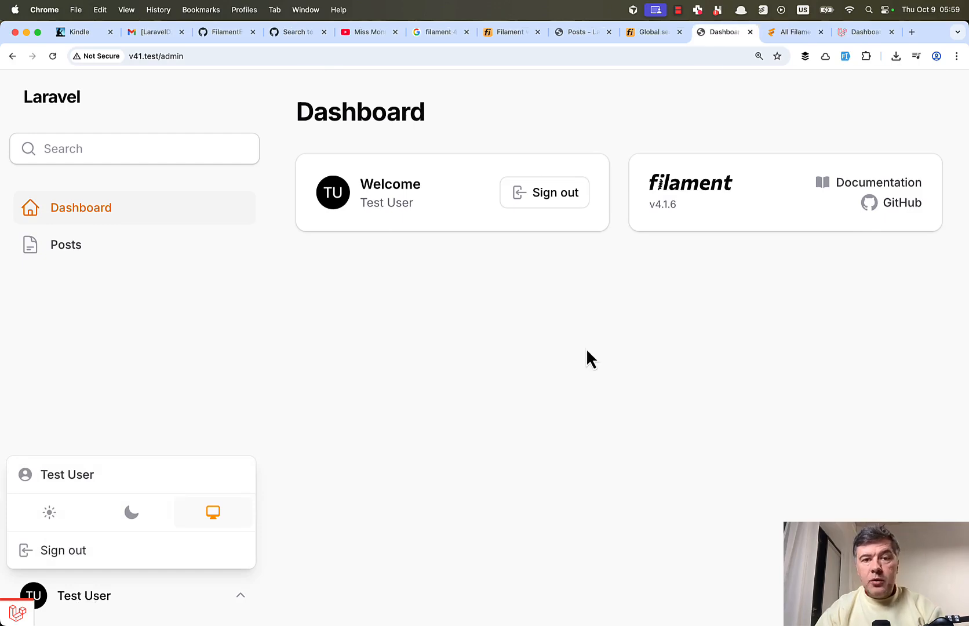
mouse_move(653, 289)
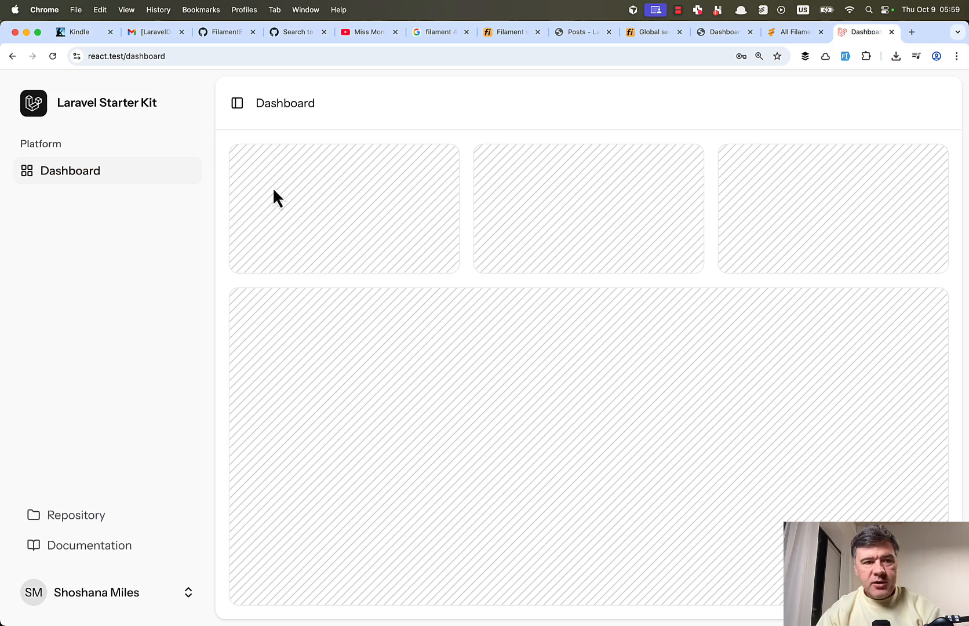
left_click(96, 593)
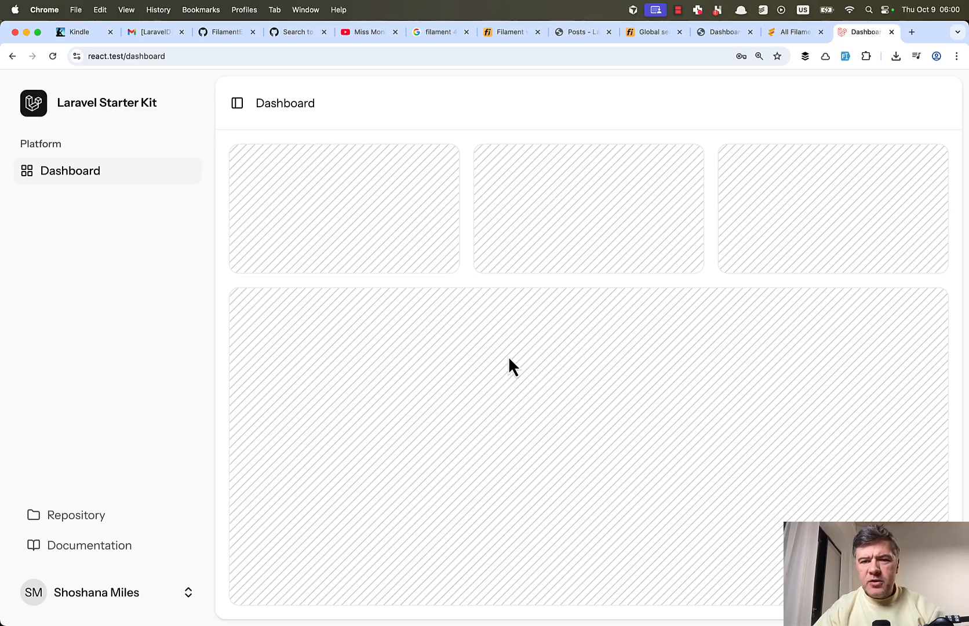
mouse_move(608, 260)
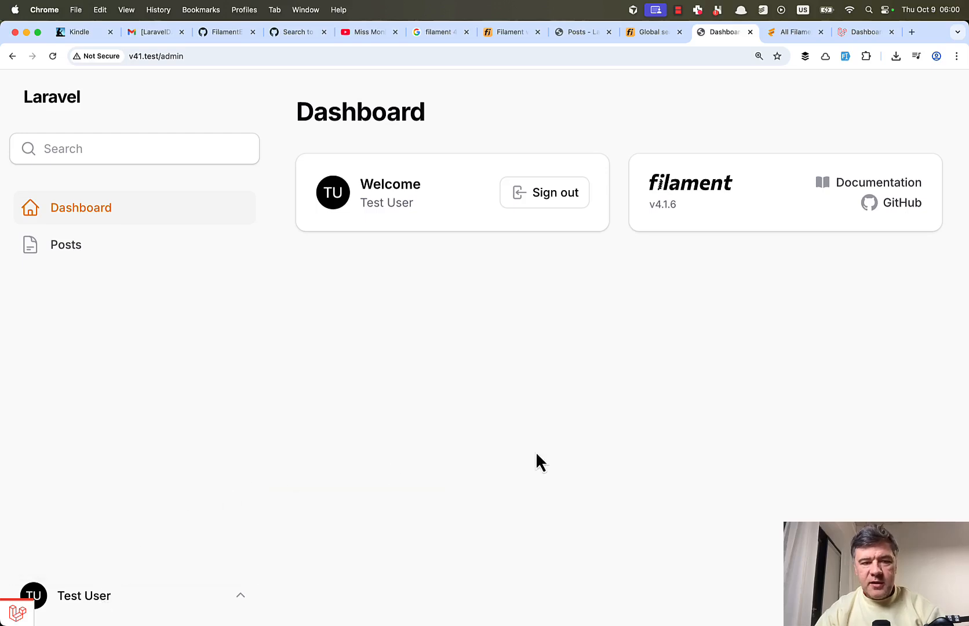
mouse_move(213, 124)
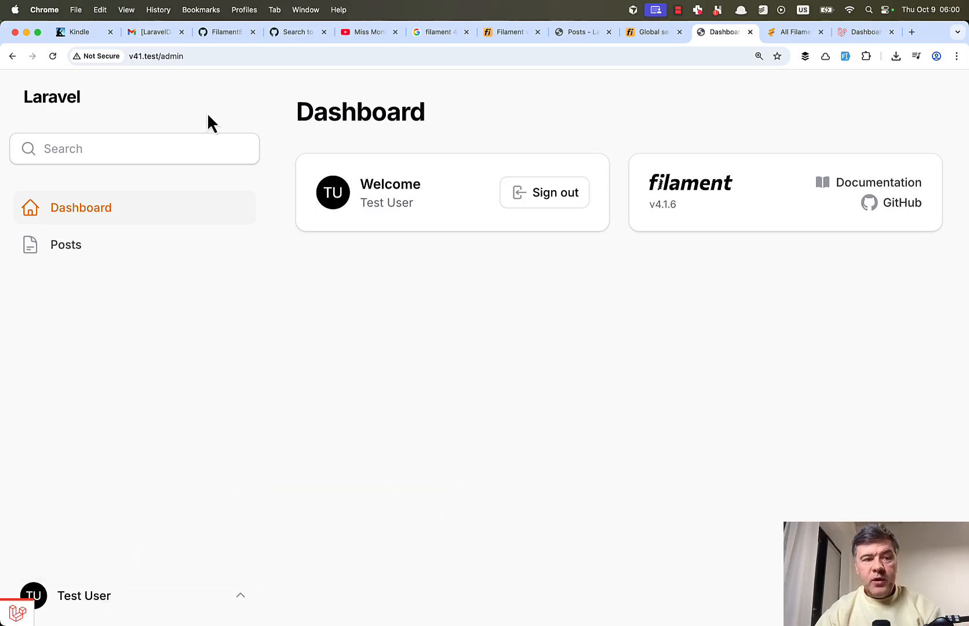
mouse_move(504, 432)
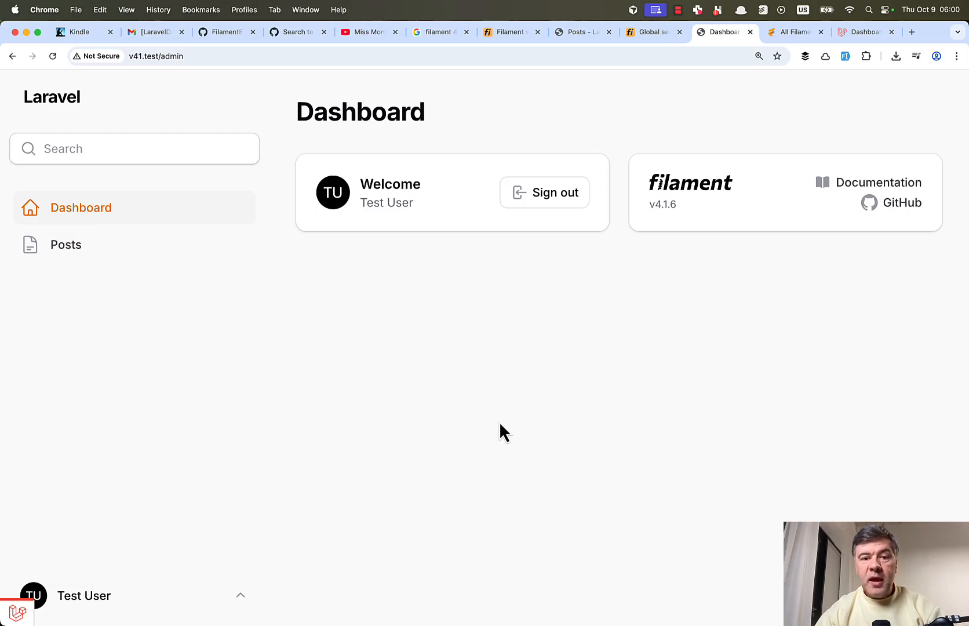
mouse_move(758, 132)
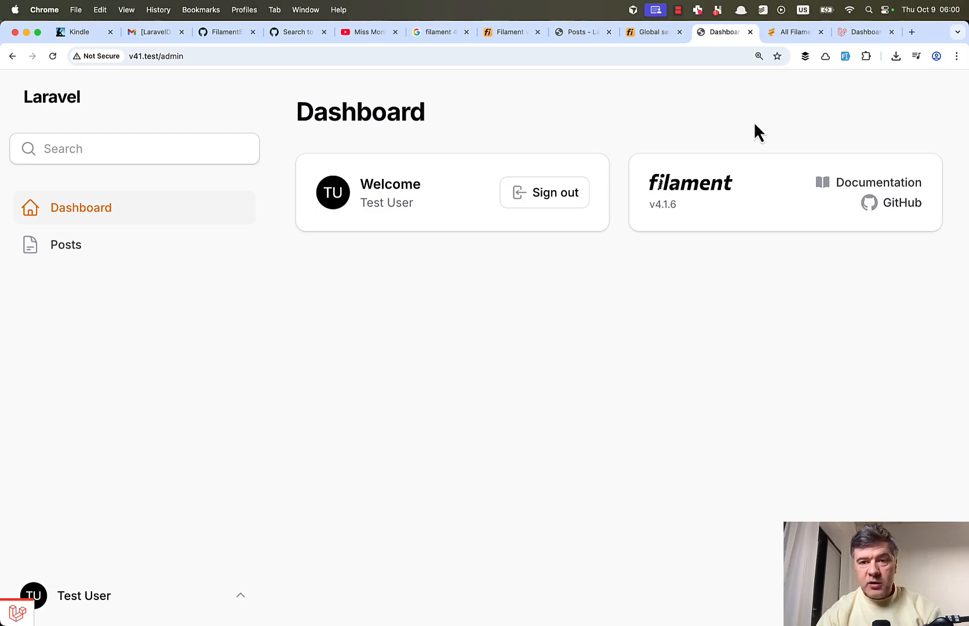
mouse_move(460, 417)
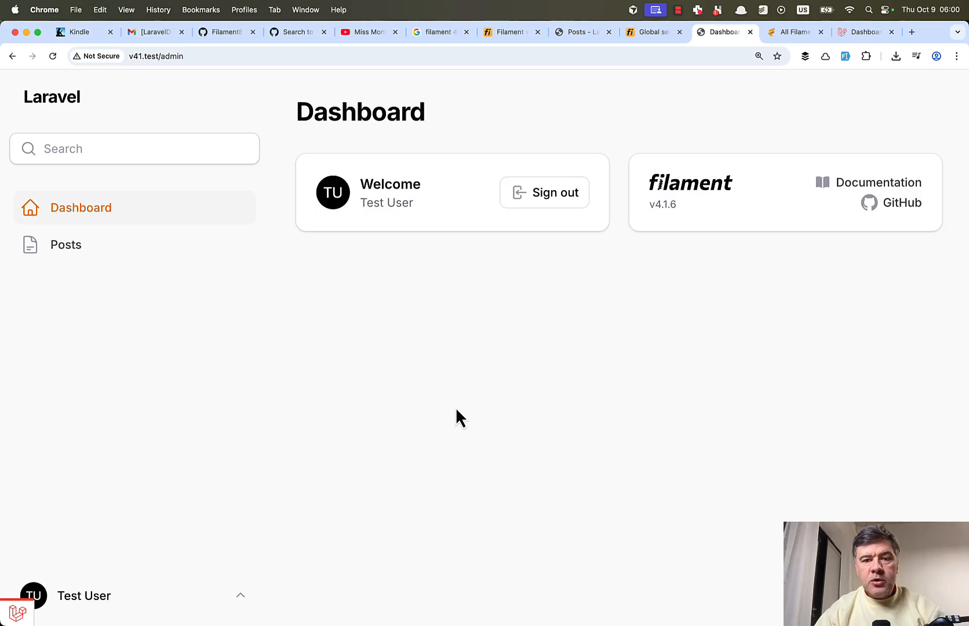
mouse_move(355, 398)
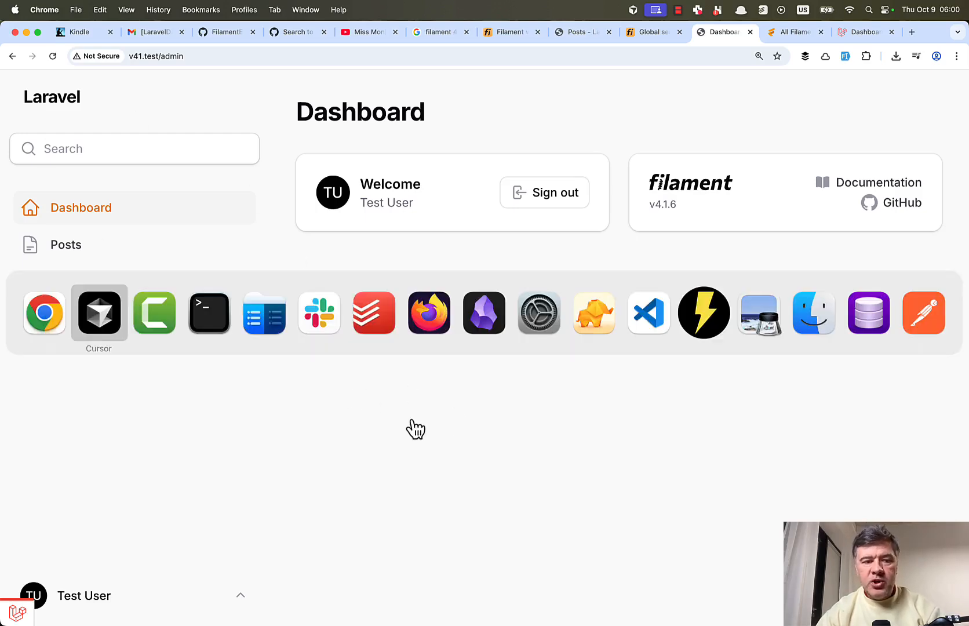
Add ->globalSearch(position: GlobalSearchPosition::SIDEBAR) to the panel configuration in AdminPanelProvider.php
left_click(98, 312)
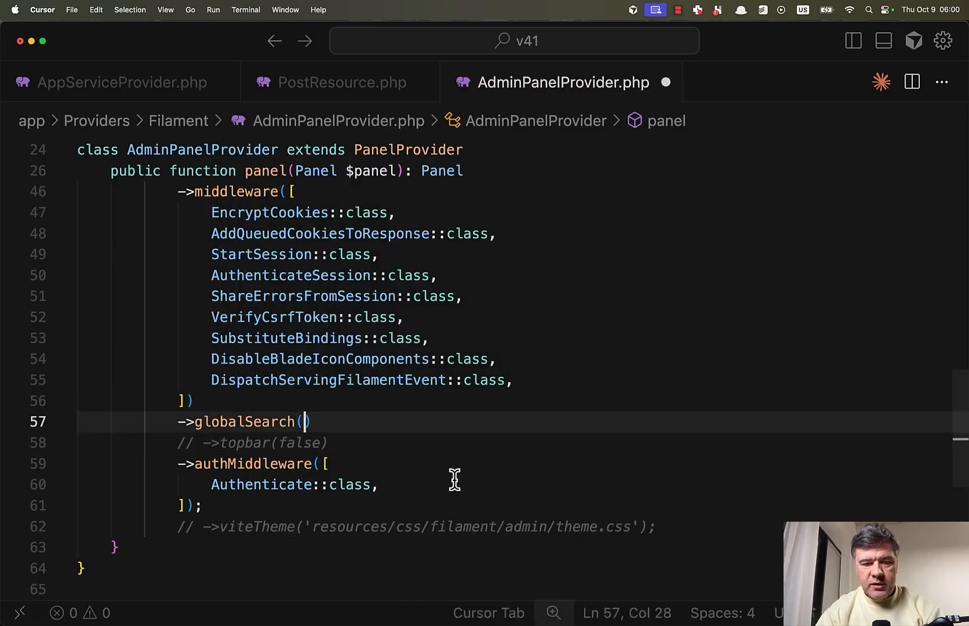
type("position: 'sidebar'")
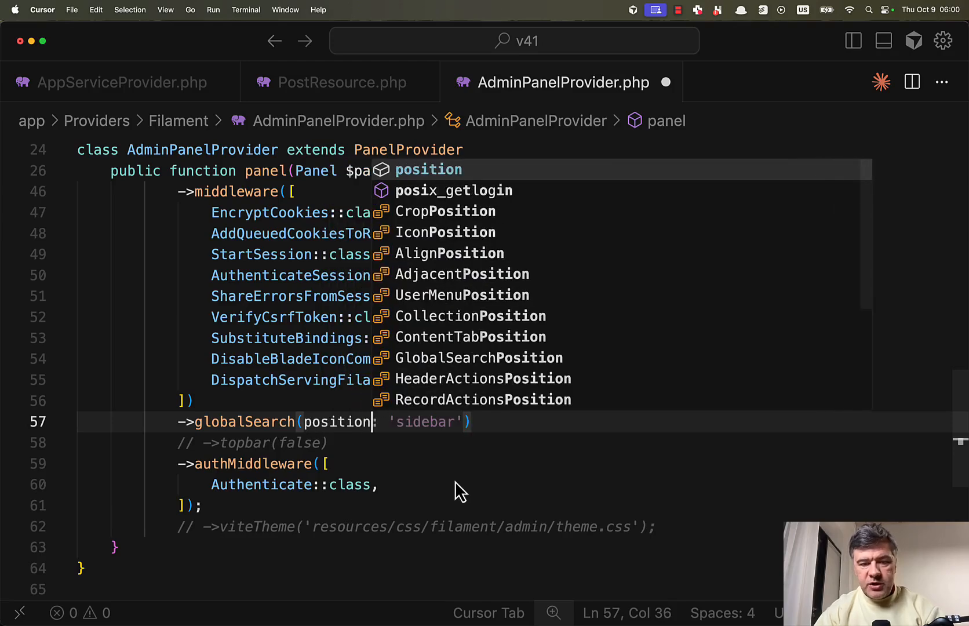
type("GlobalSearchPosition::SIDEBAR")
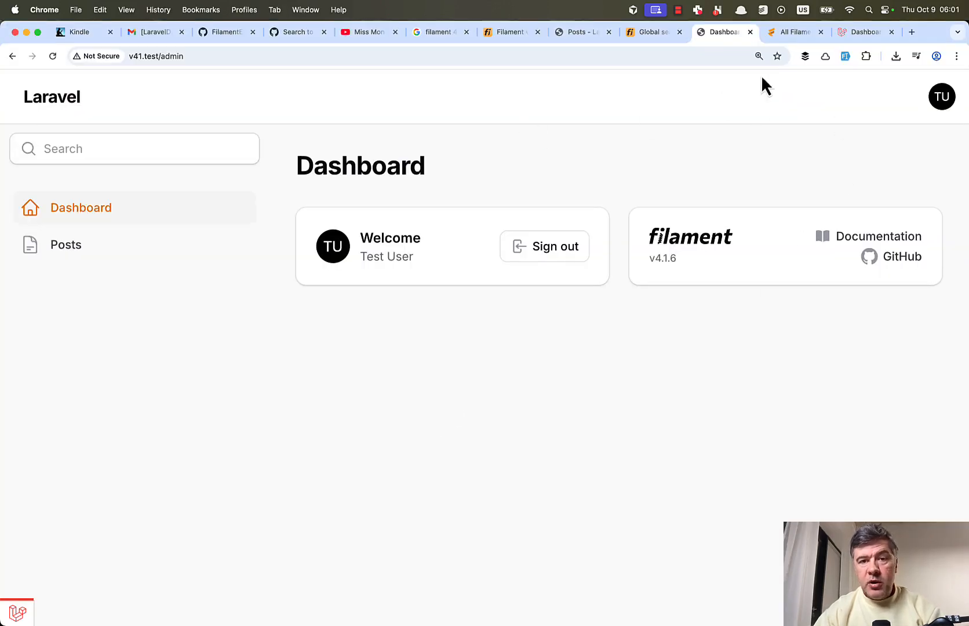
mouse_move(266, 401)
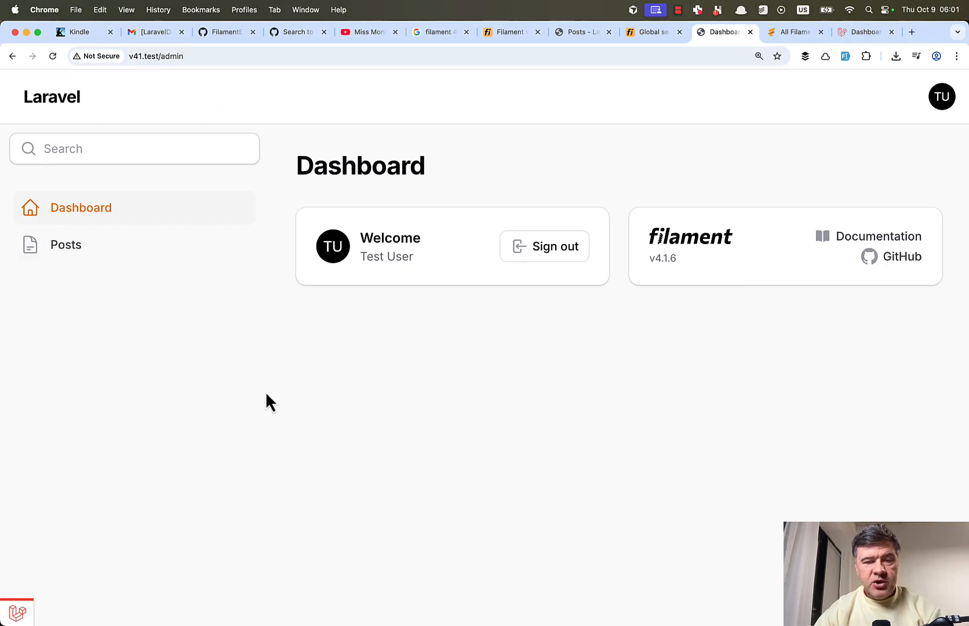
mouse_move(366, 470)
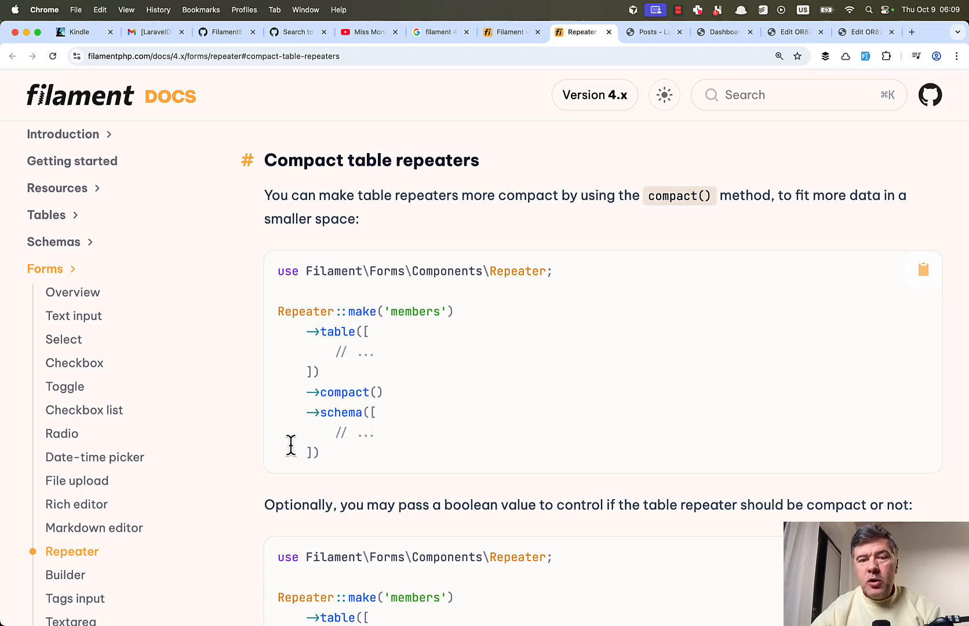
mouse_move(372, 435)
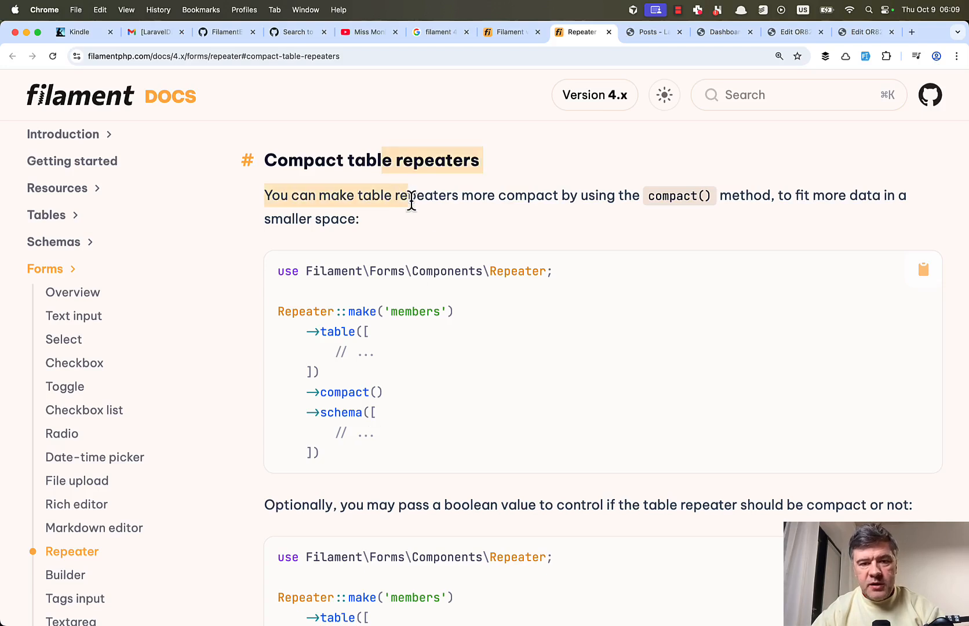
Highlight 'compact' in the heading and view the demo order edit page's Order items repeater
left_click(469, 194)
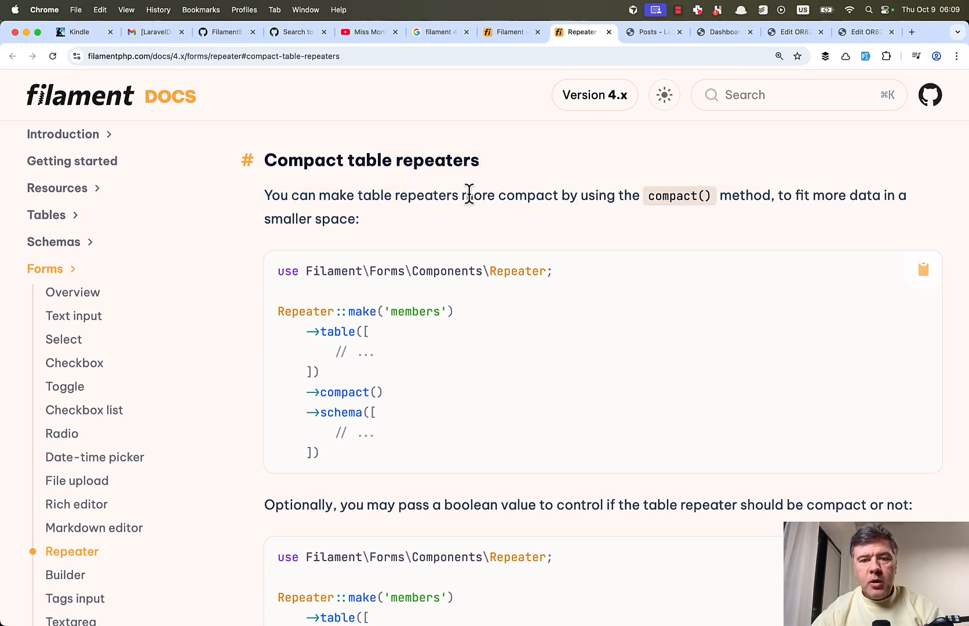
double_click(528, 195)
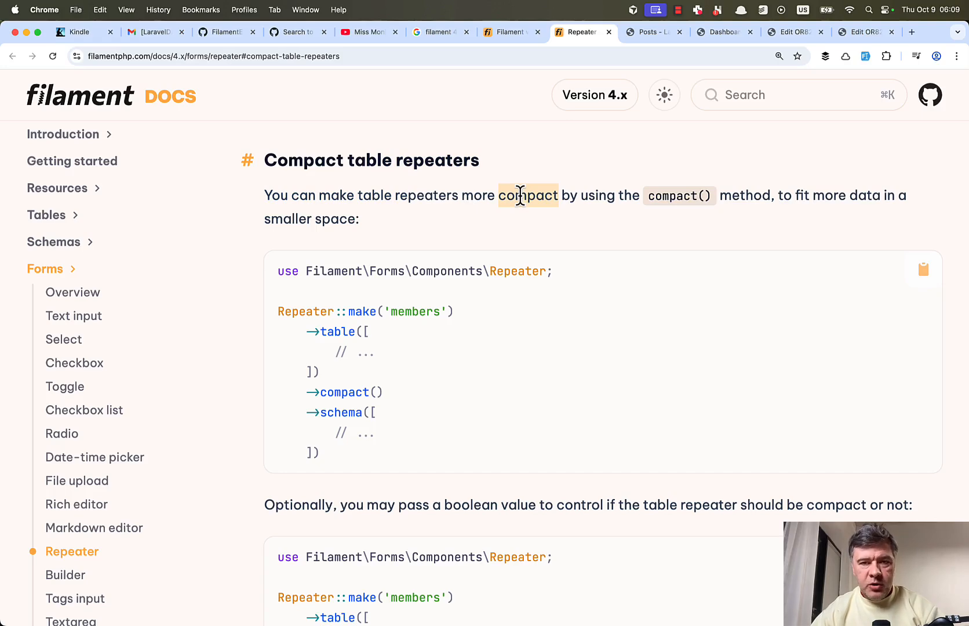
left_click(793, 31)
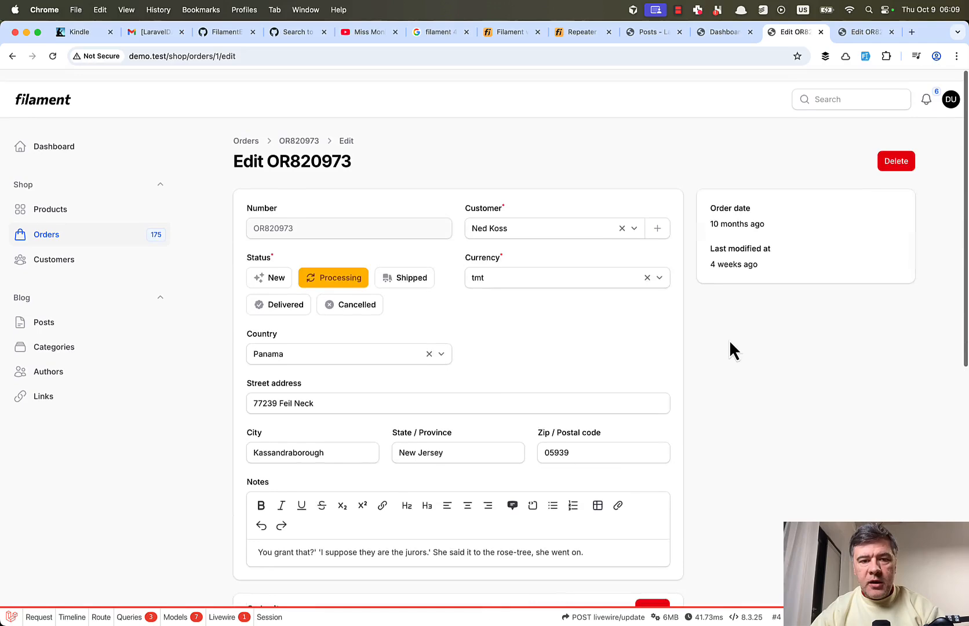
scroll("down", 3)
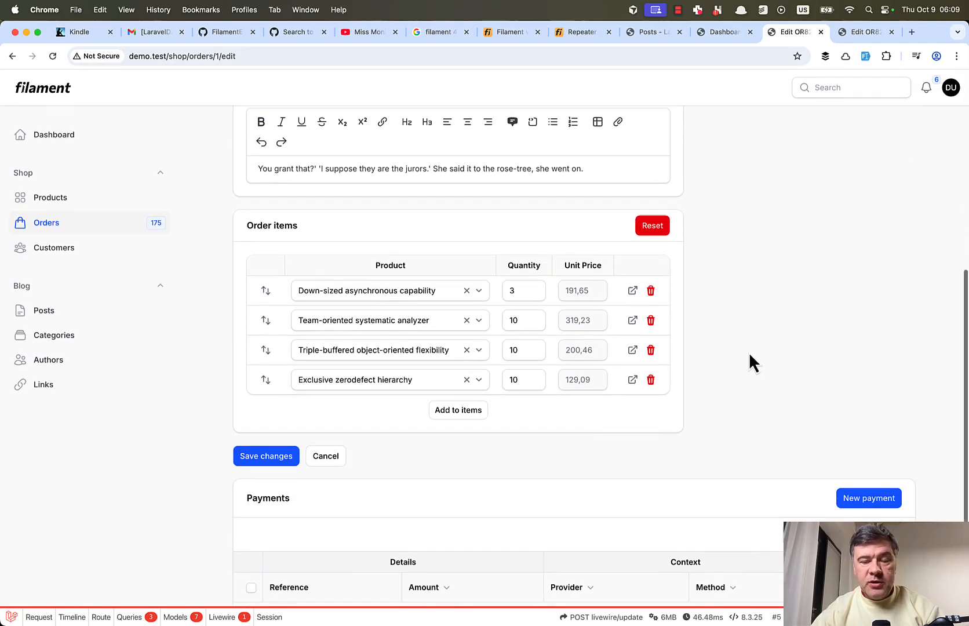
Scroll the Repeater docs to the Compact table repeaters section and its members table example
left_click(581, 31)
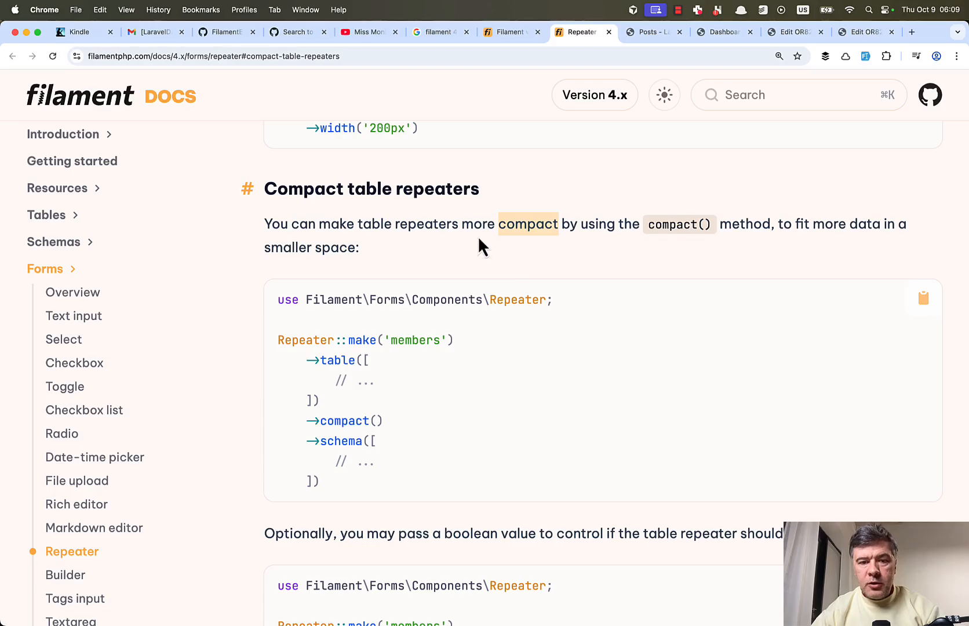
scroll("down", 3)
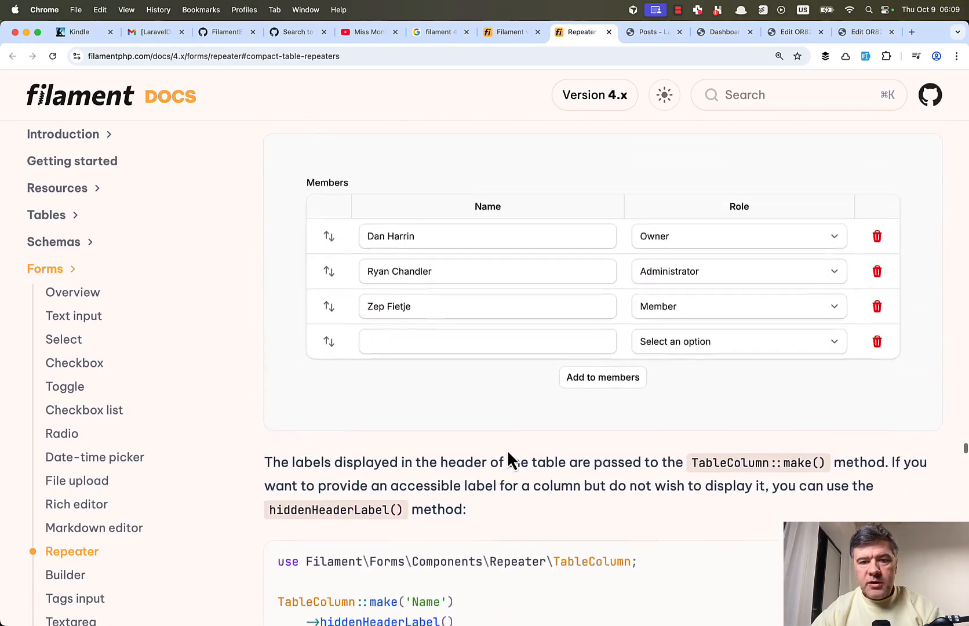
scroll("down", 3)
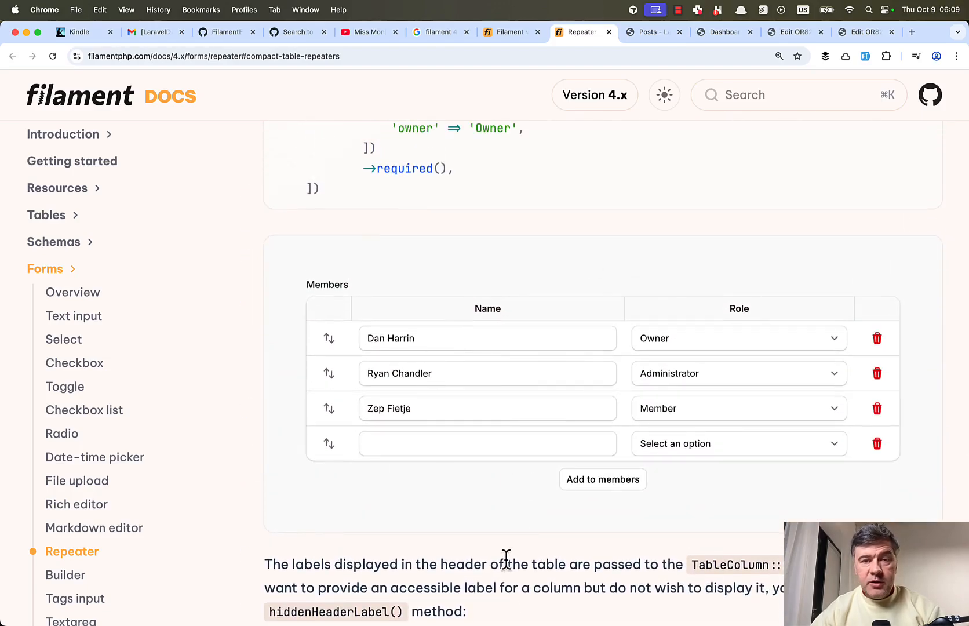
scroll("down", 3)
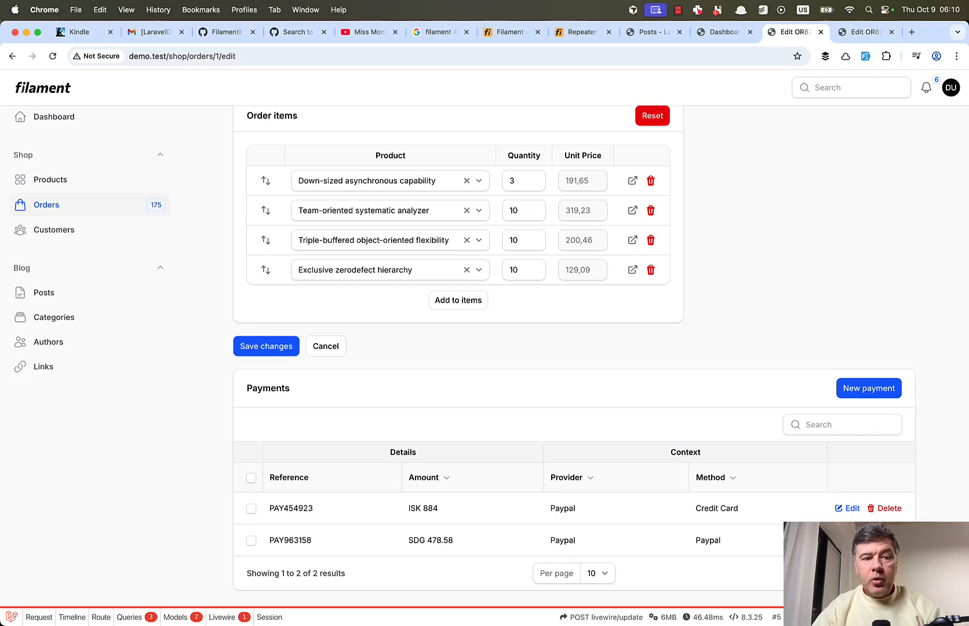
mouse_move(765, 334)
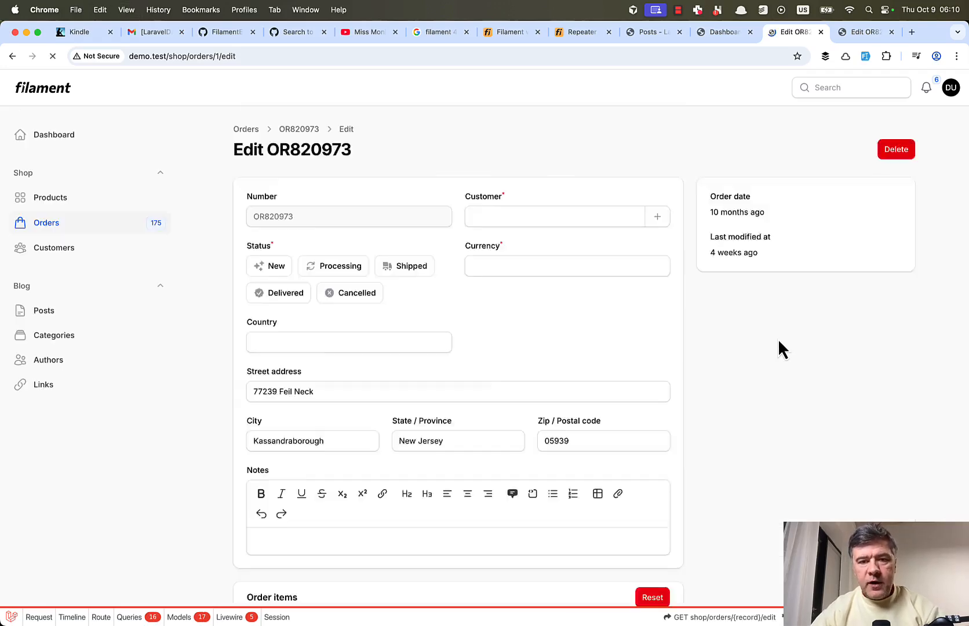
View order OR820973's Order items table in its standard layout, then in the compact table layout
scroll("down", 3)
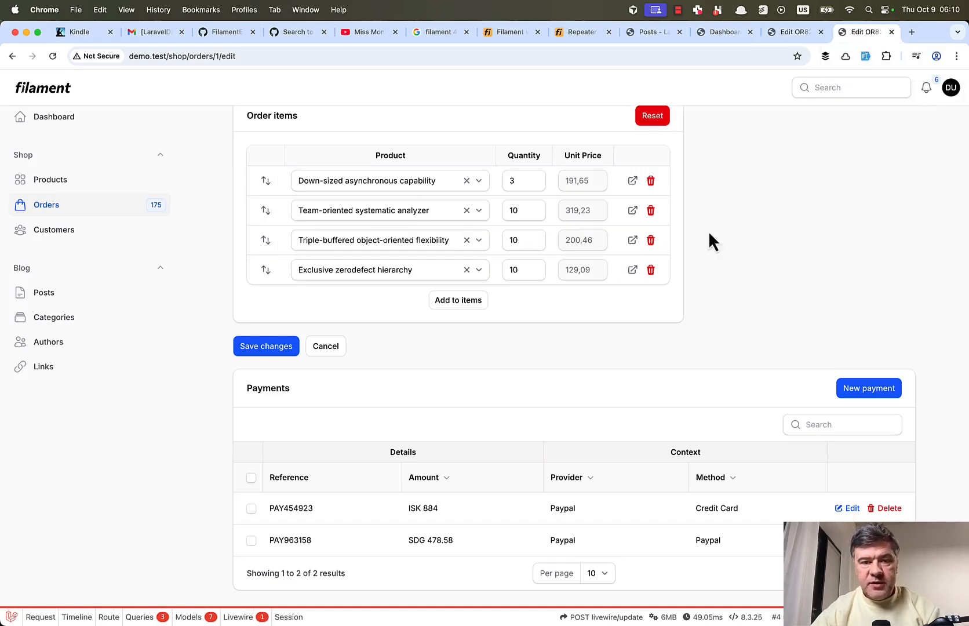
left_click(794, 31)
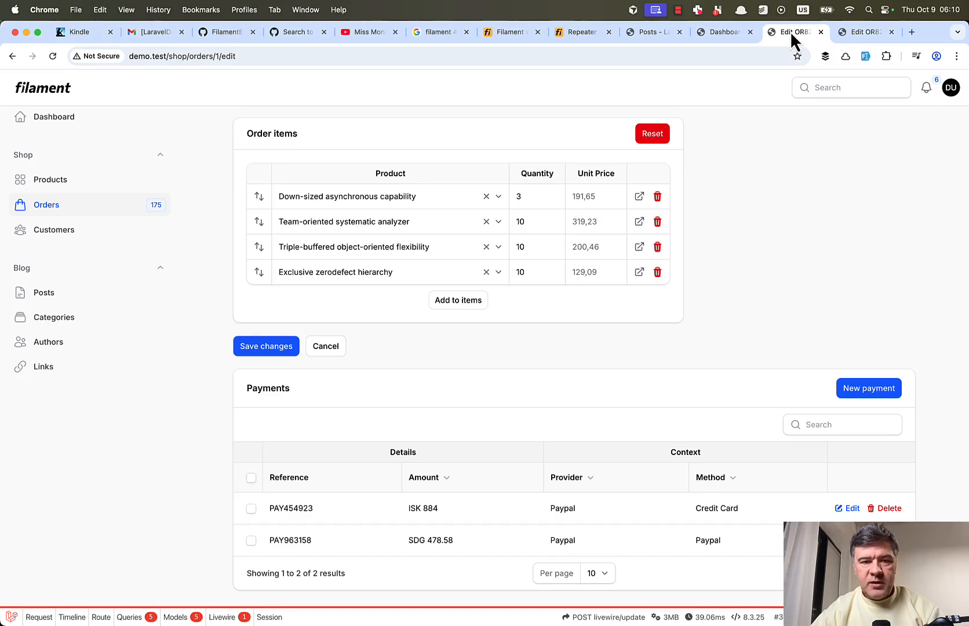
mouse_move(488, 302)
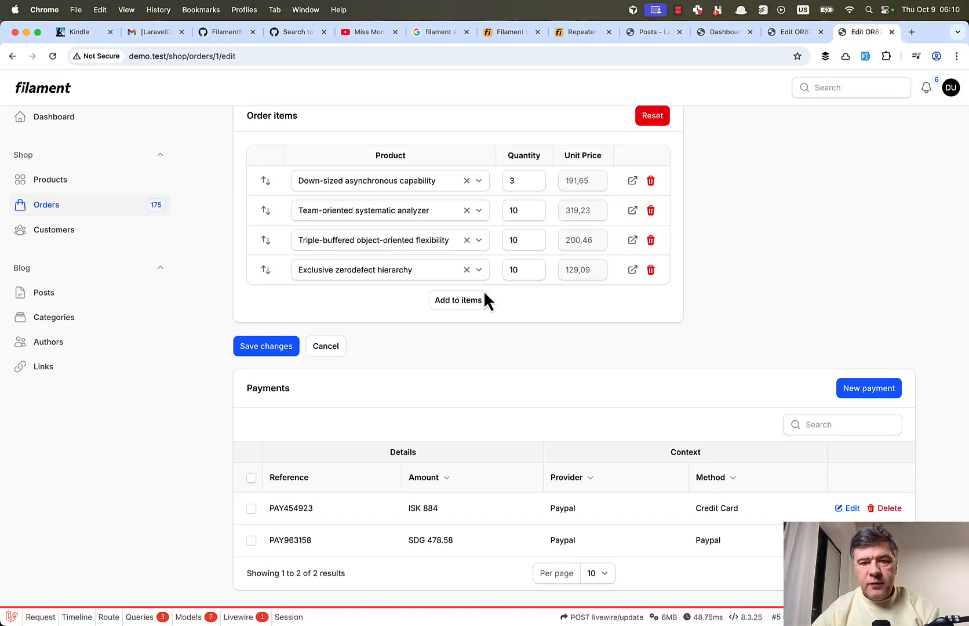
mouse_move(679, 257)
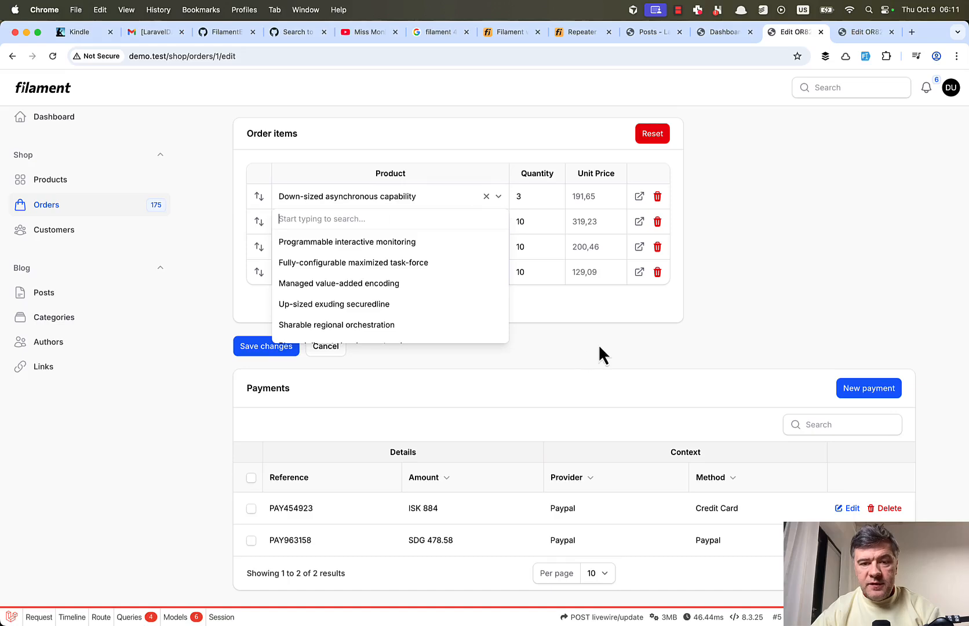
mouse_move(767, 310)
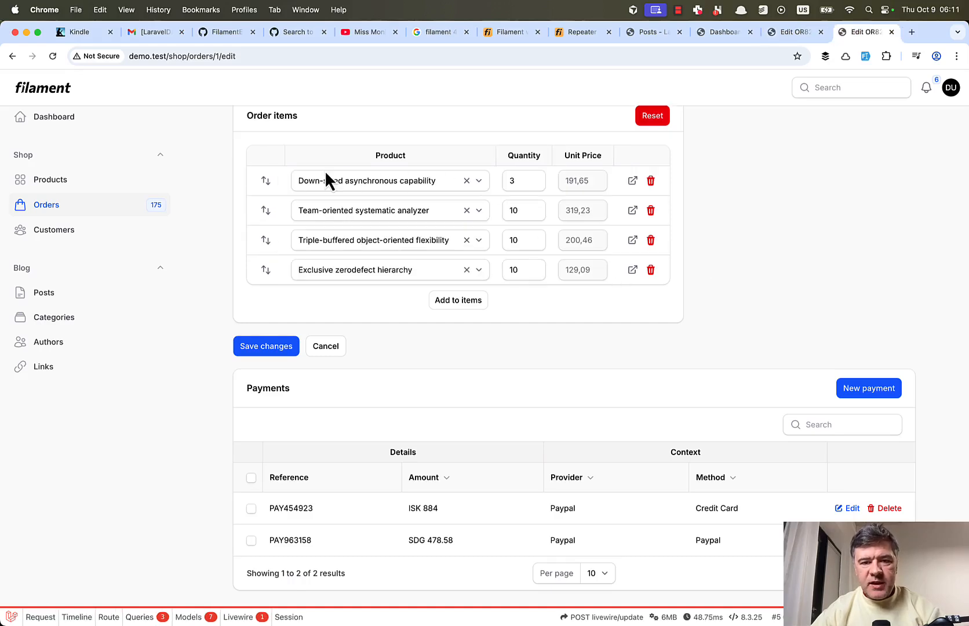
mouse_move(804, 241)
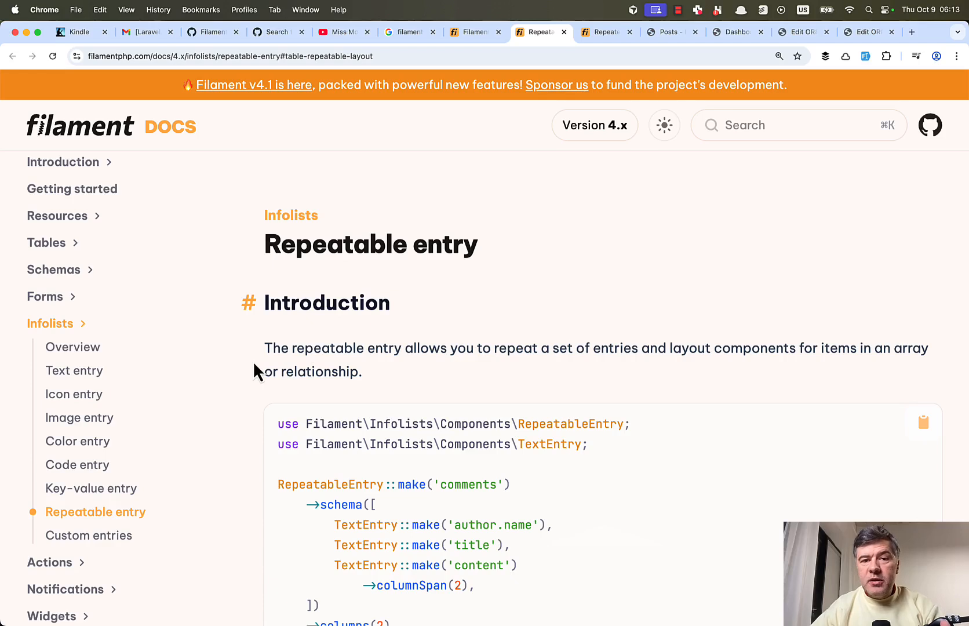
mouse_move(415, 347)
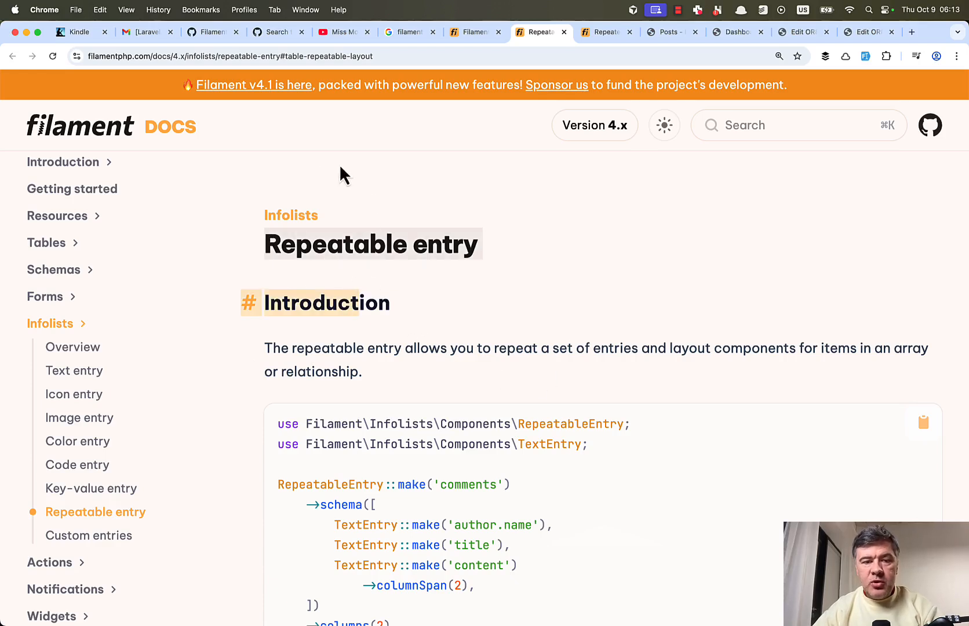
Scroll the Repeatable entry docs through table column alignment and the TableColumn width() example, then back up
scroll("down", 3)
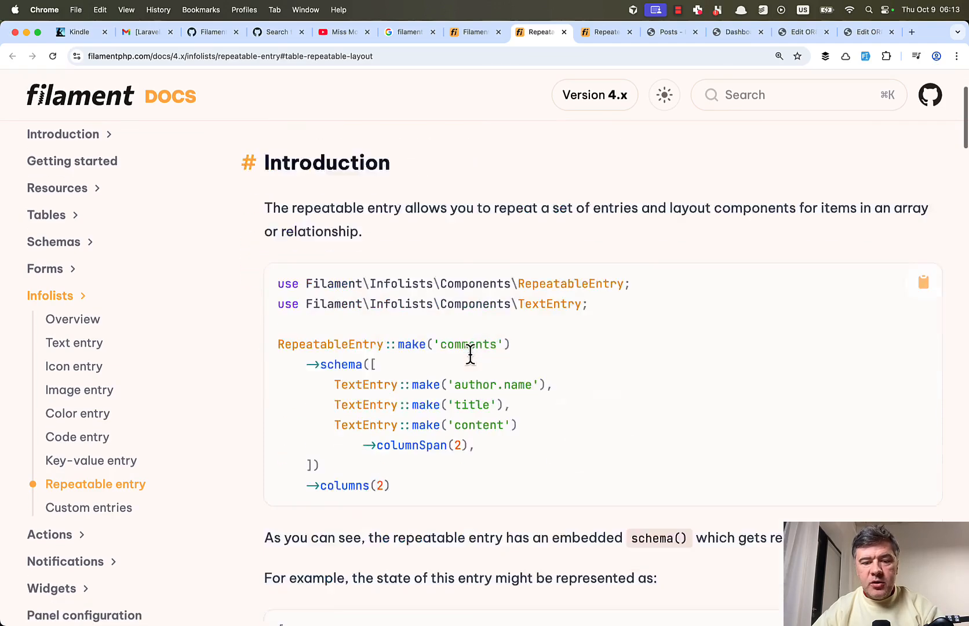
scroll("down", 3)
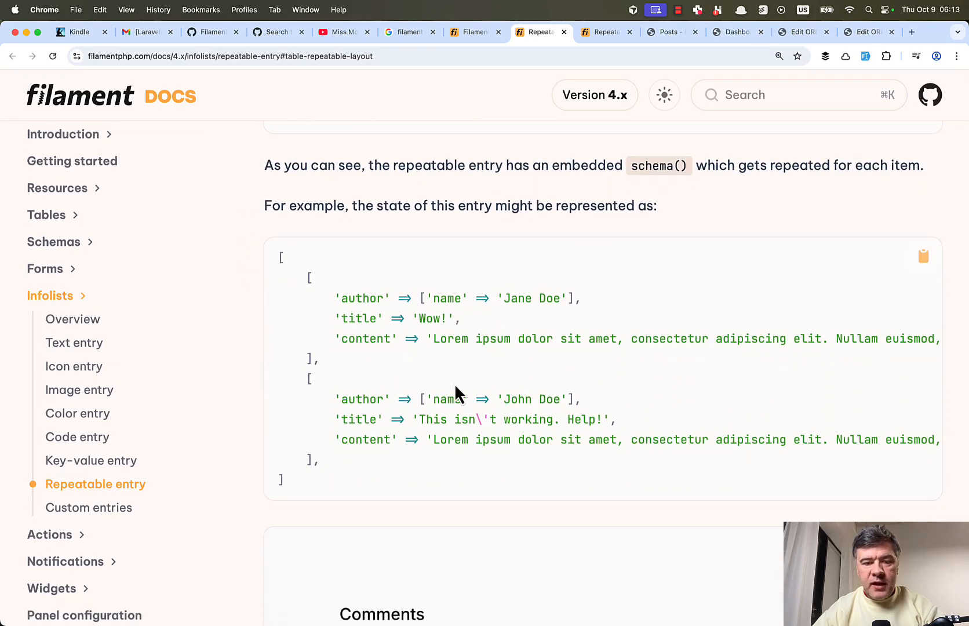
scroll("down", 3)
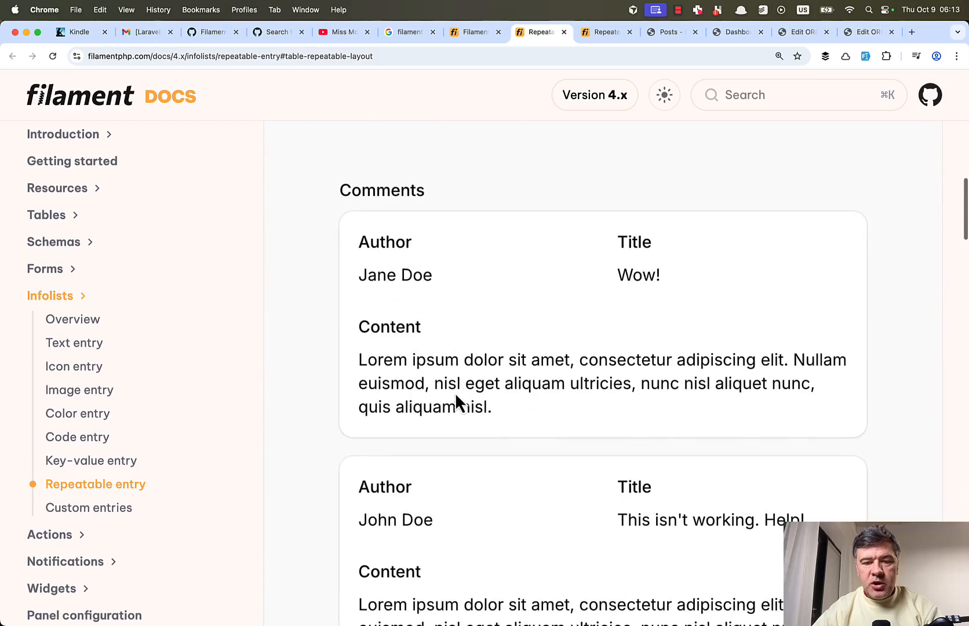
scroll("down", 3)
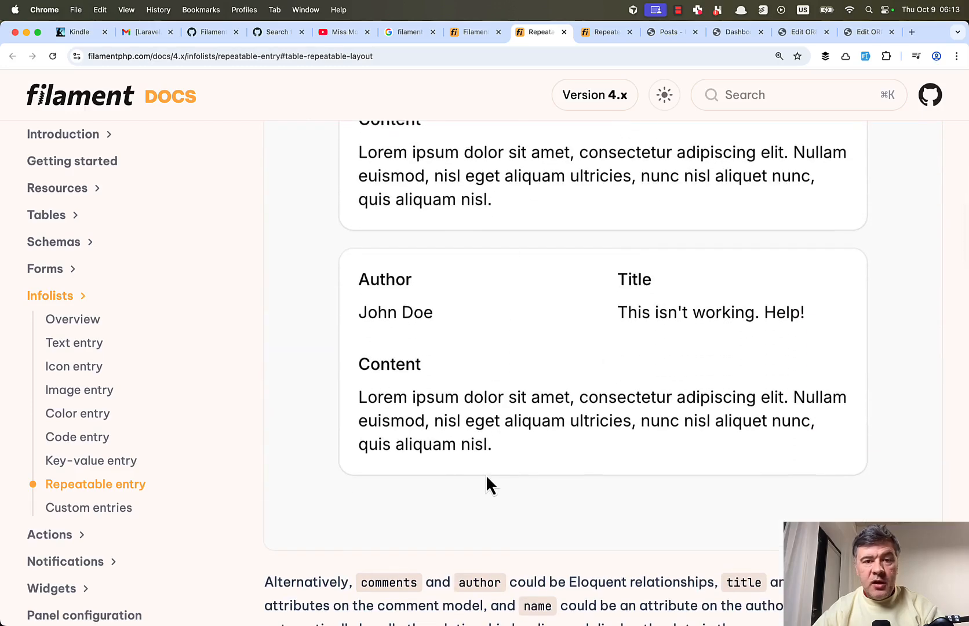
scroll("down", 3)
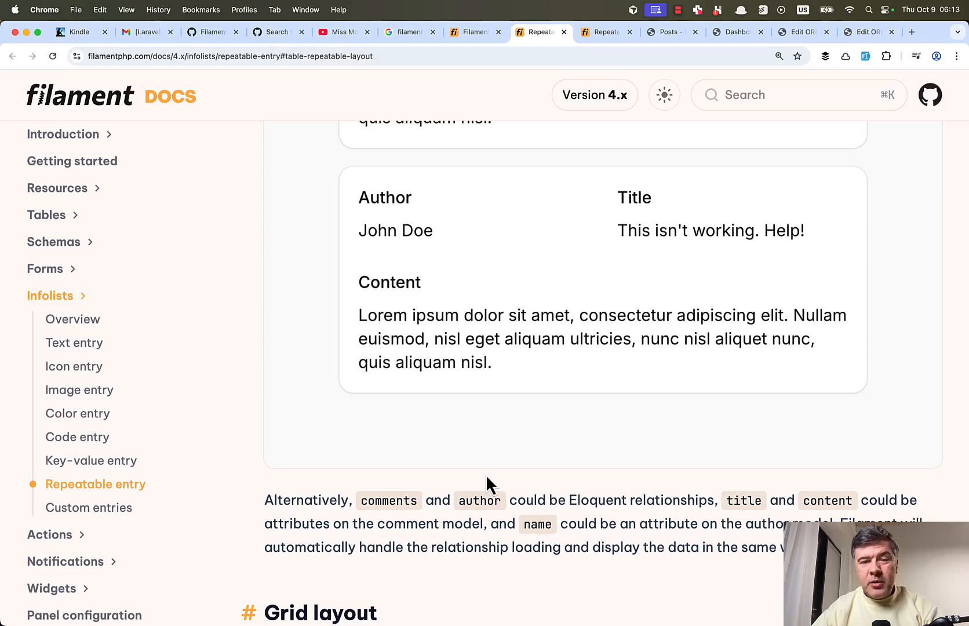
scroll("down", 3)
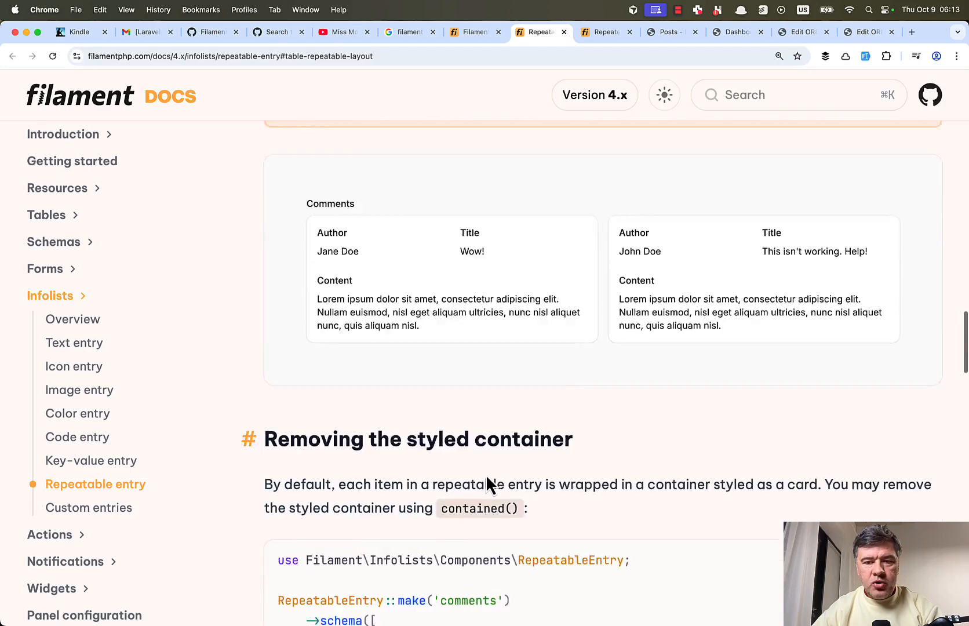
scroll("up", 3)
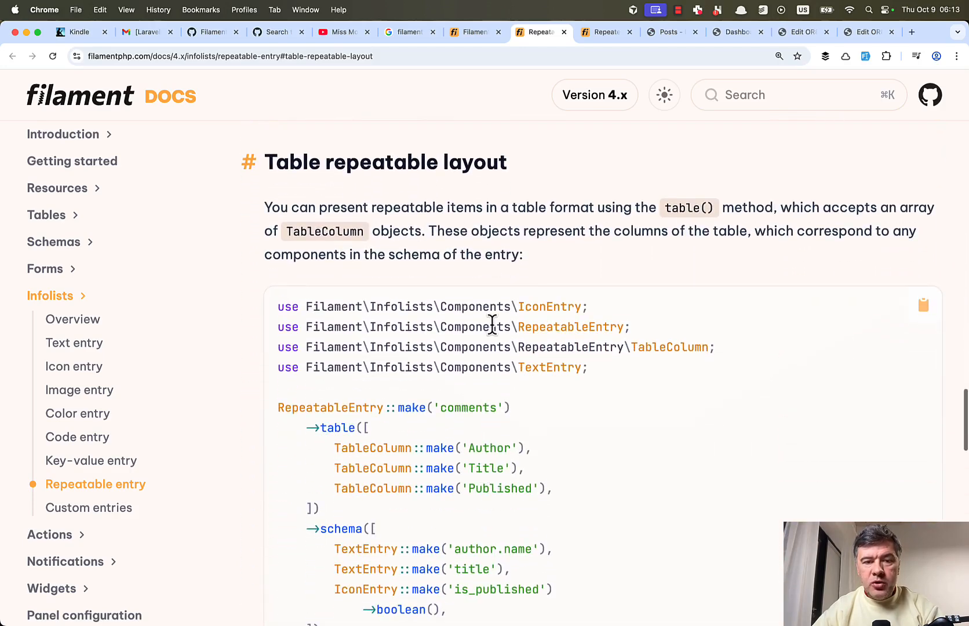
scroll("down", 3)
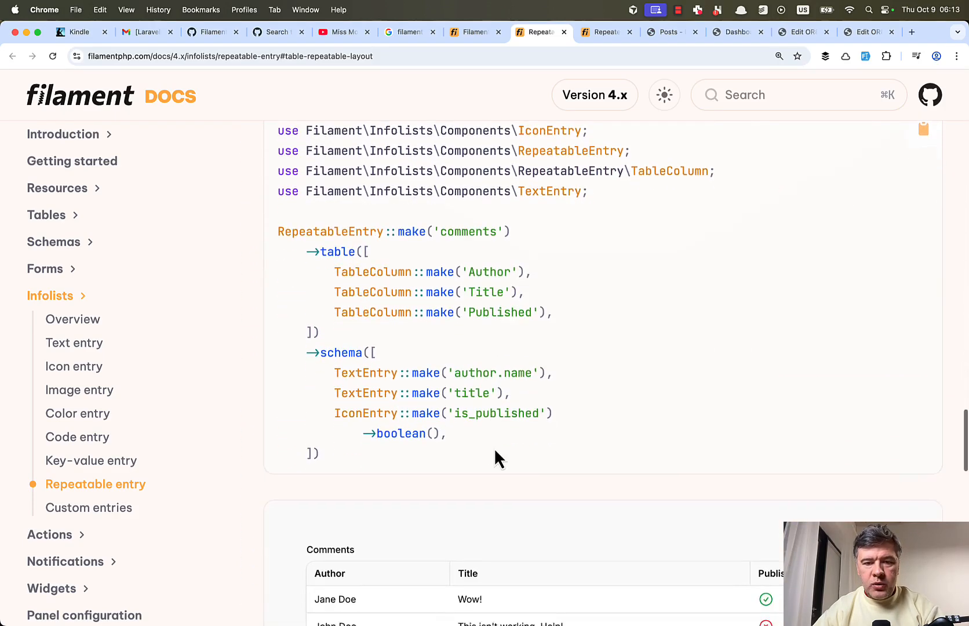
scroll("down", 3)
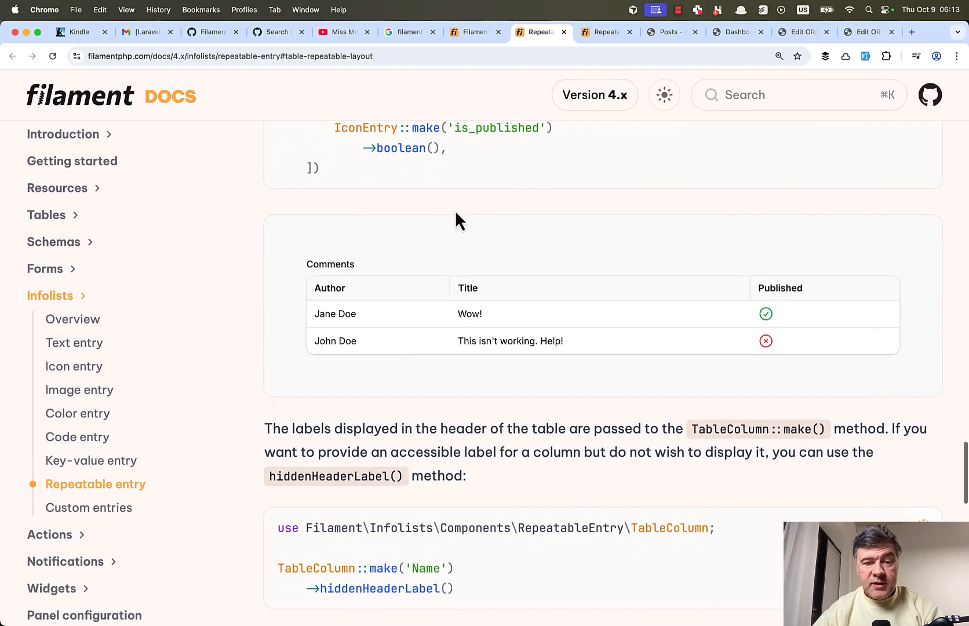
mouse_move(569, 422)
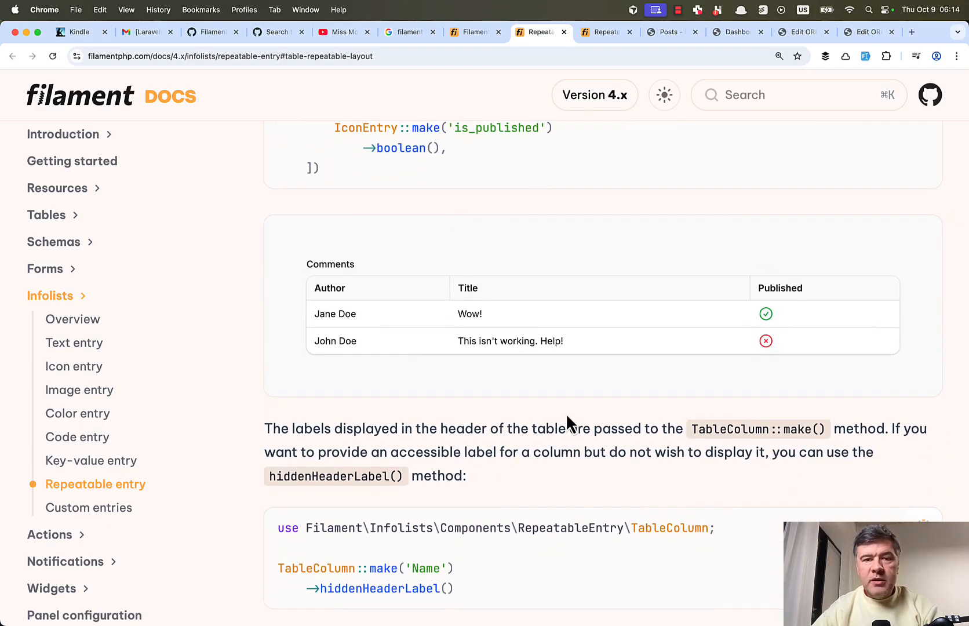
mouse_move(536, 404)
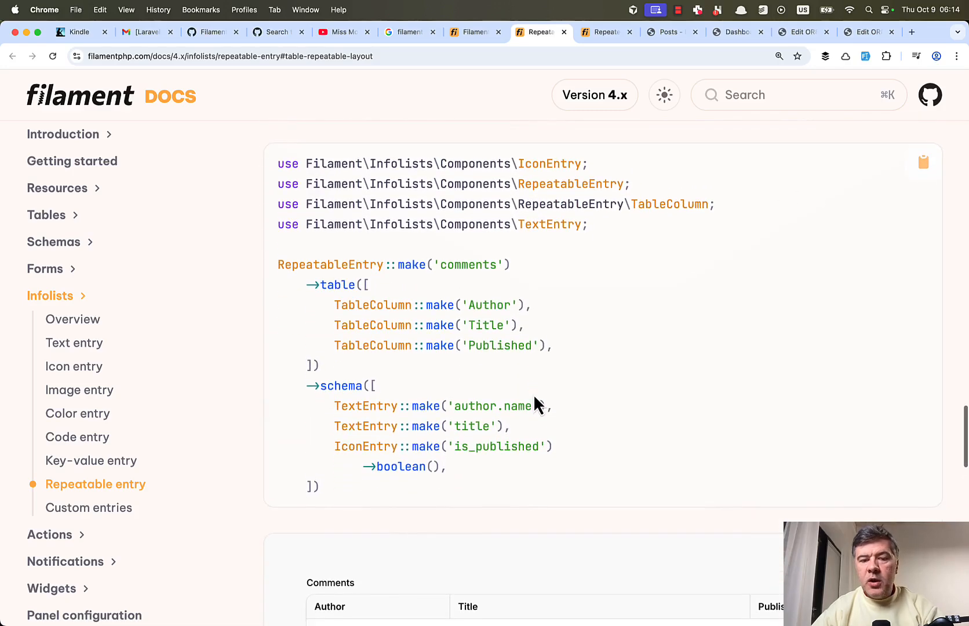
scroll("down", 3)
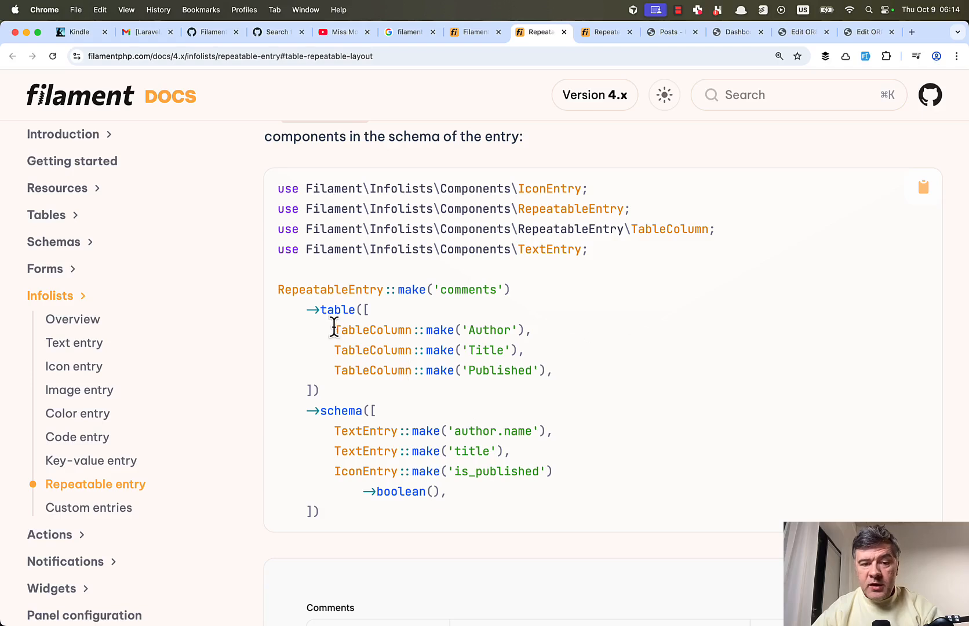
mouse_move(361, 349)
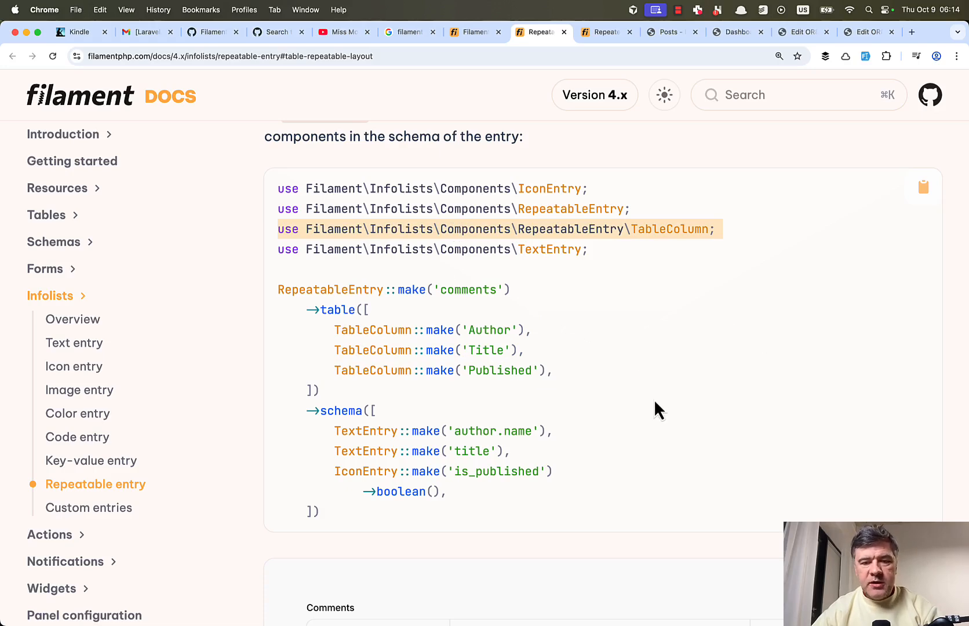
scroll("down", 3)
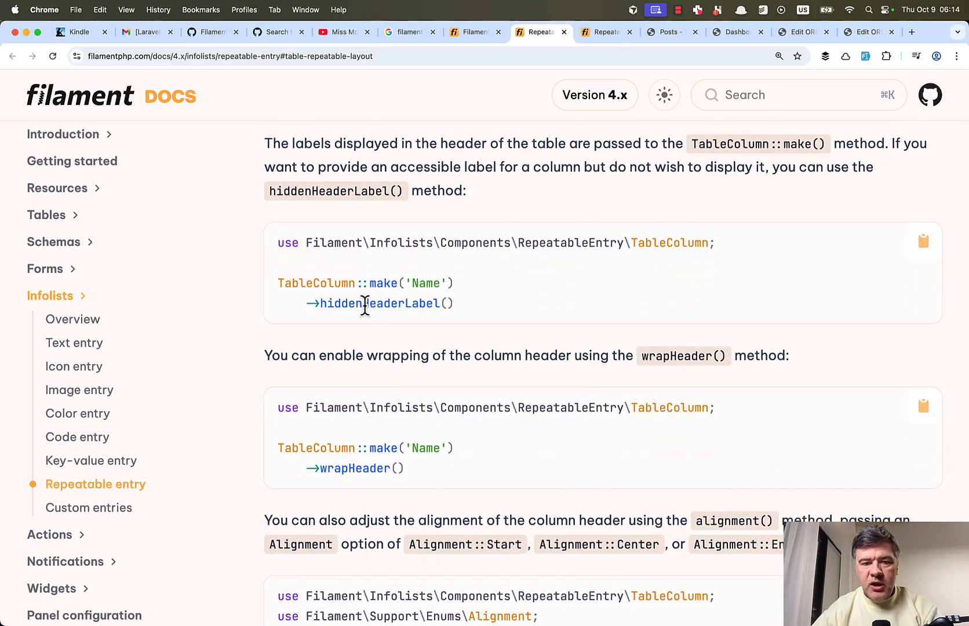
scroll("down", 3)
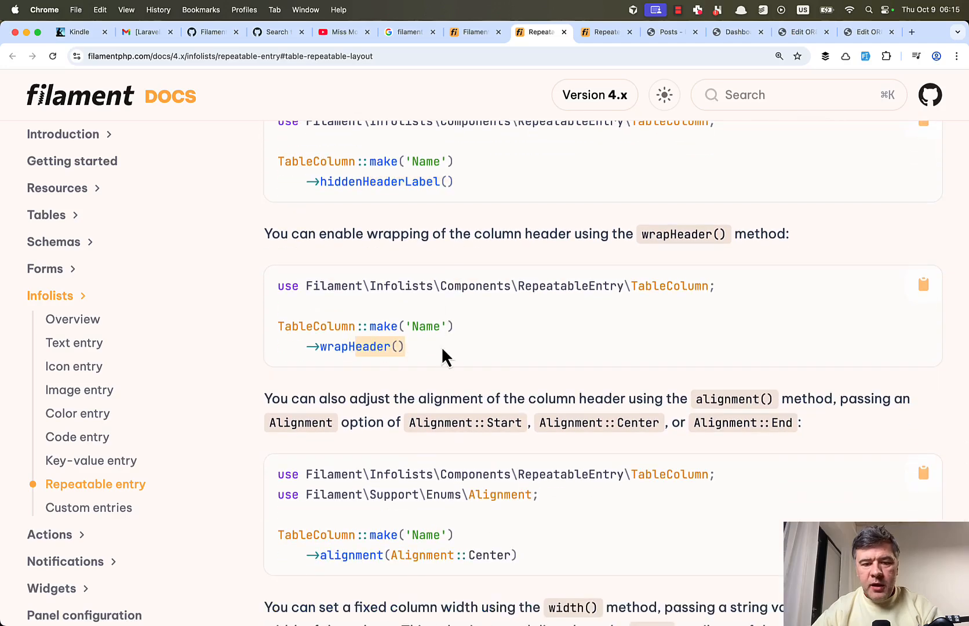
scroll("down", 3)
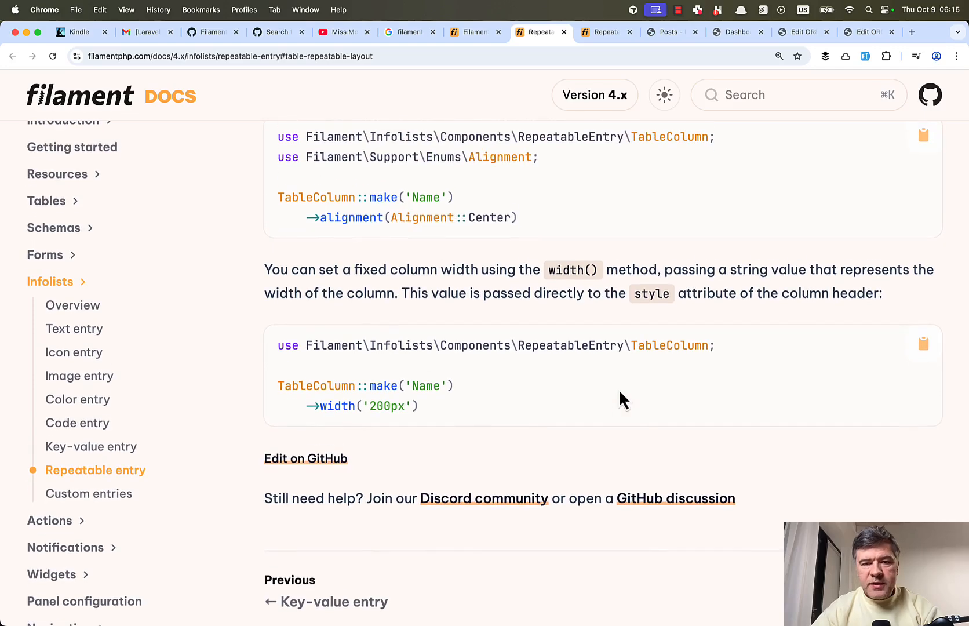
scroll("up", 3)
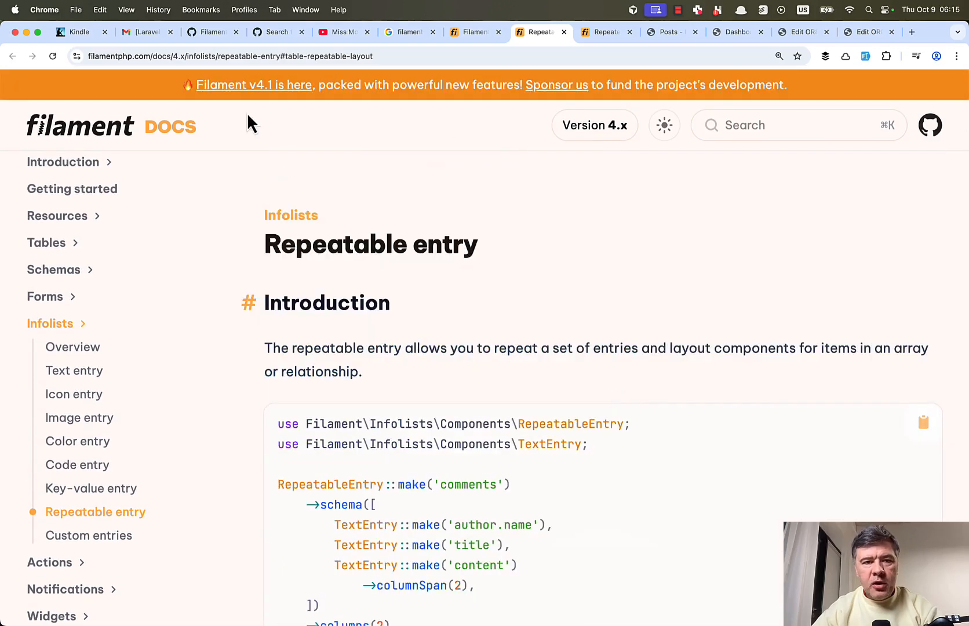
mouse_move(565, 242)
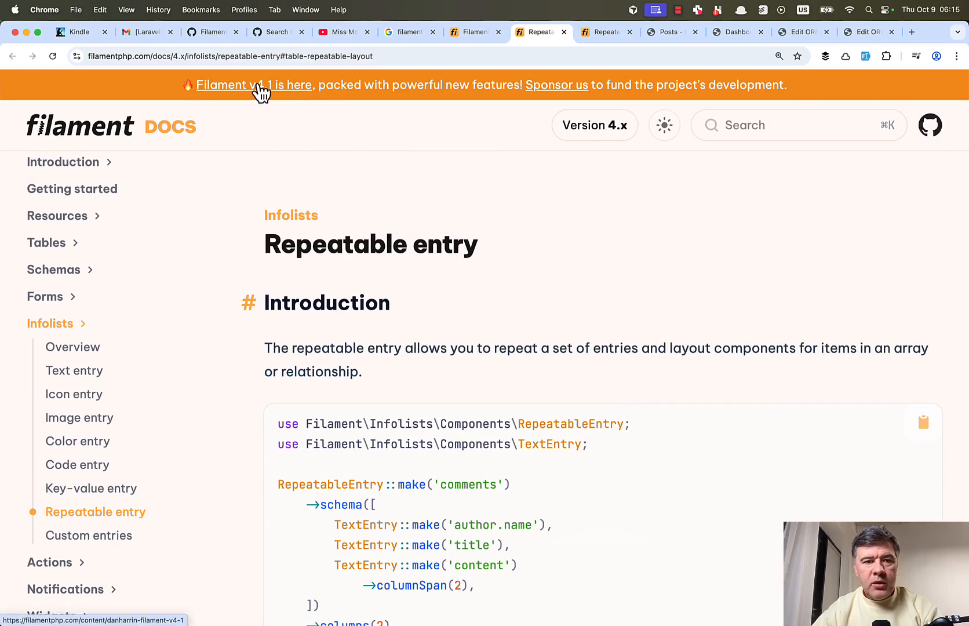
left_click(254, 86)
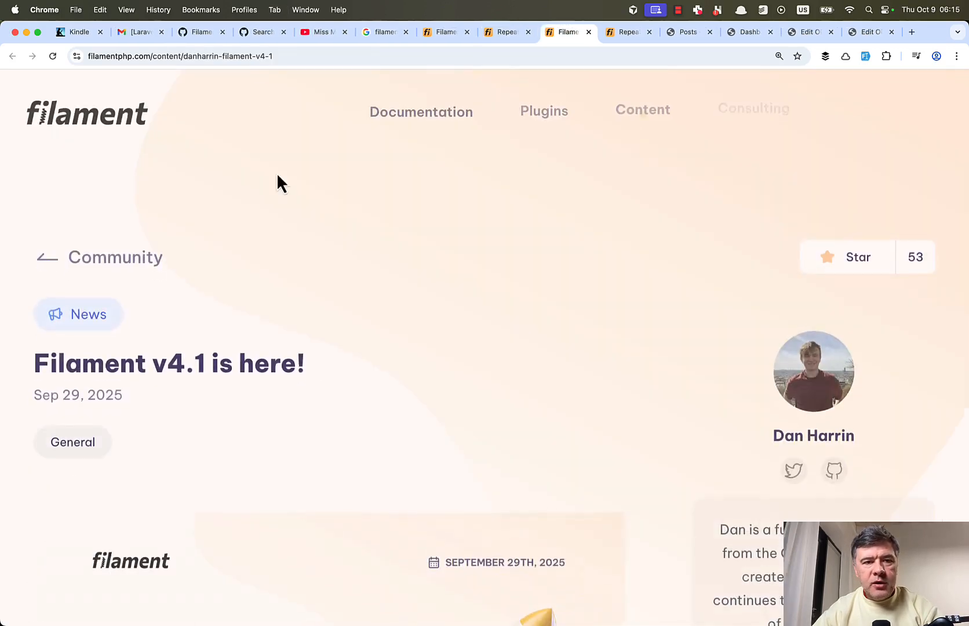
left_click(506, 31)
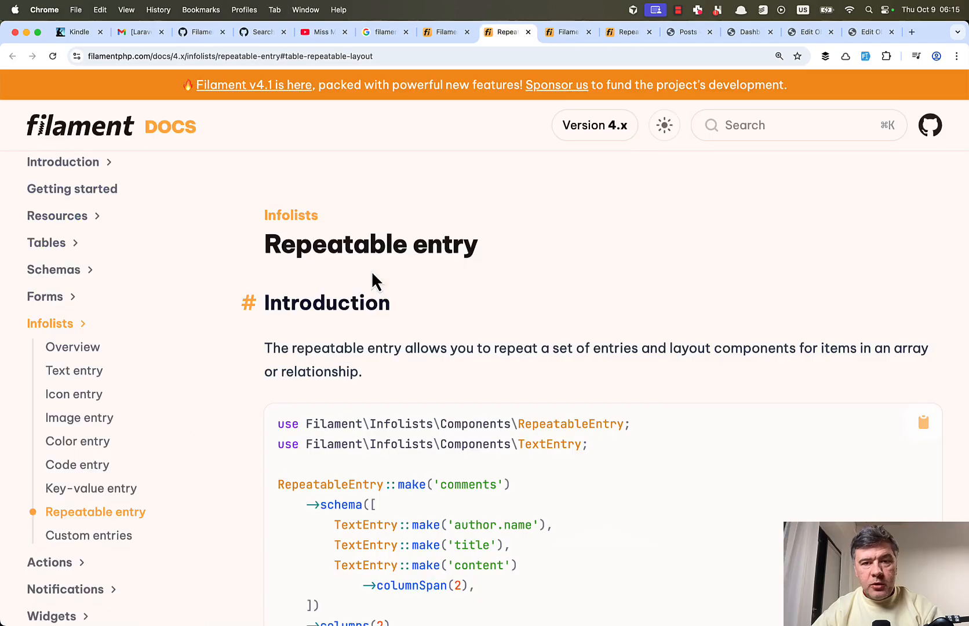
mouse_move(534, 199)
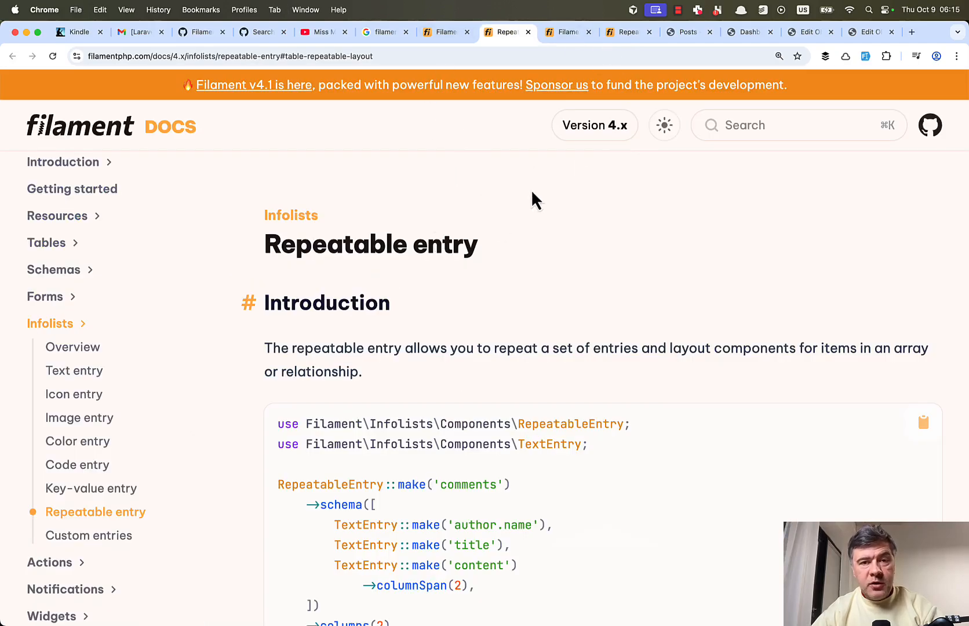
mouse_move(541, 205)
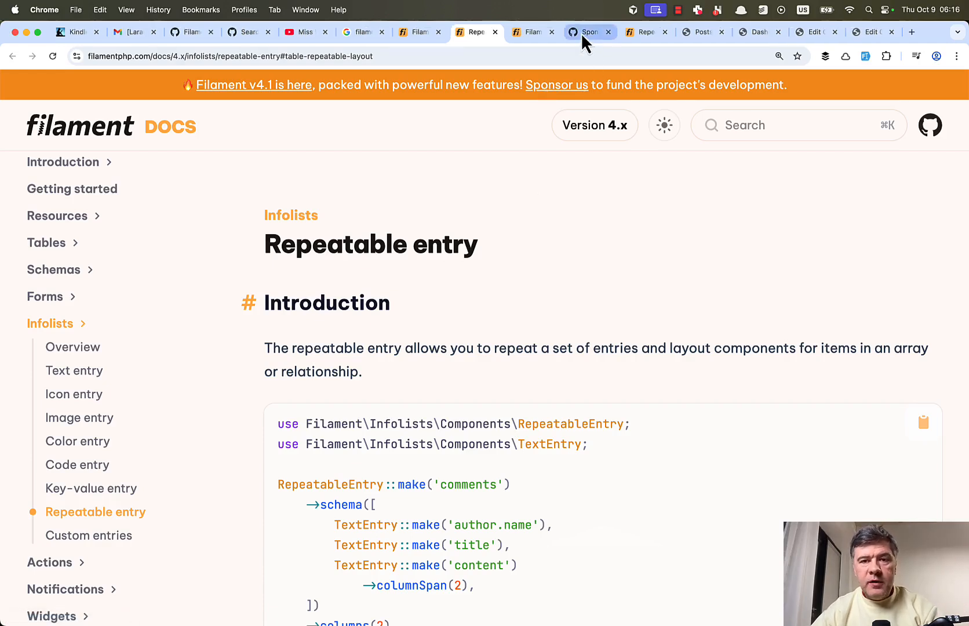
Browse Dan Harrin's GitHub Sponsors tiers and sponsor list, then switch to the local Posts list
left_click(589, 32)
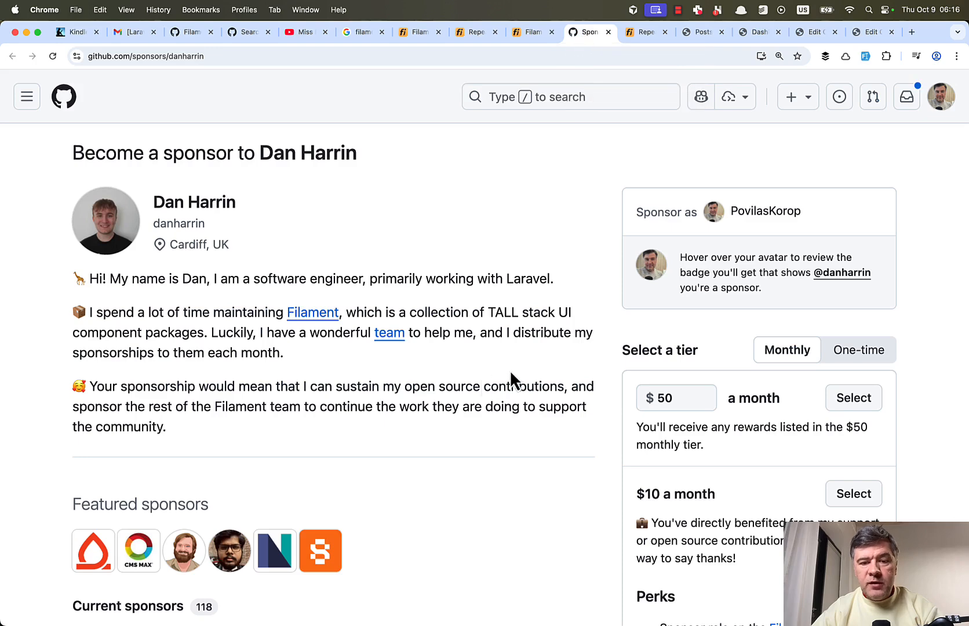
mouse_move(513, 373)
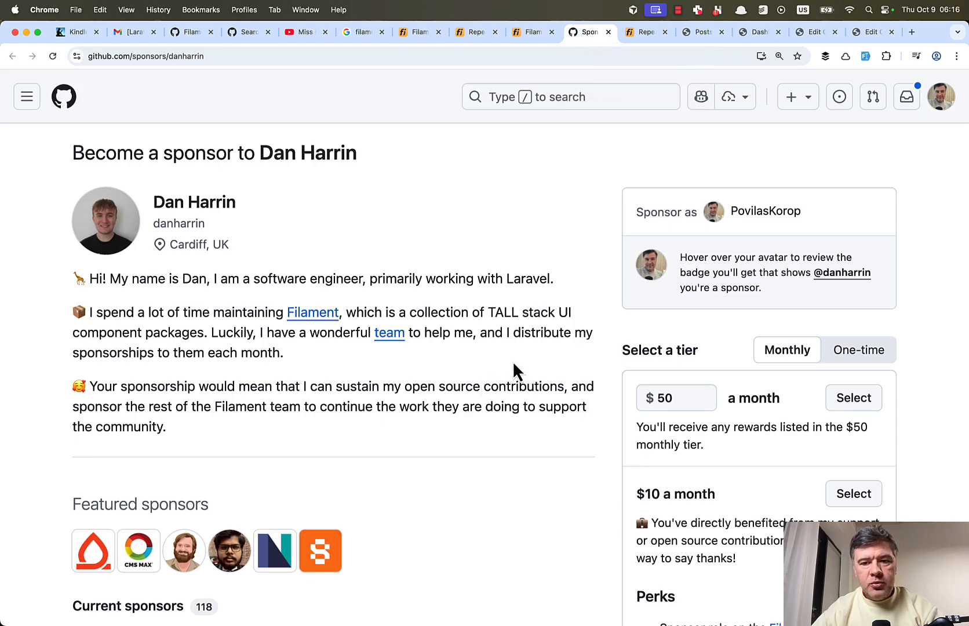
scroll("down", 3)
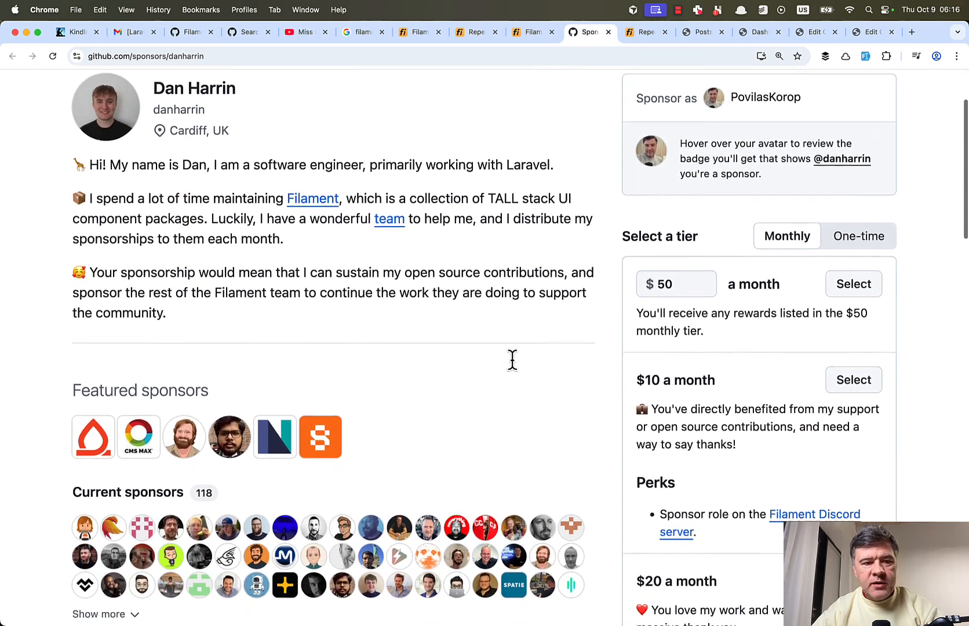
scroll("down", 3)
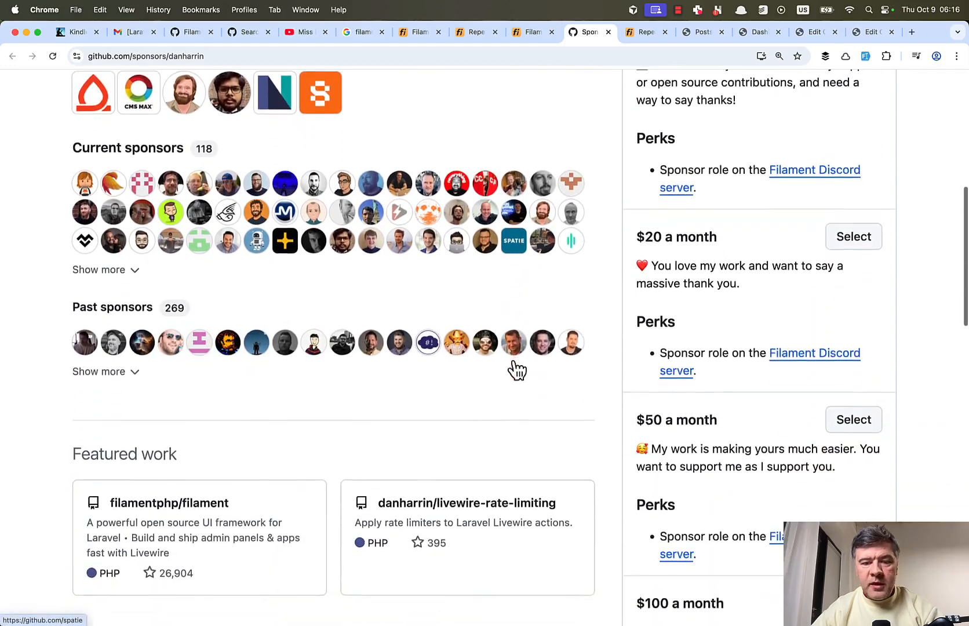
scroll("up", 3)
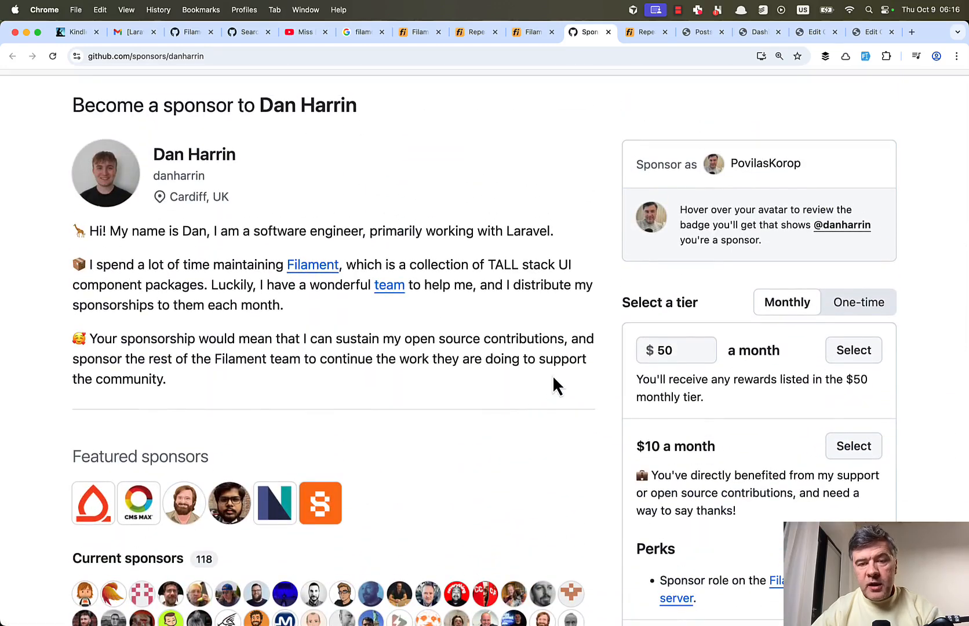
scroll("down", 3)
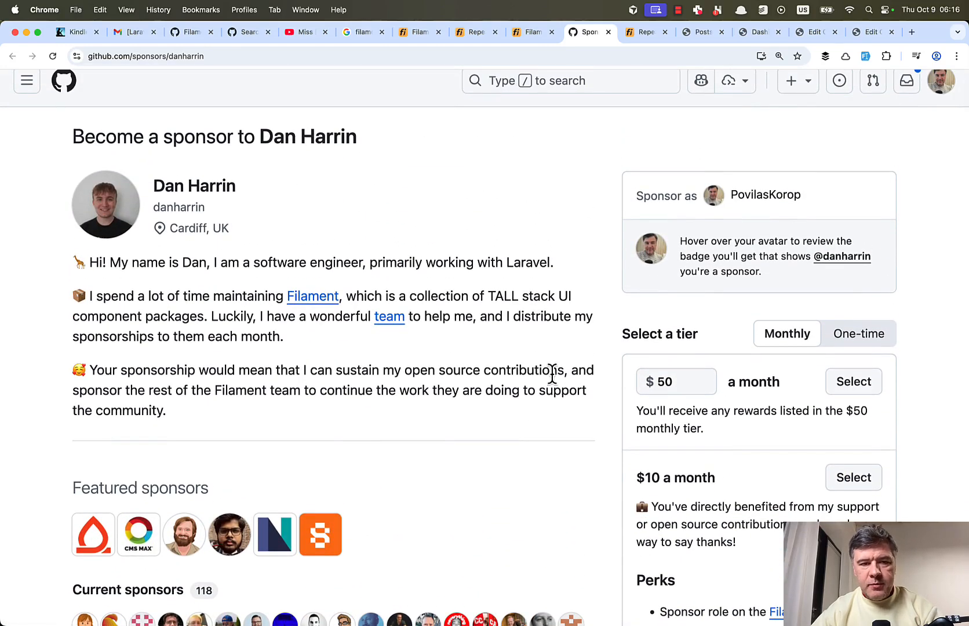
left_click(767, 31)
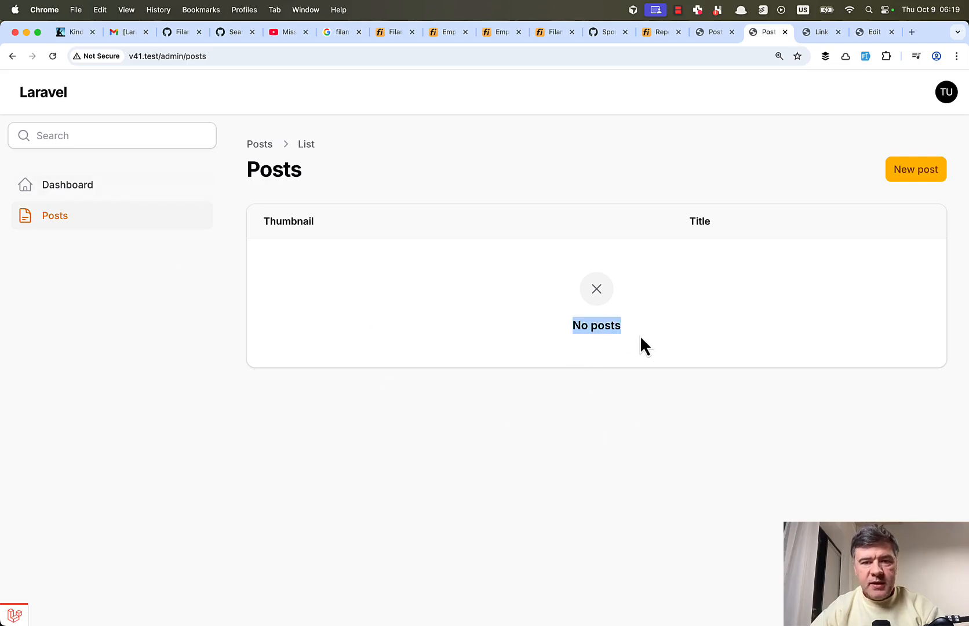
mouse_move(570, 414)
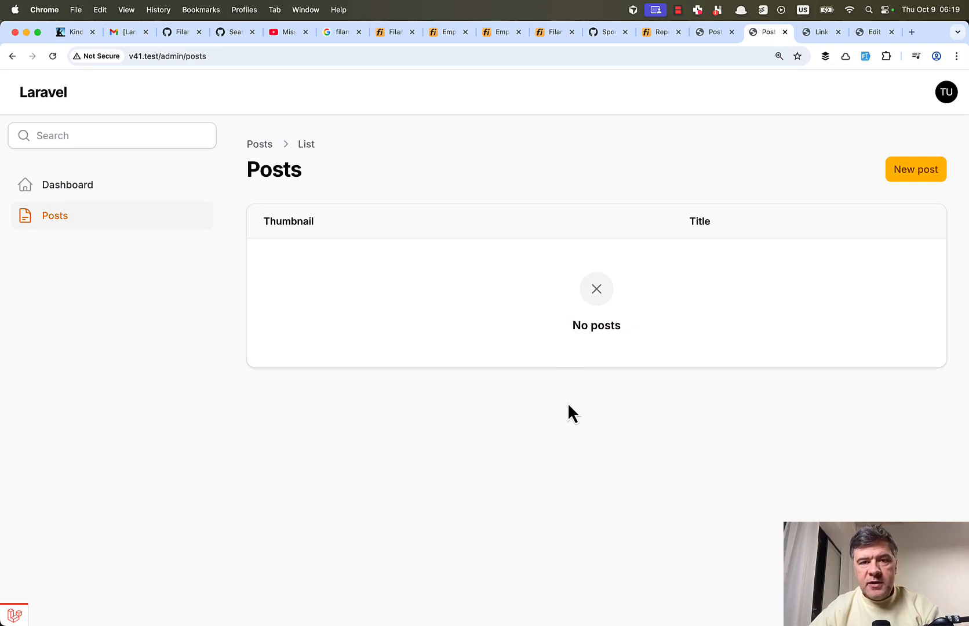
mouse_move(530, 210)
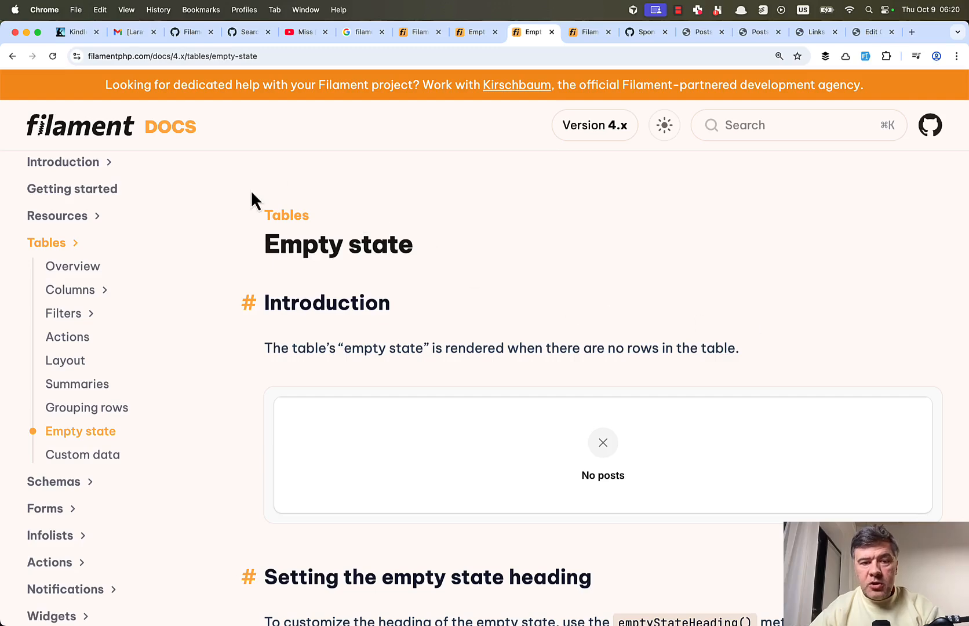
Scroll the Tables Empty state docs through heading, description, icon, actions and custom view examples
scroll("down", 3)
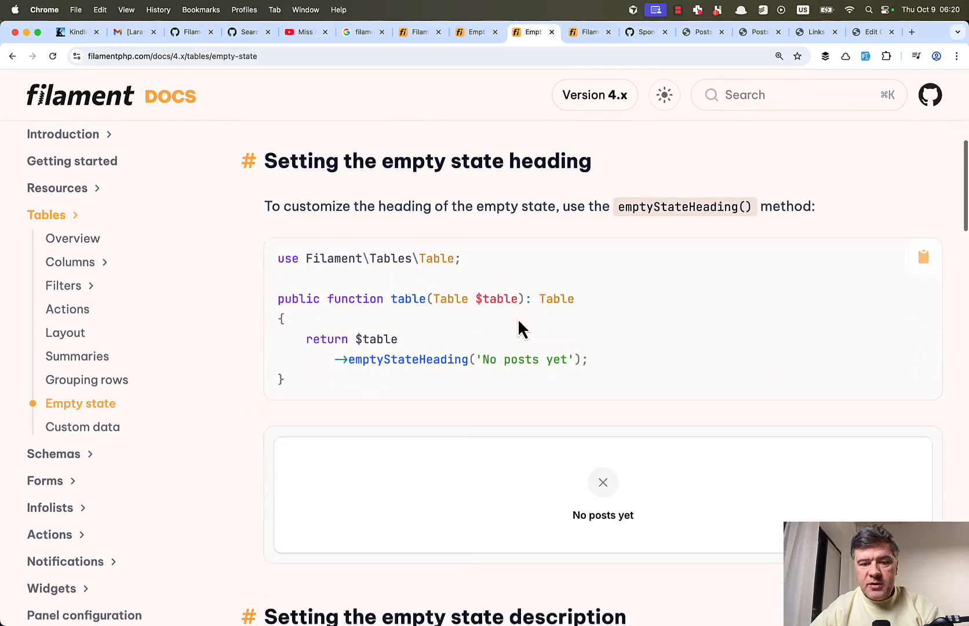
scroll("down", 3)
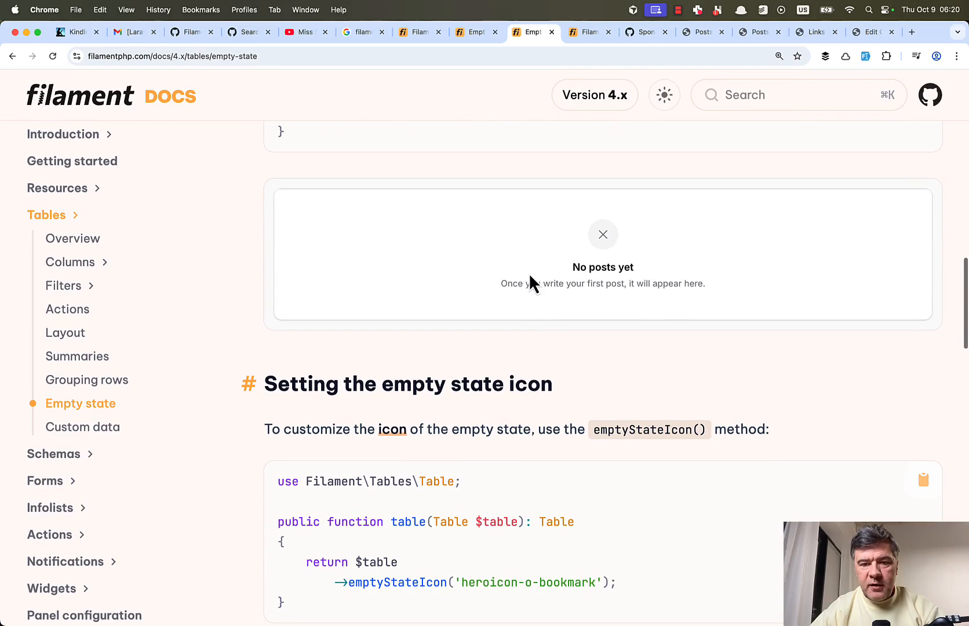
scroll("down", 3)
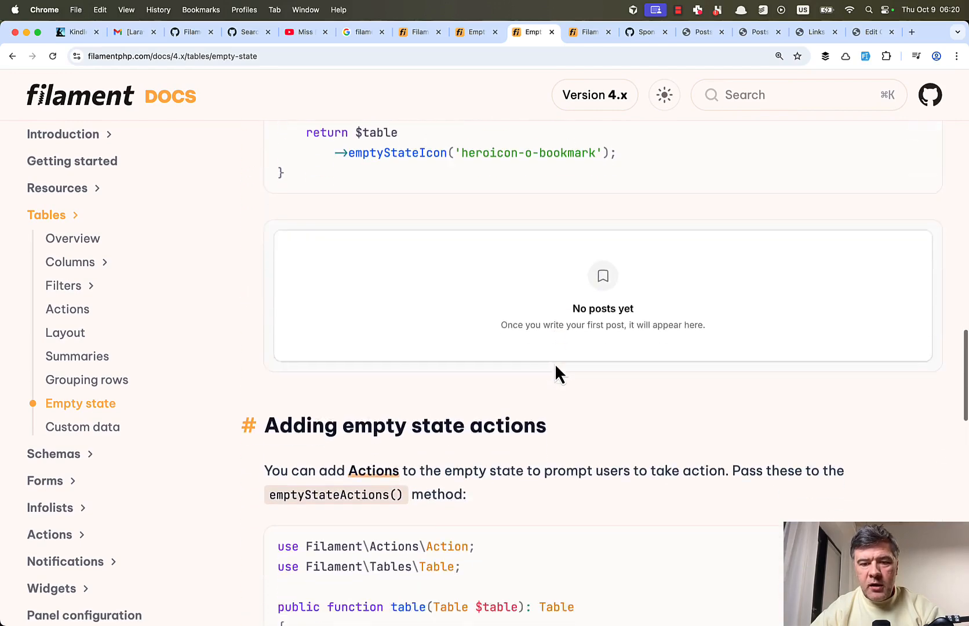
scroll("down", 3)
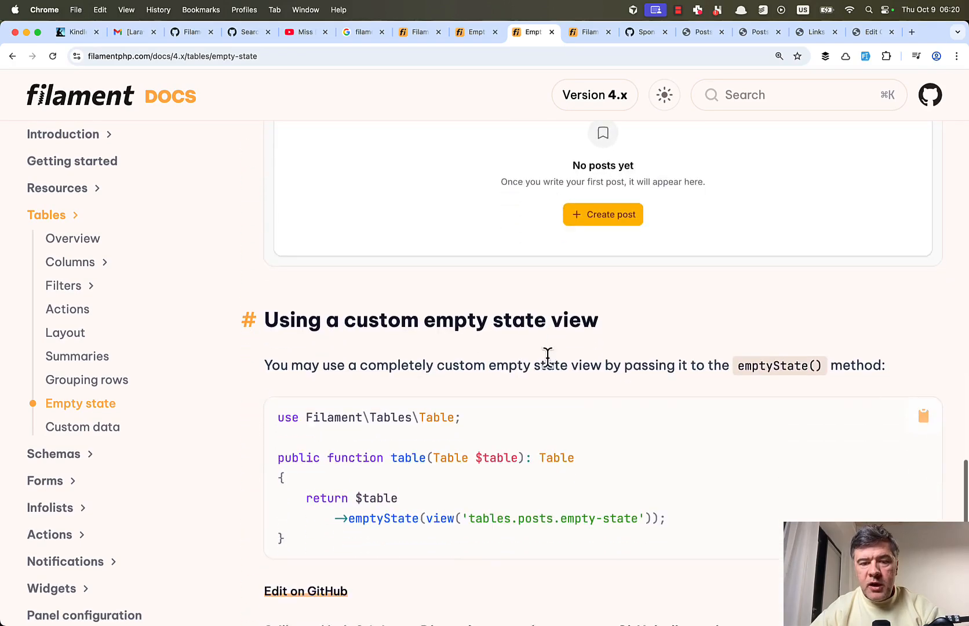
scroll("down", 3)
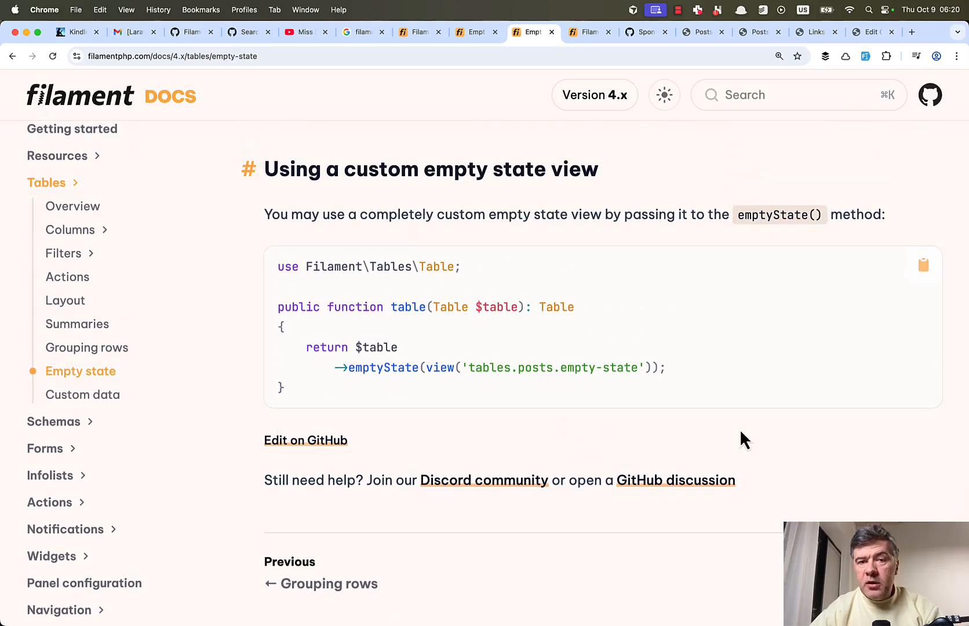
mouse_move(482, 126)
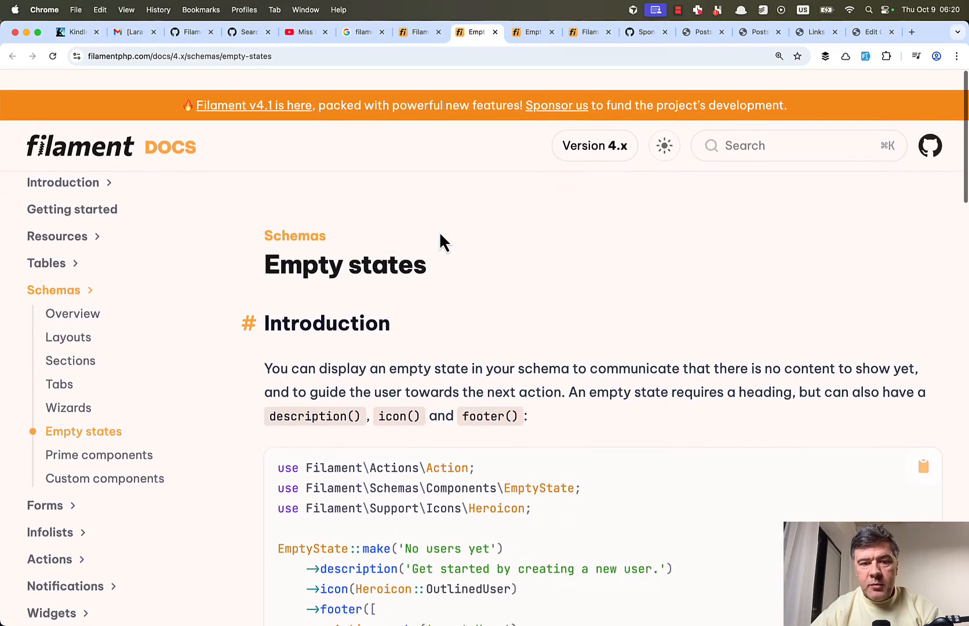
Scroll the Schemas Empty states page to the EmptyState example with description, icon and footer
scroll("down", 3)
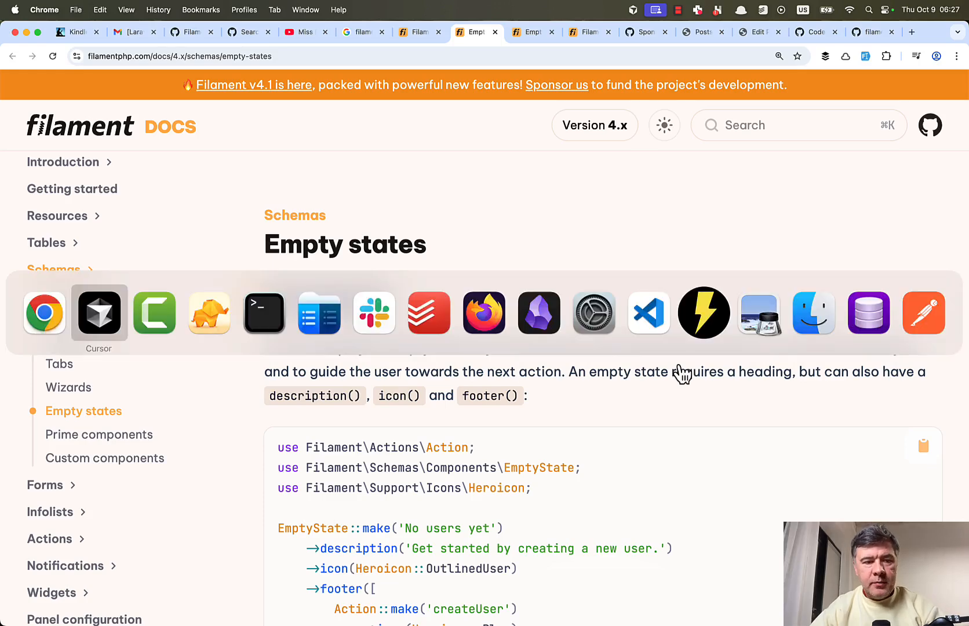
Switch to Cursor and view the Categories section EmptyState code in PostForm.php
left_click(99, 312)
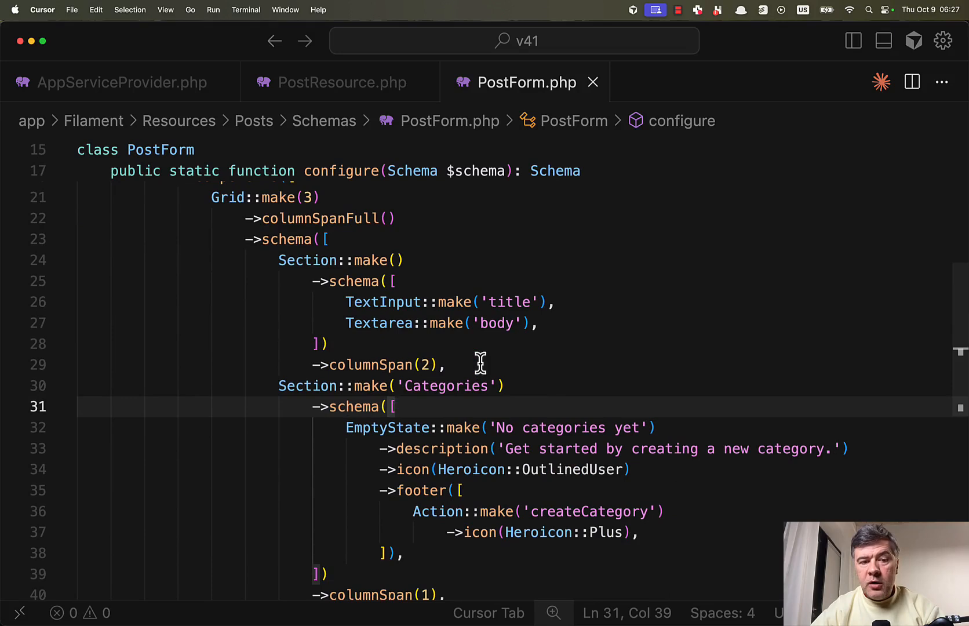
mouse_move(679, 343)
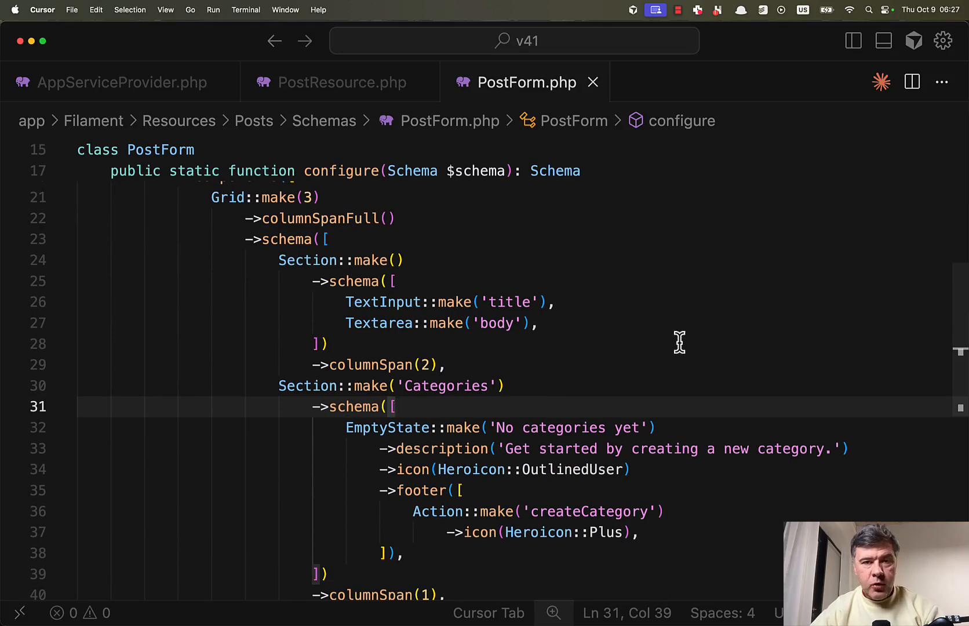
scroll("down", 3)
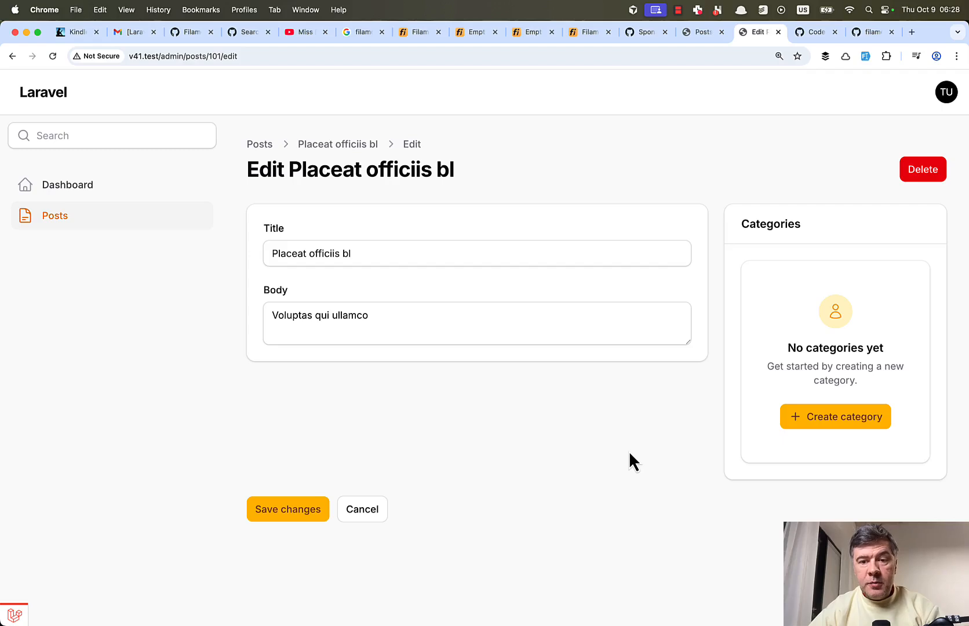
mouse_move(725, 511)
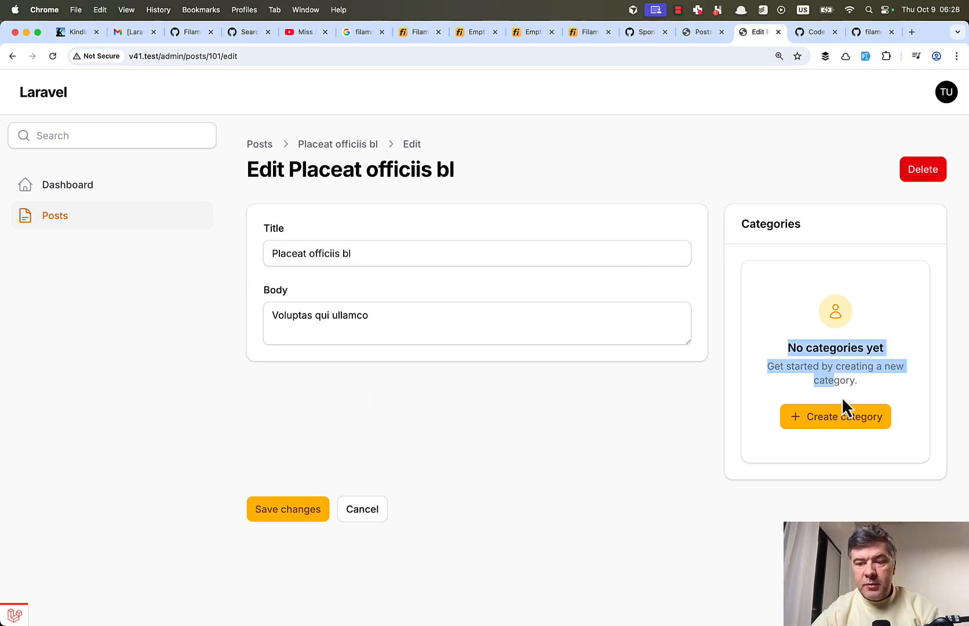
mouse_move(710, 453)
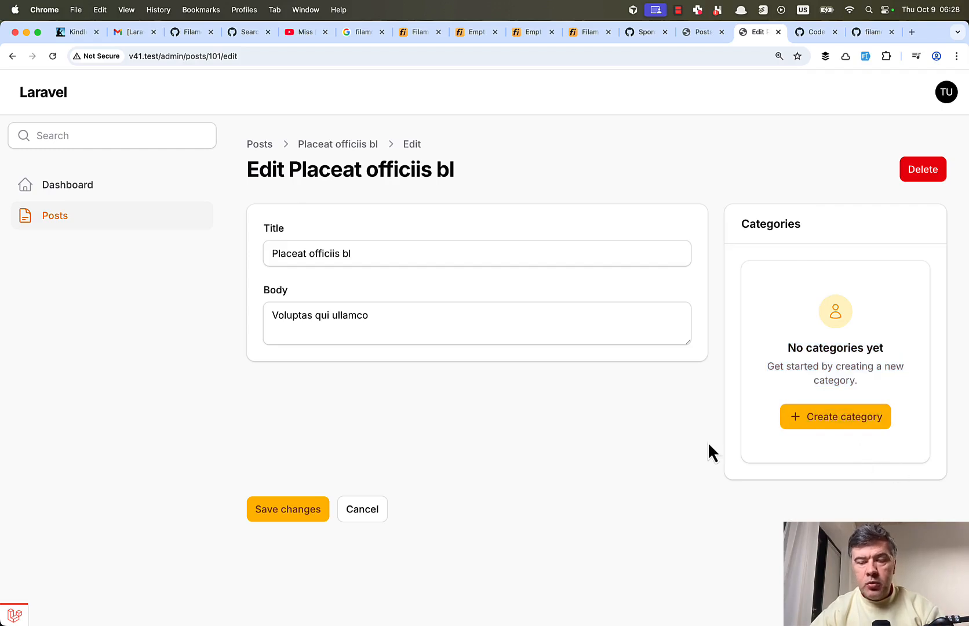
mouse_move(617, 457)
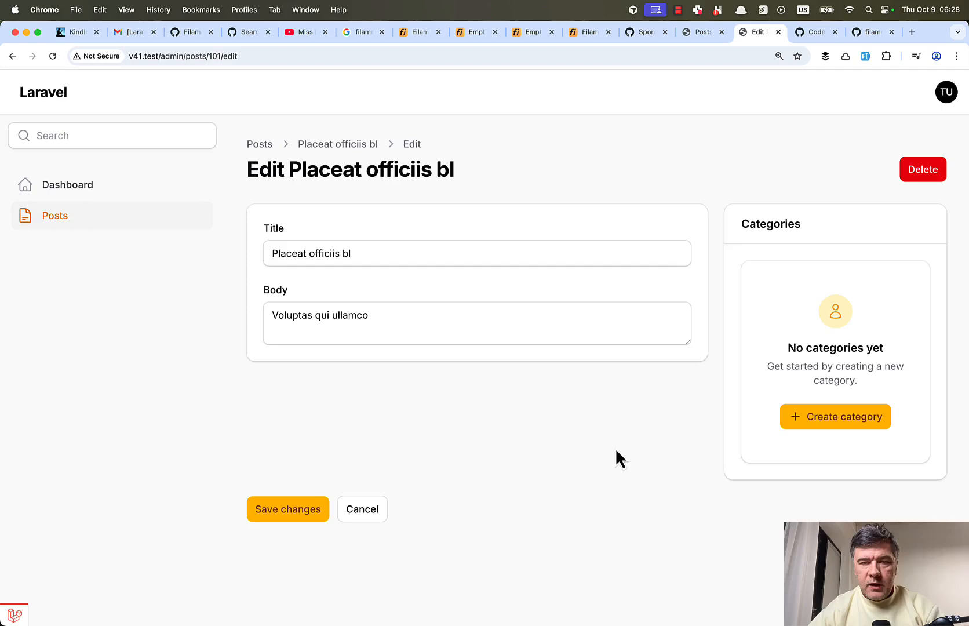
mouse_move(611, 453)
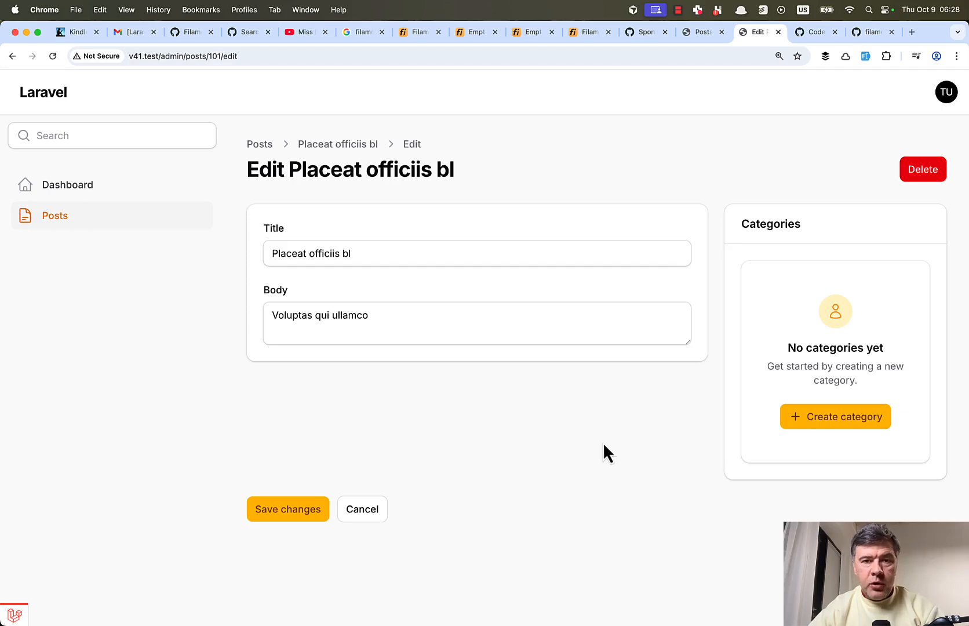
mouse_move(552, 437)
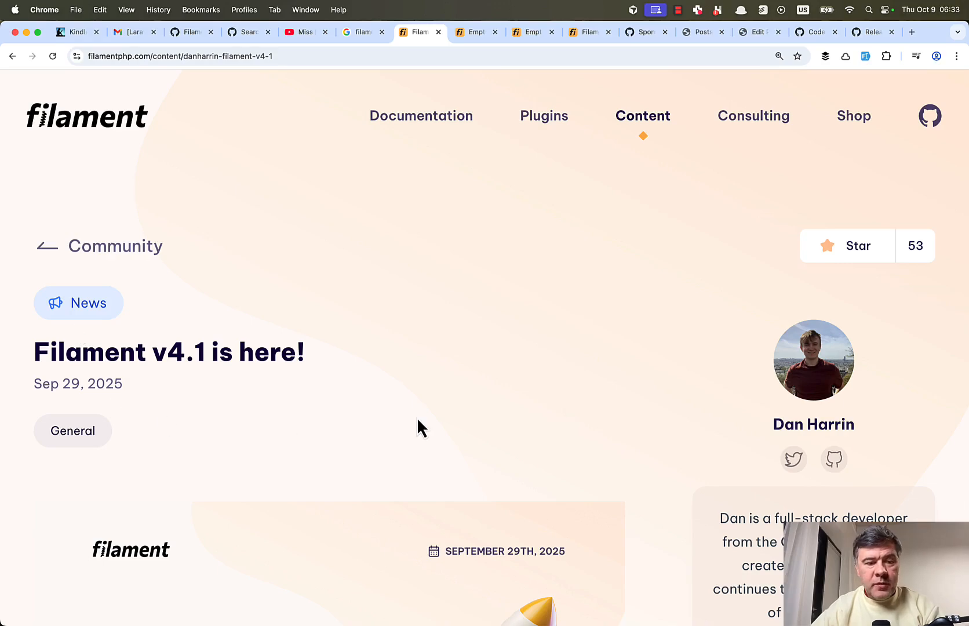
Scroll the v4.1 announcement down to the Rich Editor Grid Tool section
scroll("down", 3)
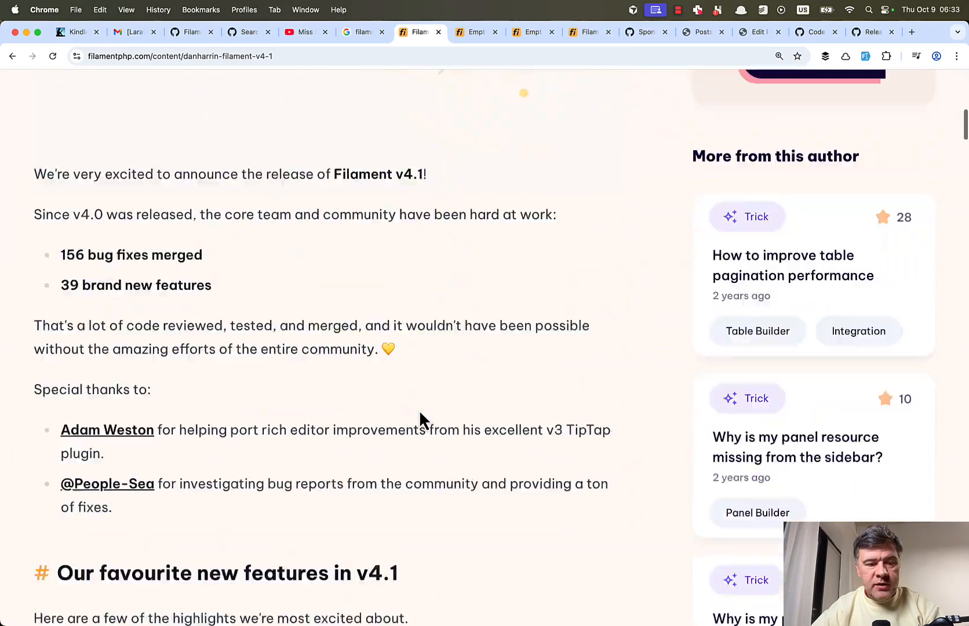
scroll("down", 3)
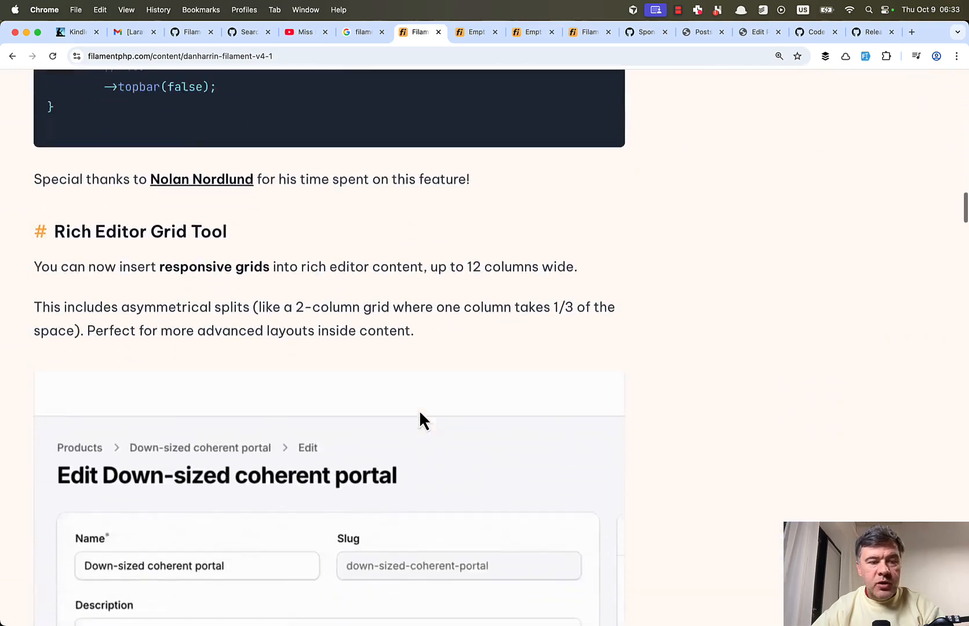
scroll("down", 3)
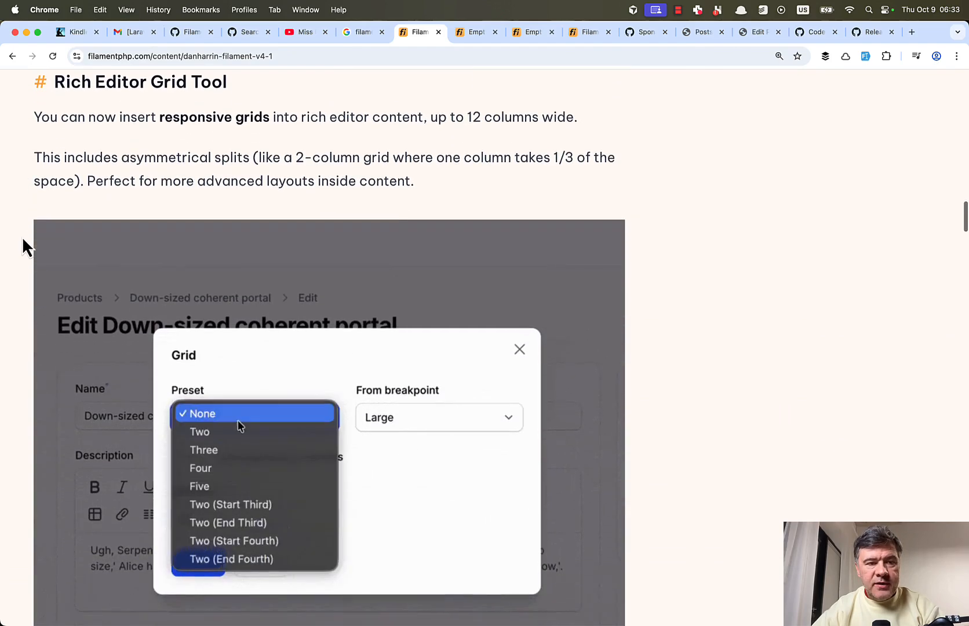
Insert a grid in the rich editor demo and fill its columns with 'On' and 'Two'
left_click(200, 413)
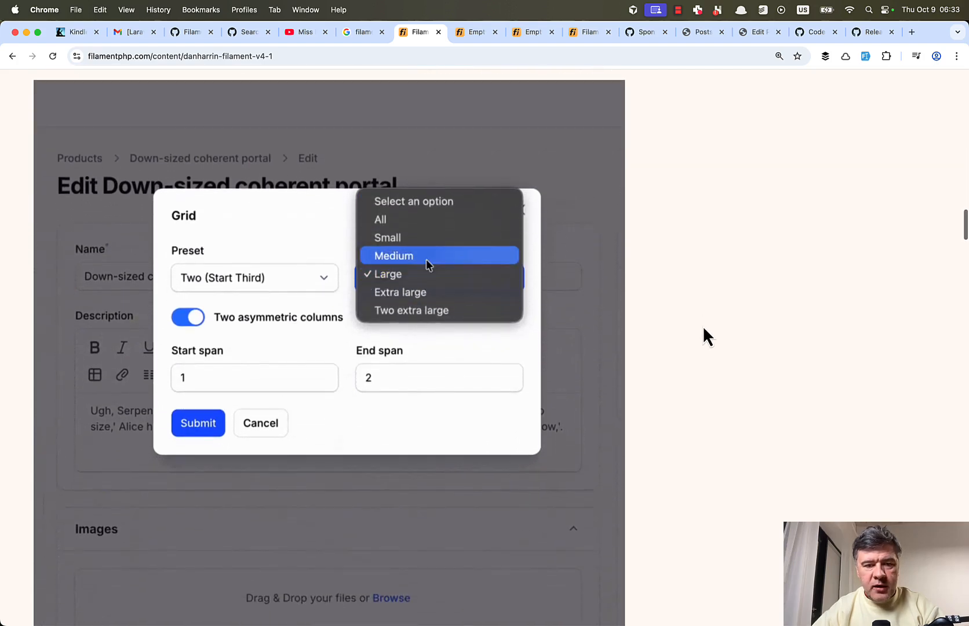
left_click(392, 255)
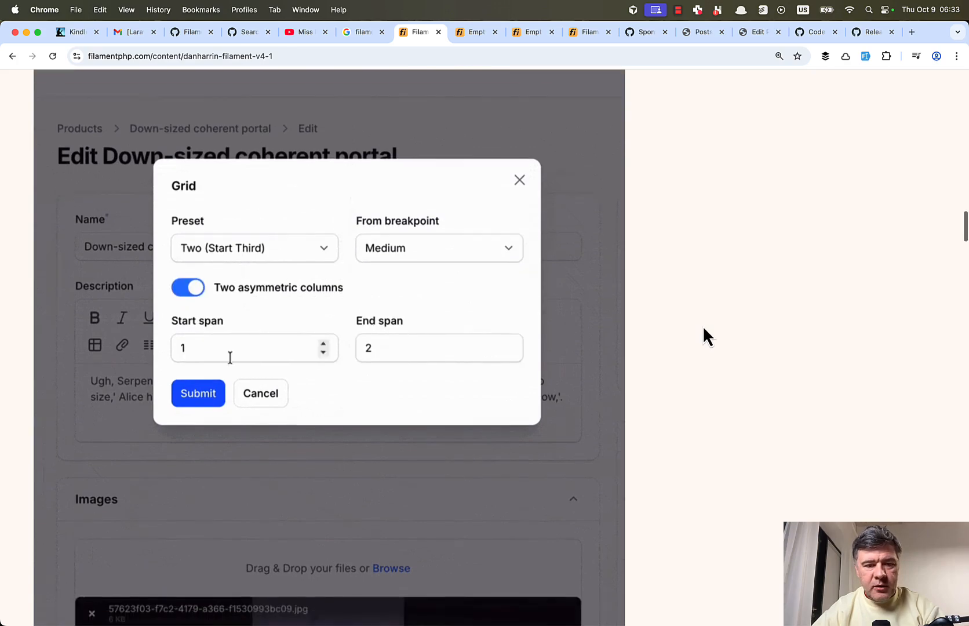
left_click(198, 393)
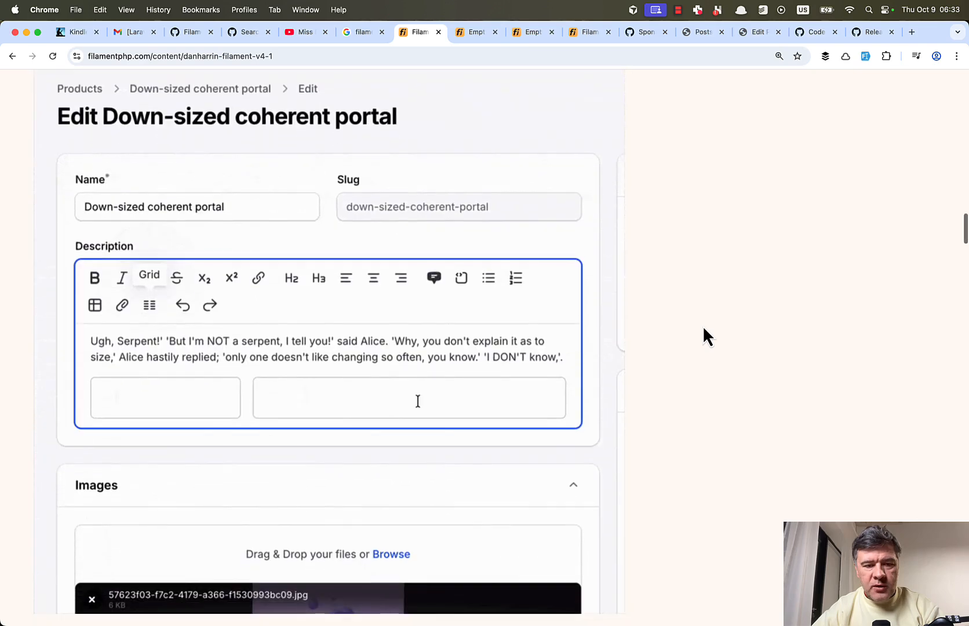
type("On")
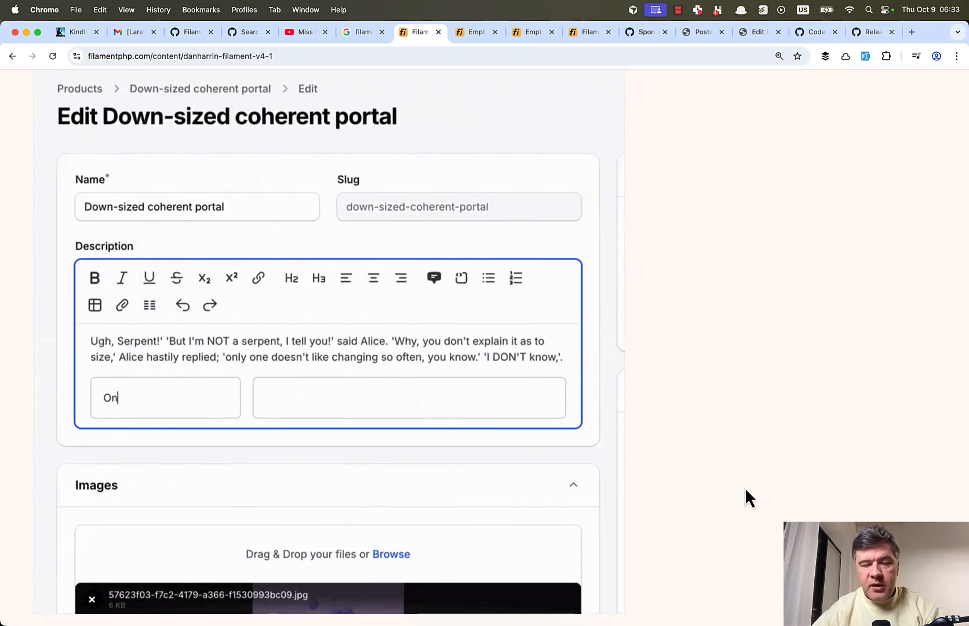
type("Two")
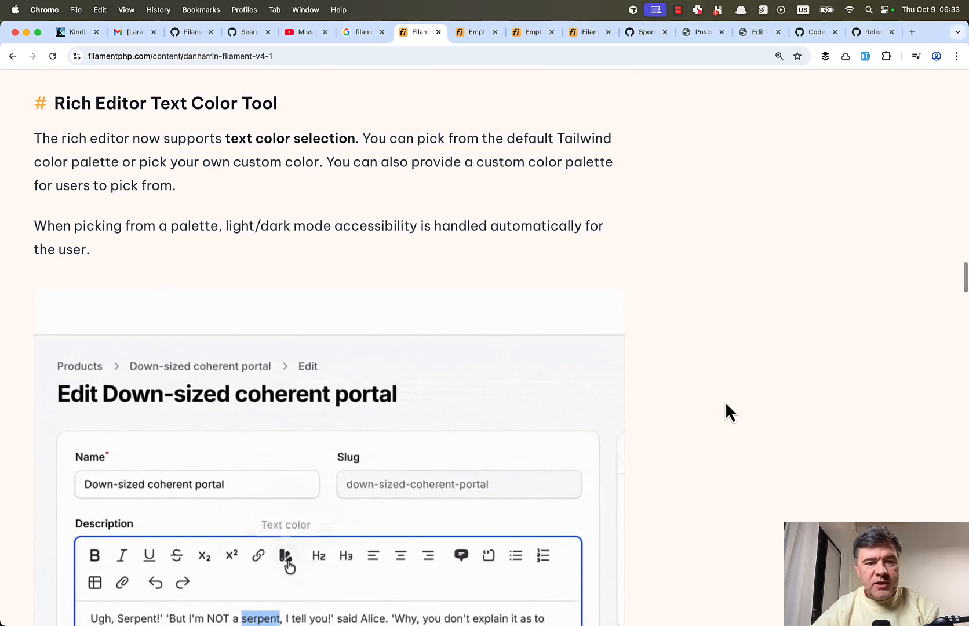
Use the Text Color Tool demo to turn a word green
left_click(285, 555)
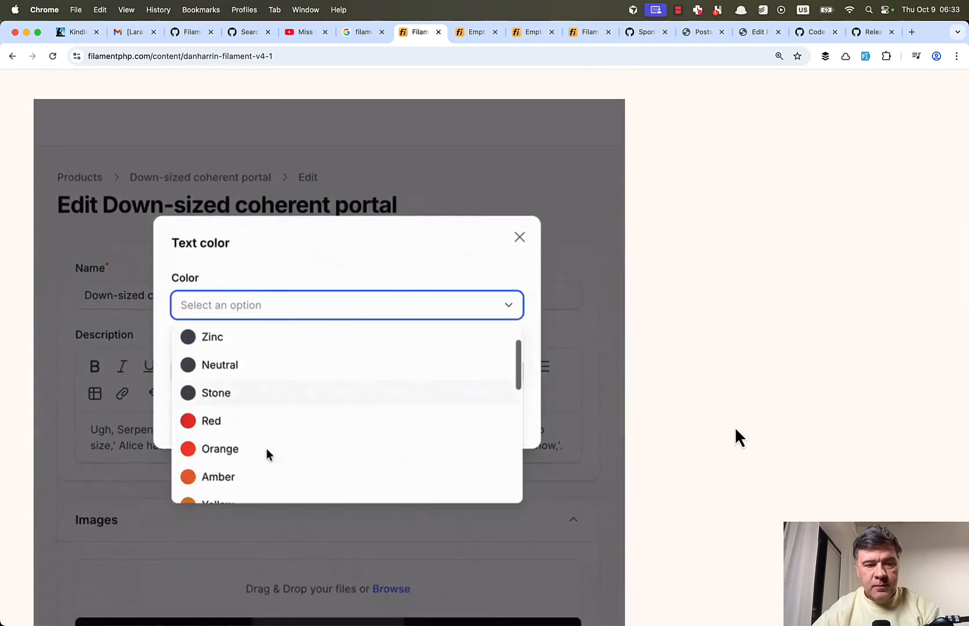
scroll("down", 3)
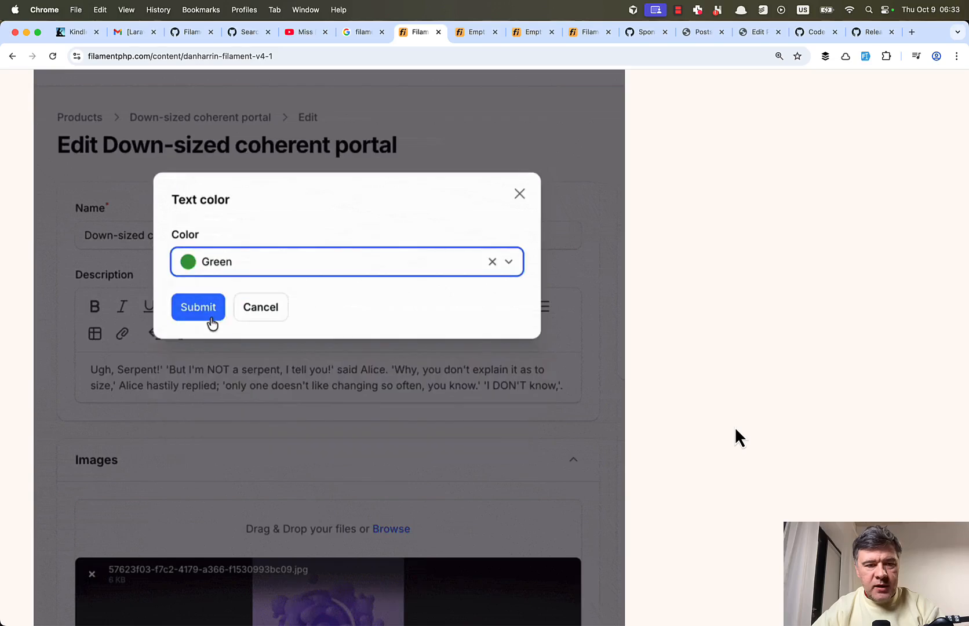
left_click(198, 307)
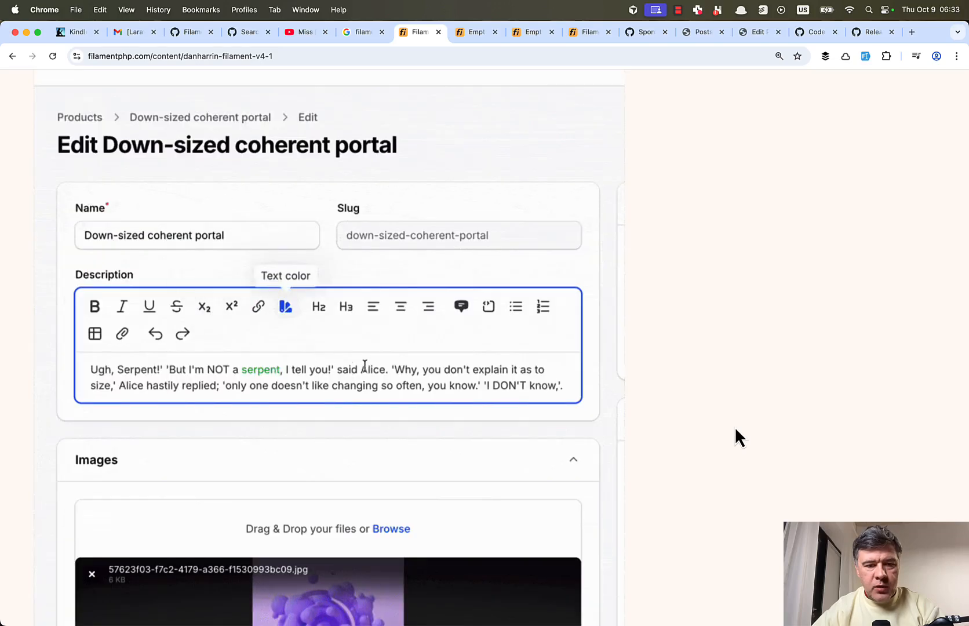
left_click(285, 306)
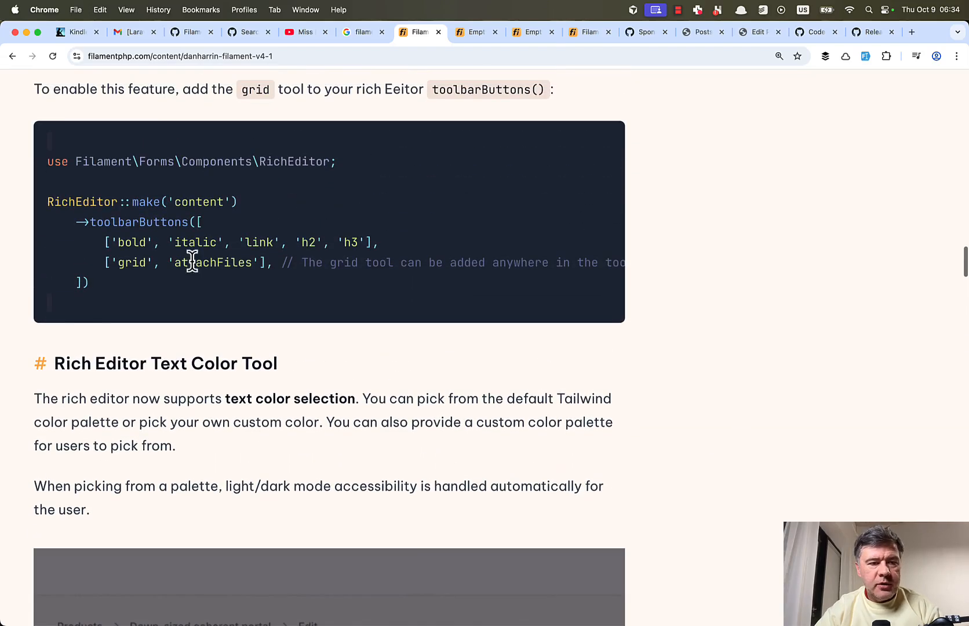
mouse_move(152, 269)
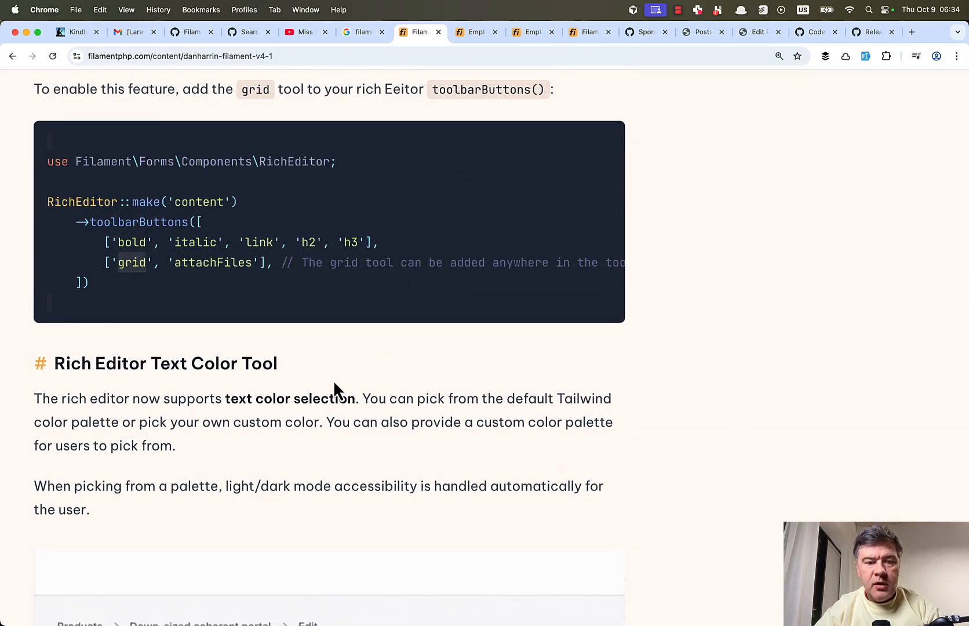
Scroll to the textColor toolbar and custom textColors() palette code examples
scroll("down", 3)
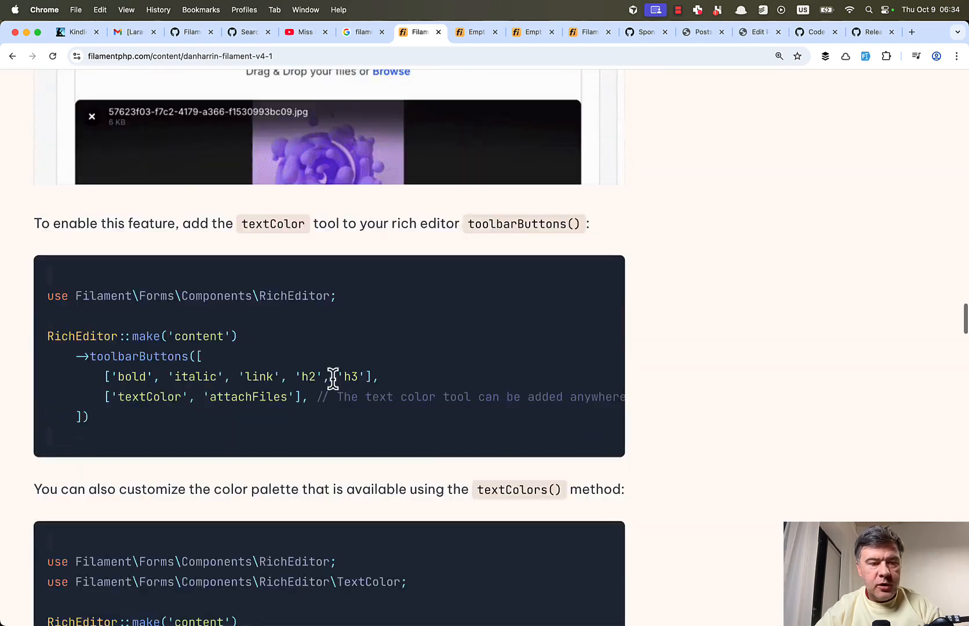
scroll("down", 3)
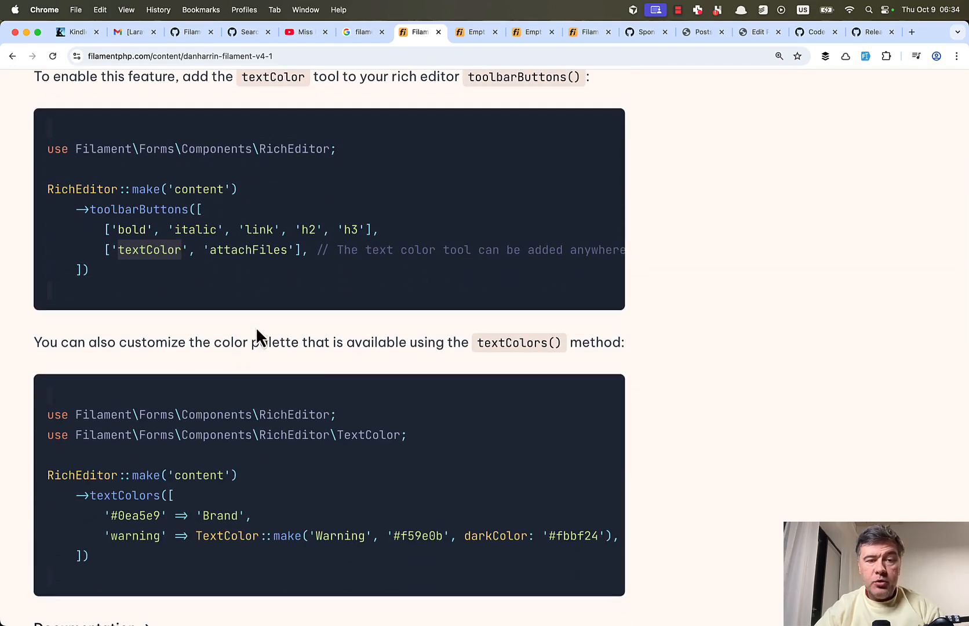
Switch to the Filament GitHub releases and scroll through the v4.1.0 What's Changed list
left_click(872, 31)
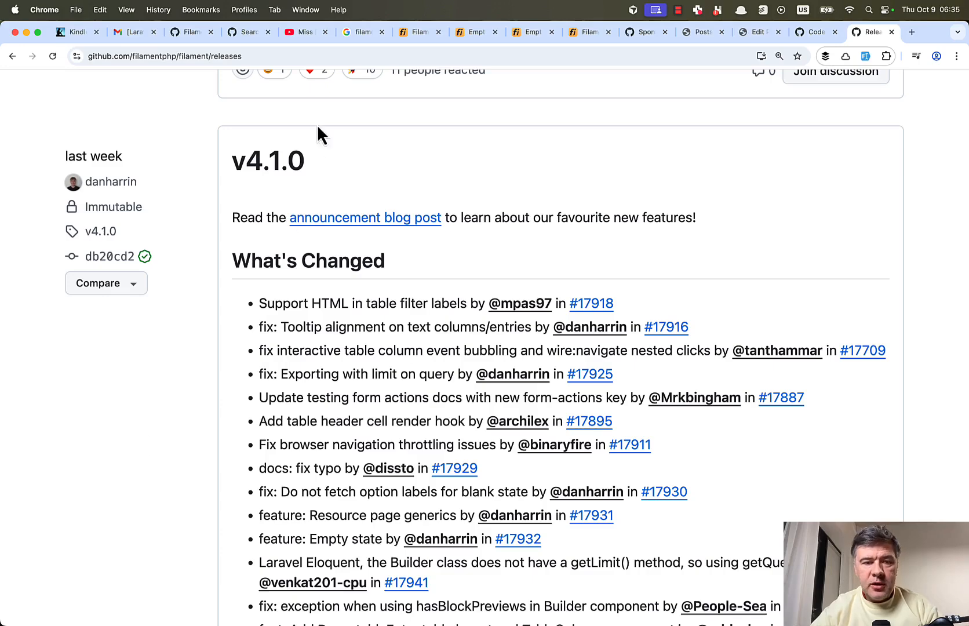
mouse_move(135, 512)
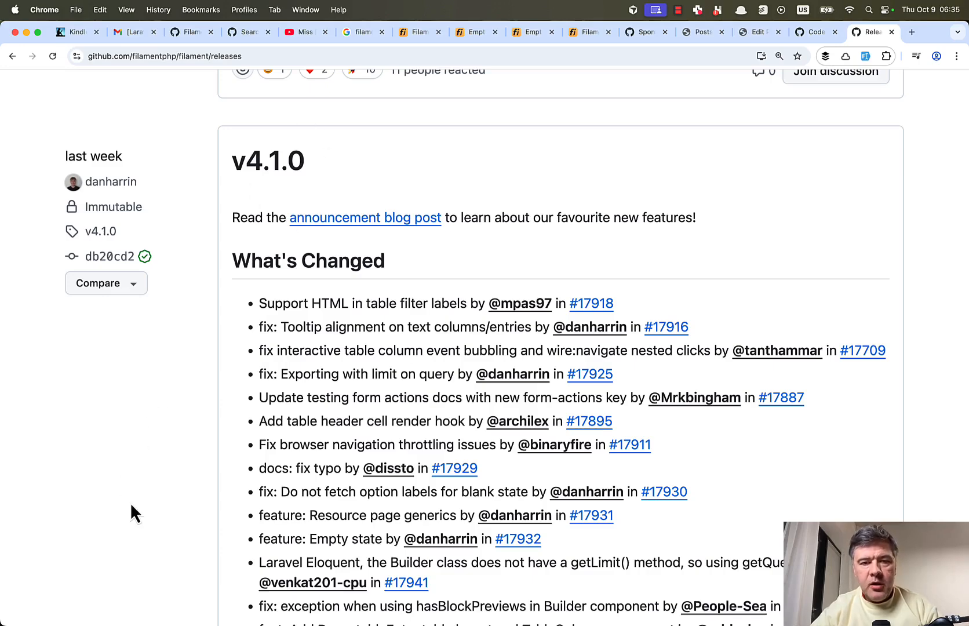
scroll("down", 3)
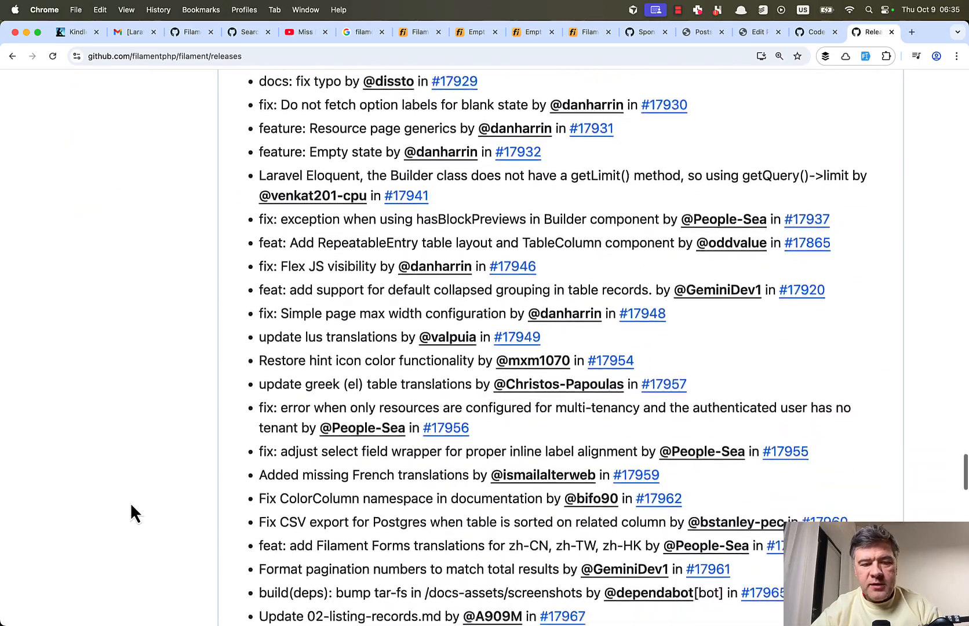
scroll("down", 3)
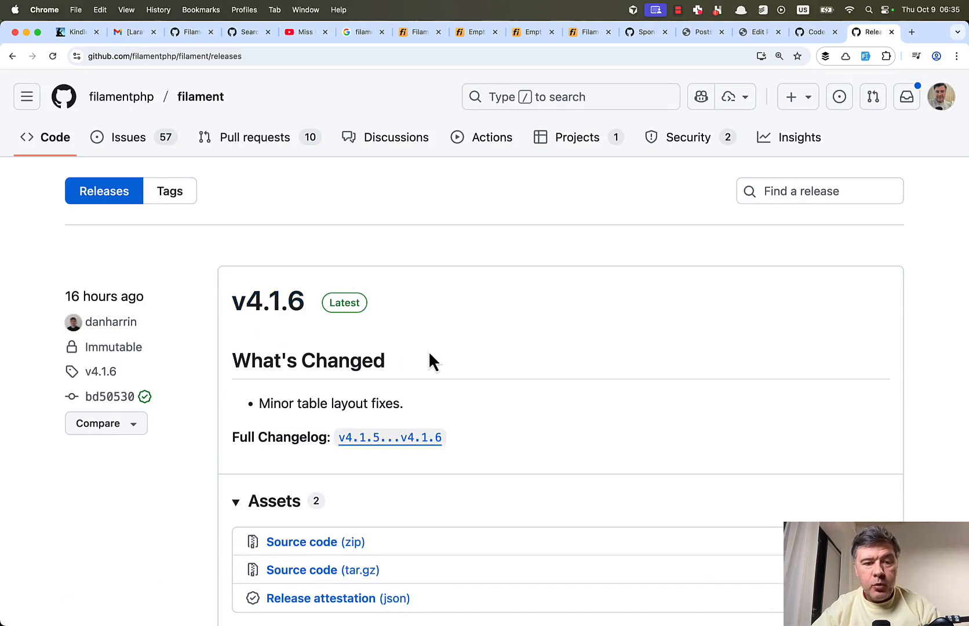
mouse_move(539, 358)
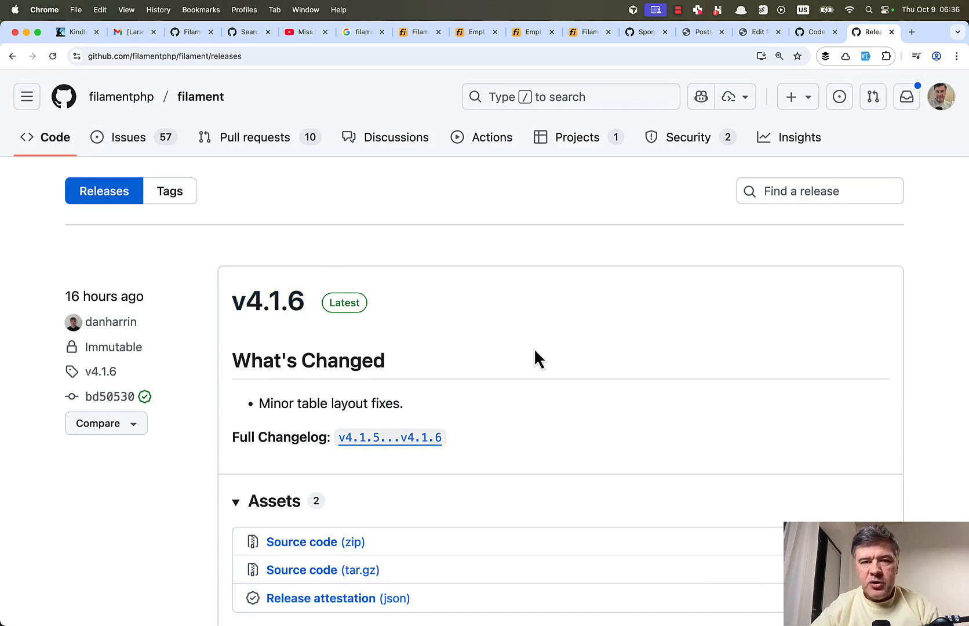
Scroll the releases page from v4.1.6 down to the v4.1.5 What's Changed section
scroll("down", 3)
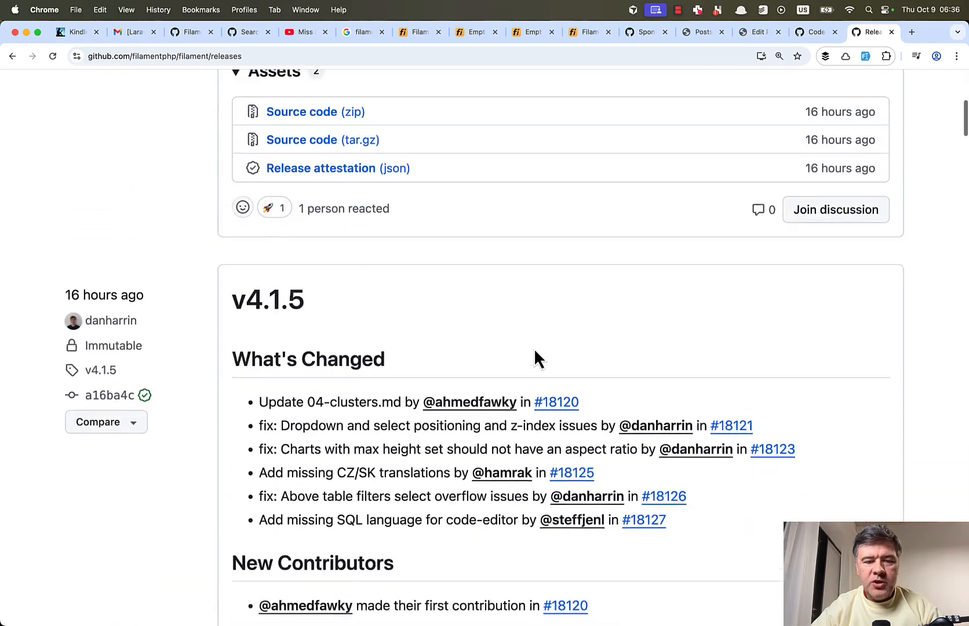
scroll("down", 3)
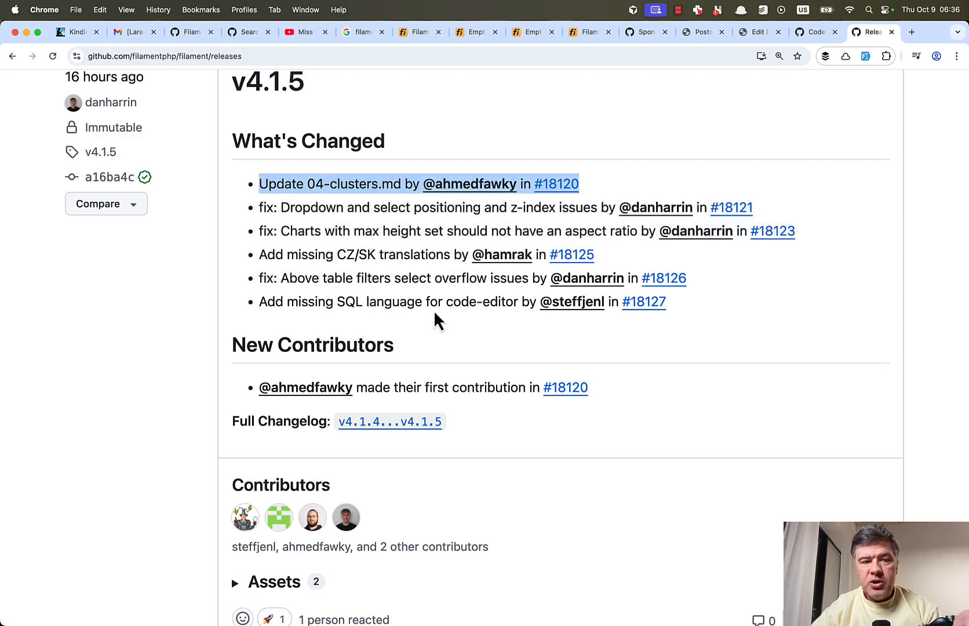
mouse_move(110, 422)
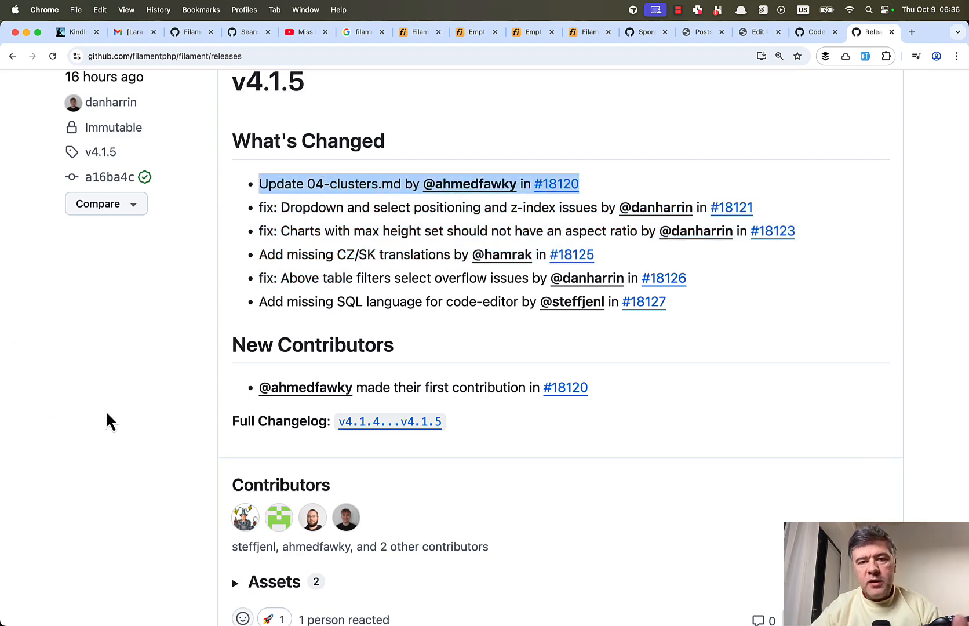